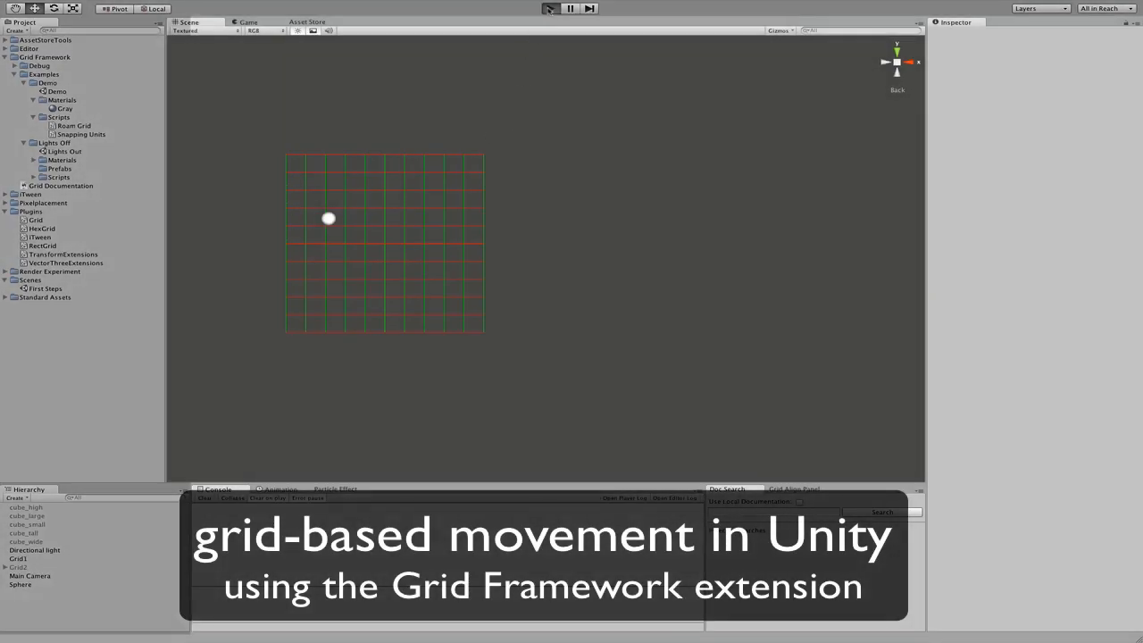
Step: Run the example in Play mode, then inspect the Sphere's Roam Grid script in the Hierarchy
left_click(551, 7)
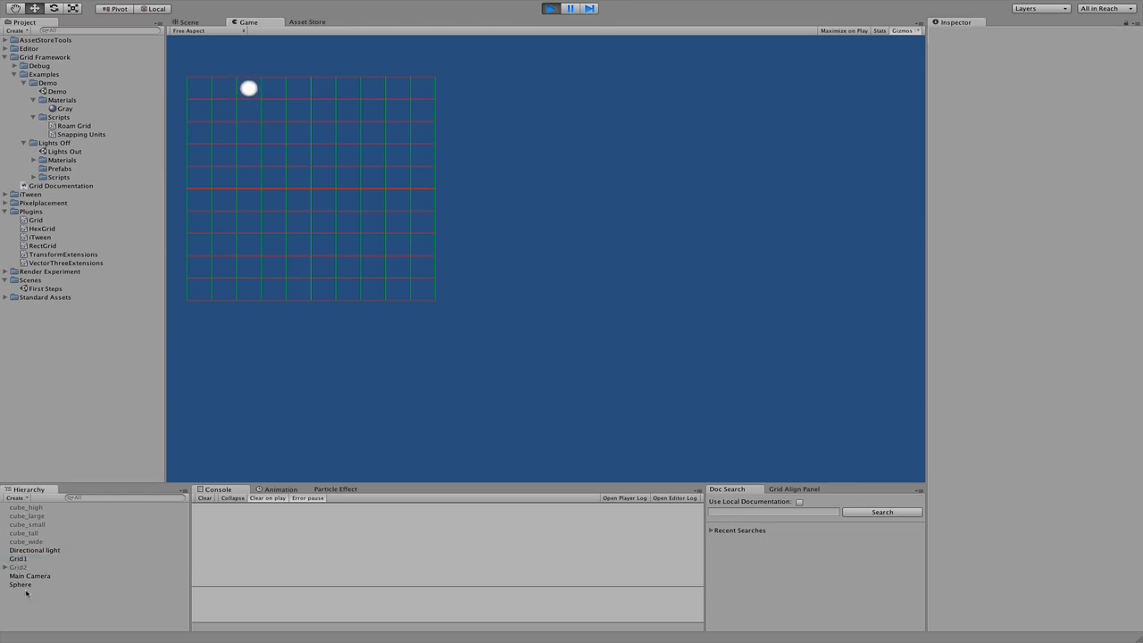
left_click(20, 584)
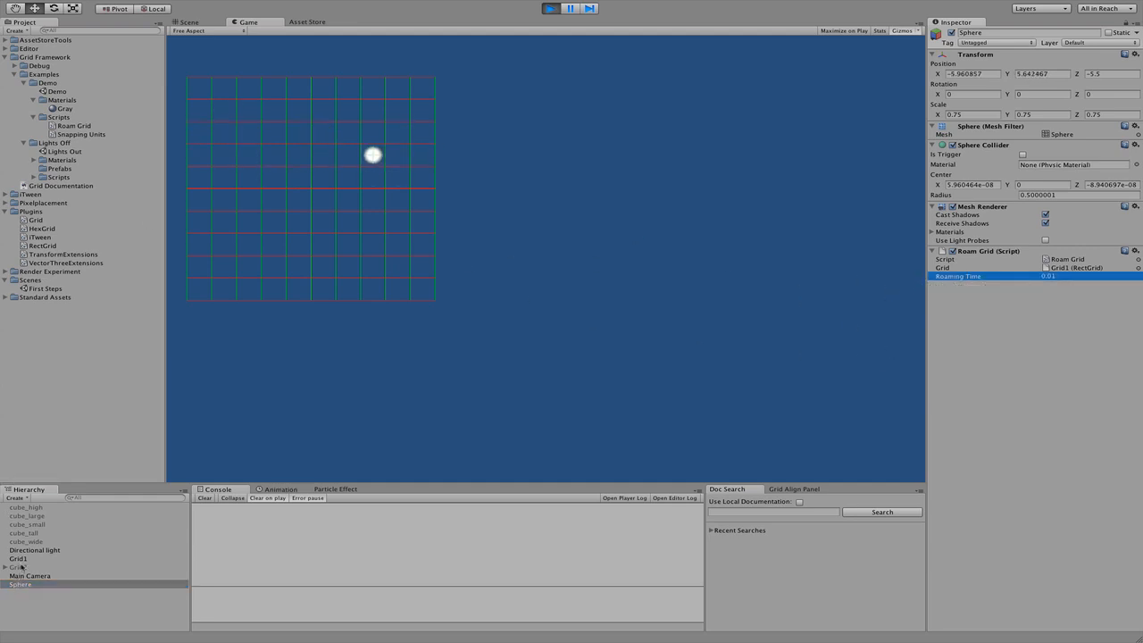
left_click(20, 557)
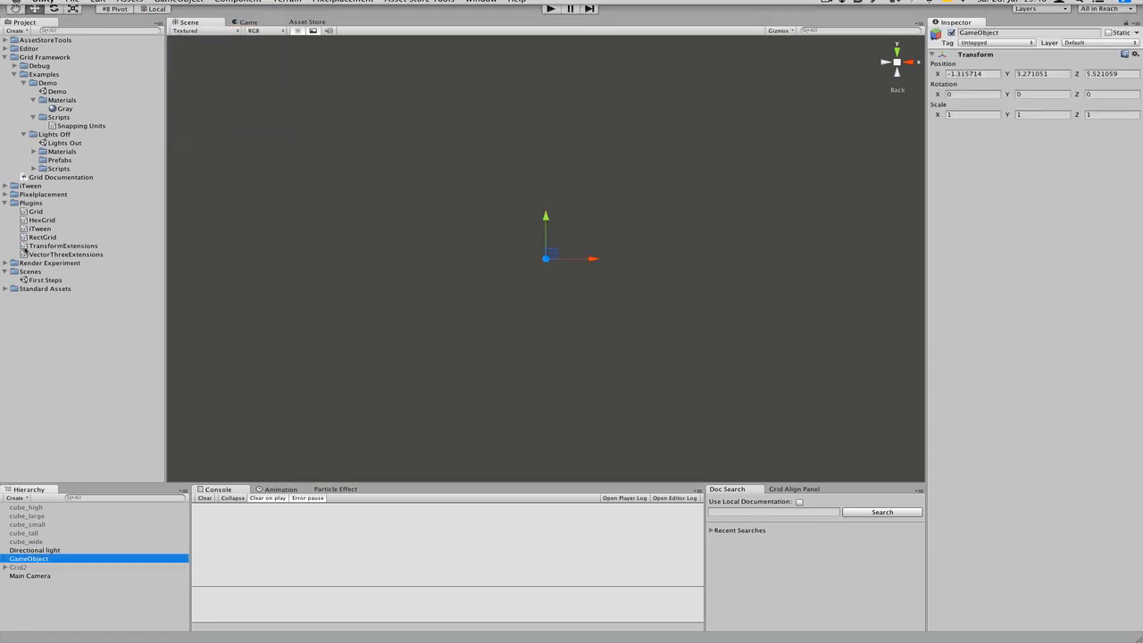
Step: Rename the empty object to Grid, add a RectGrid component and set its size values
double_click(29, 557)
type("Grid1")
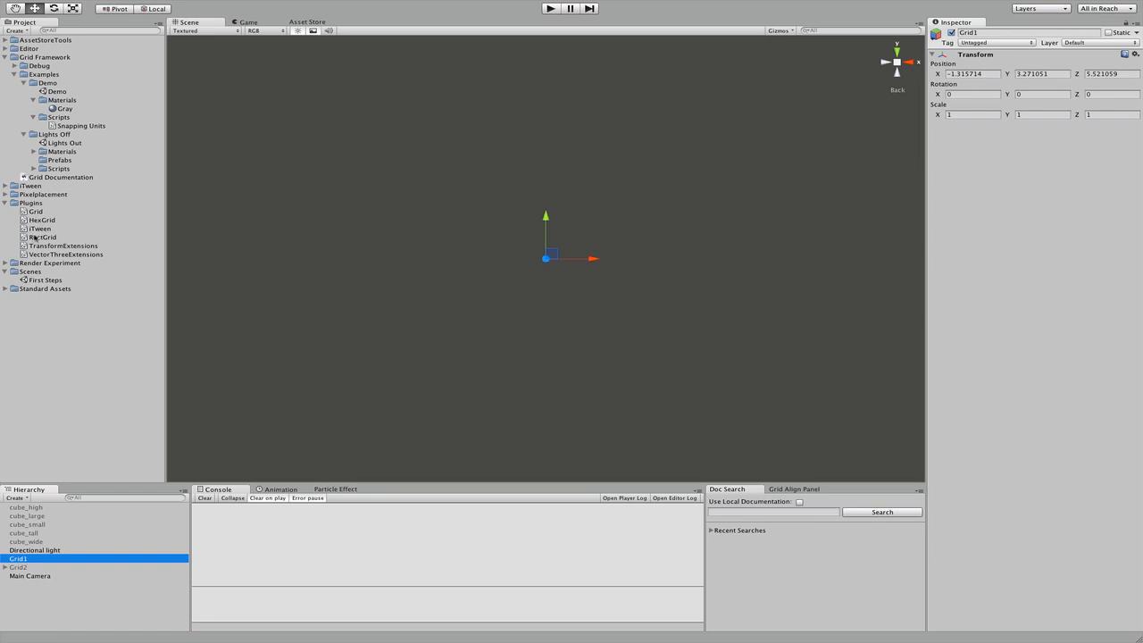
left_click(43, 236)
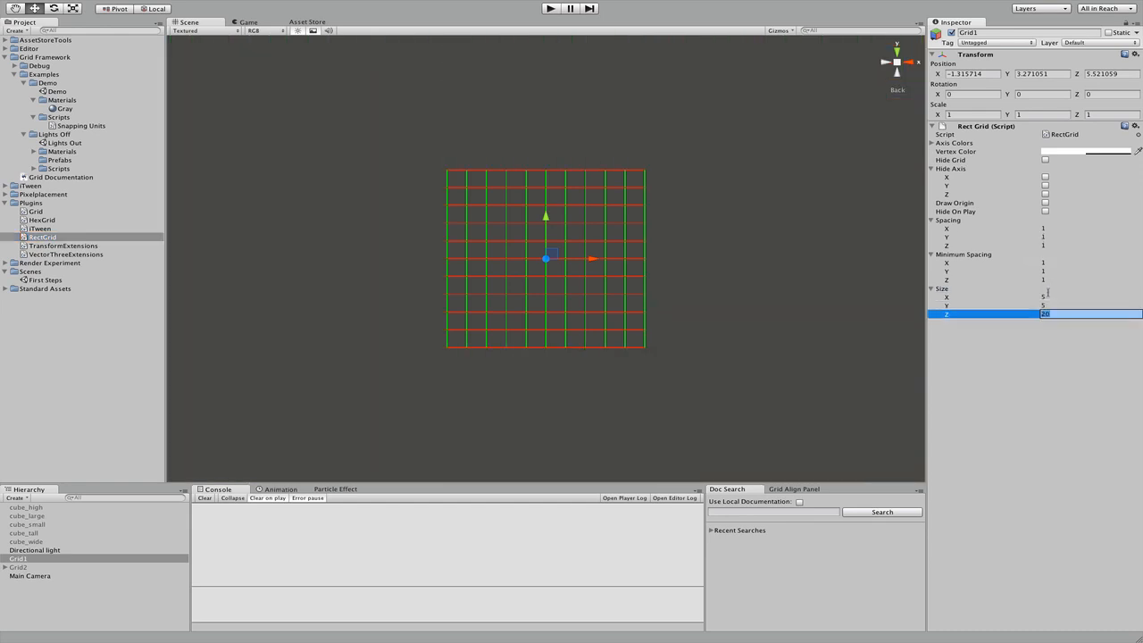
type("0")
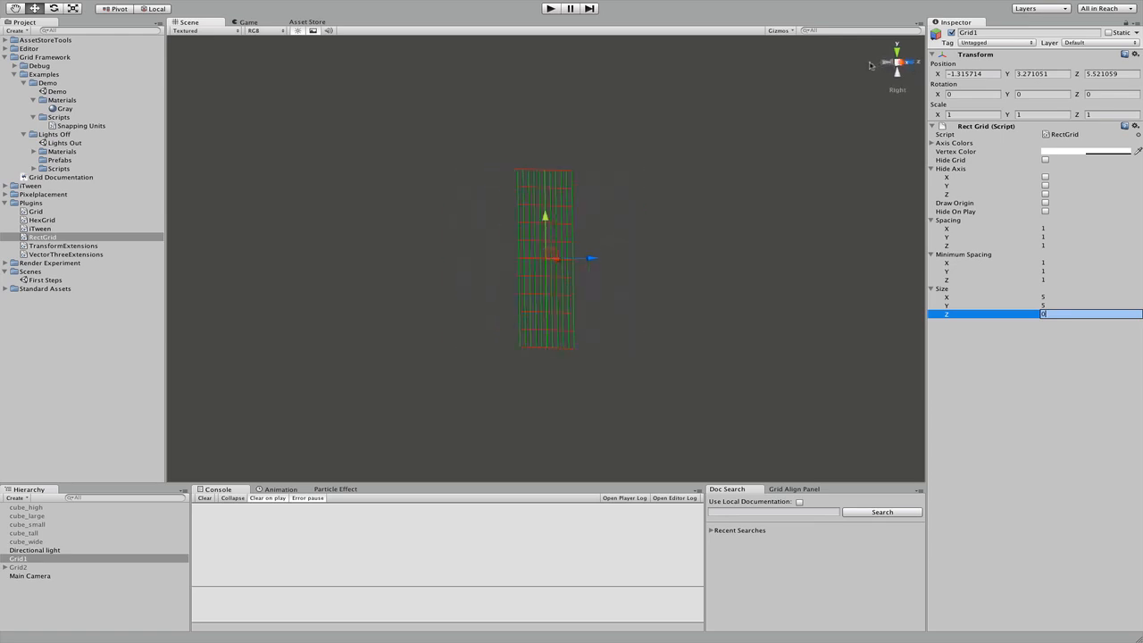
left_click(909, 62)
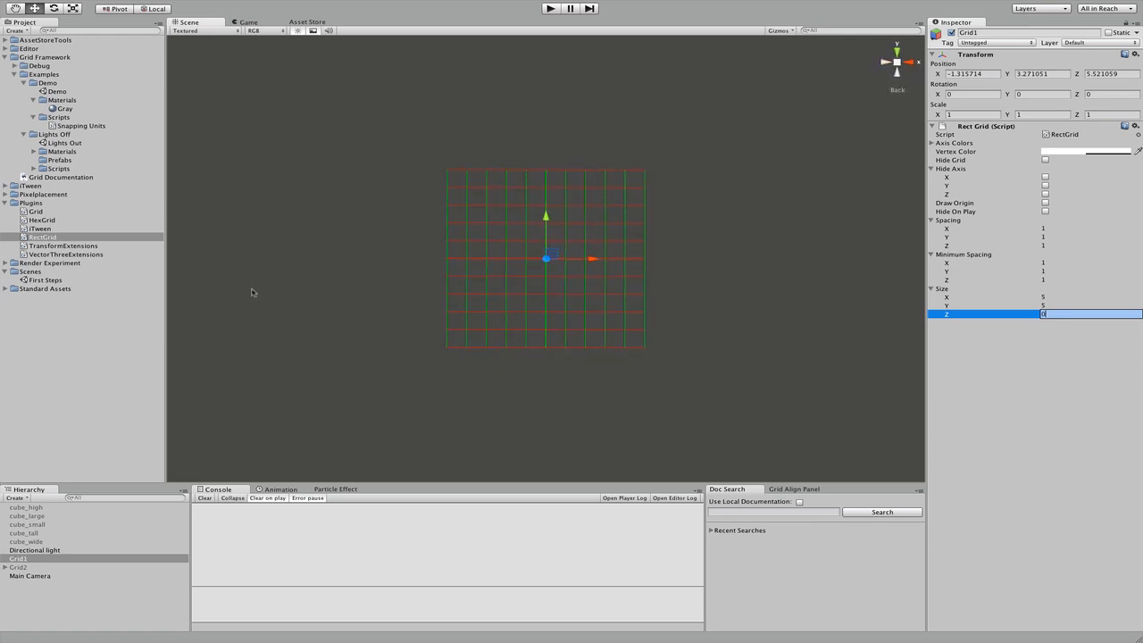
Step: Create a sphere scaled to 0.75 and move it onto a grid cell left of centre
left_click(14, 497)
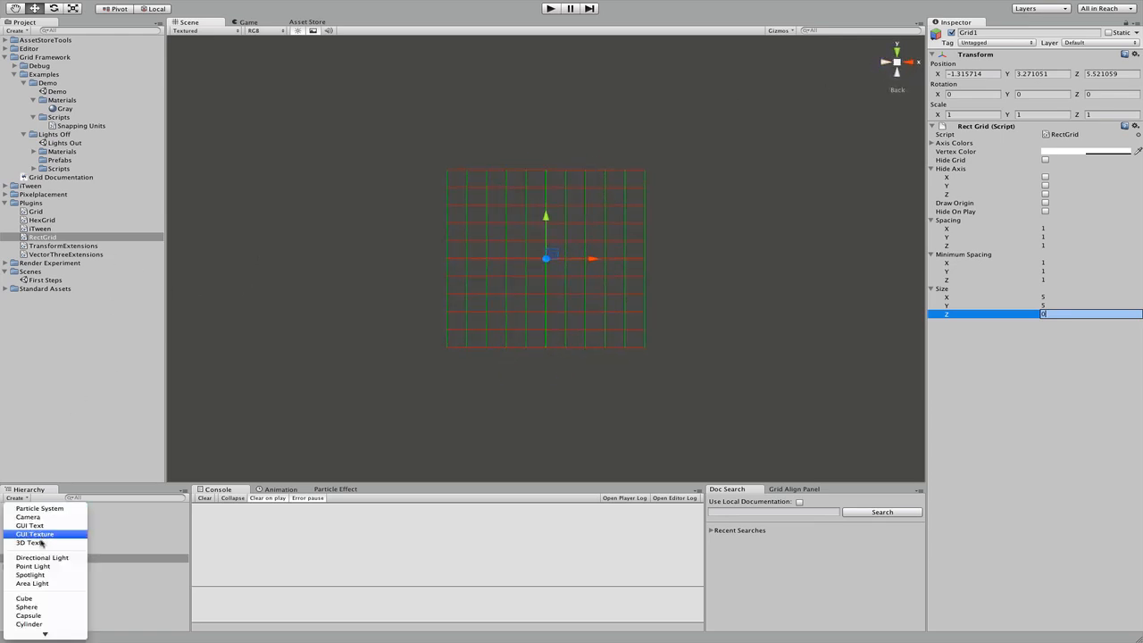
left_click(27, 607)
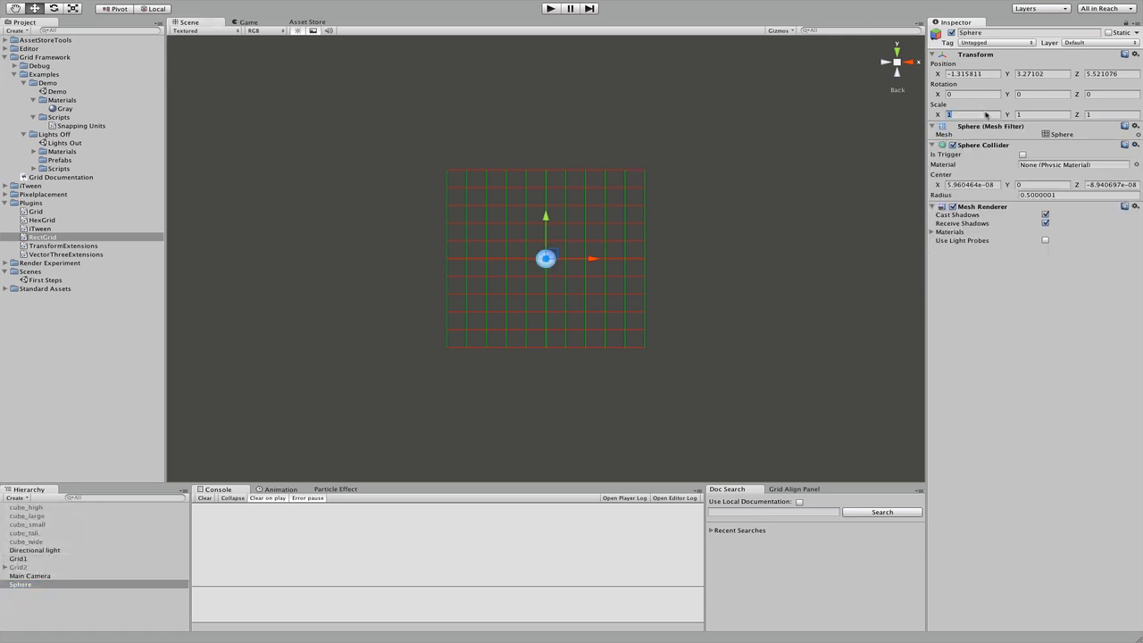
type("758")
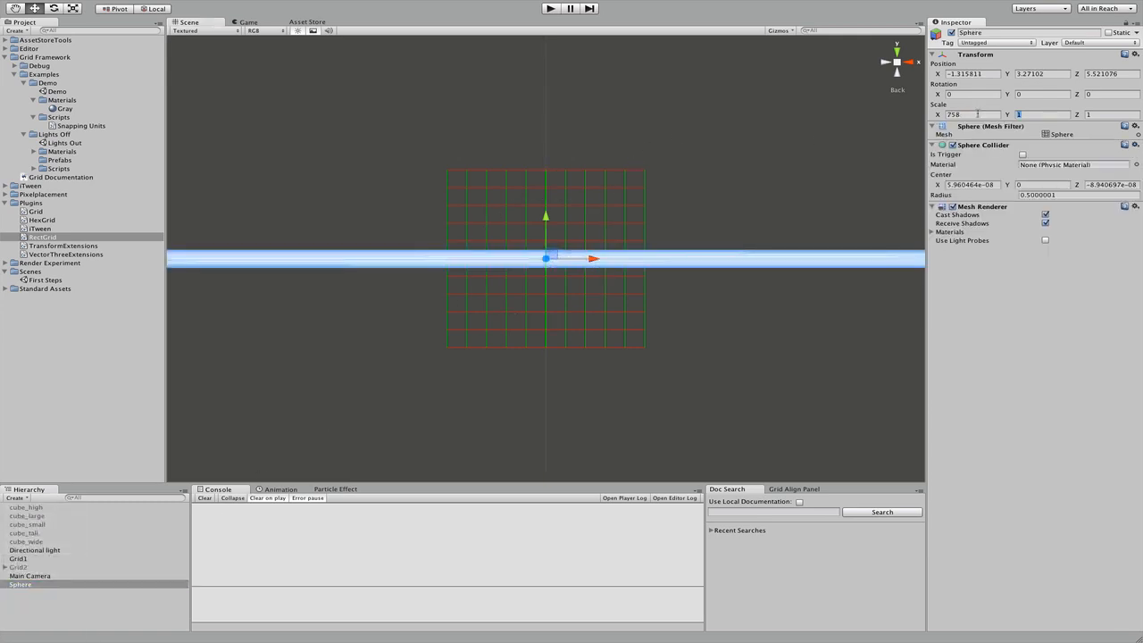
type("0.75")
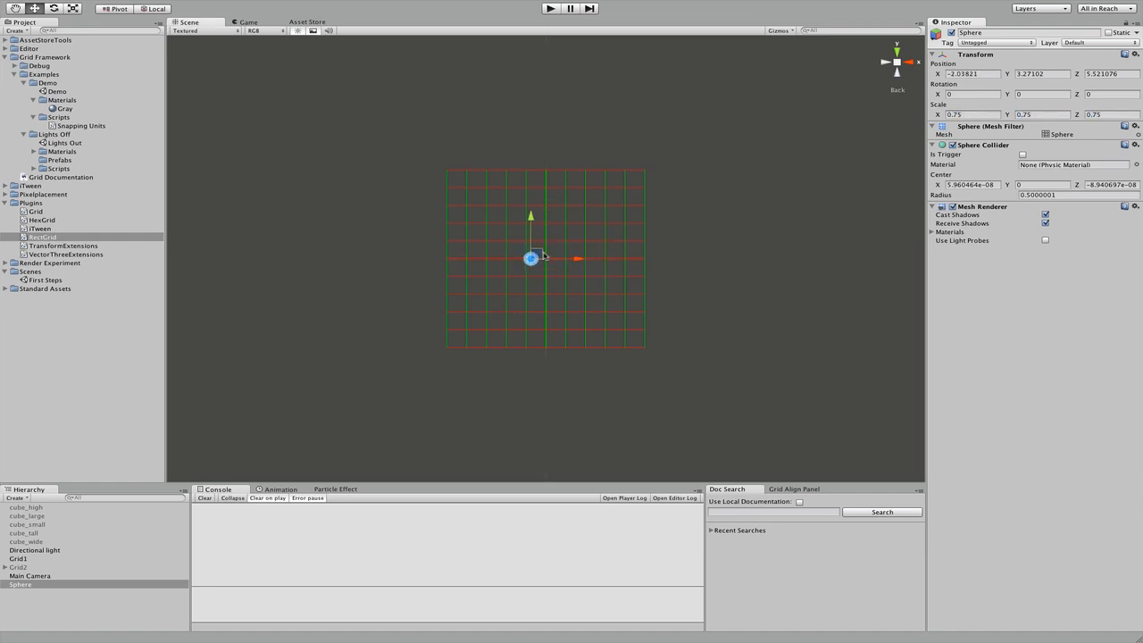
left_click_drag(530, 259, 518, 232)
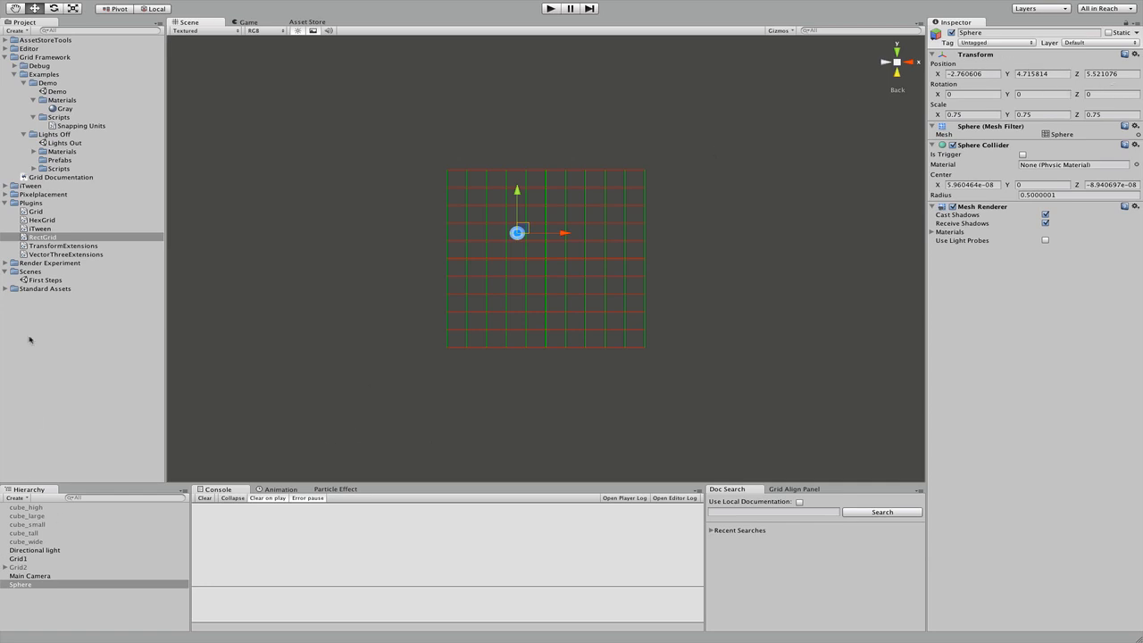
Step: Create a JavaScript file named Roam Grid in the Scripts folder, dismissing the compile warning
left_click(57, 118)
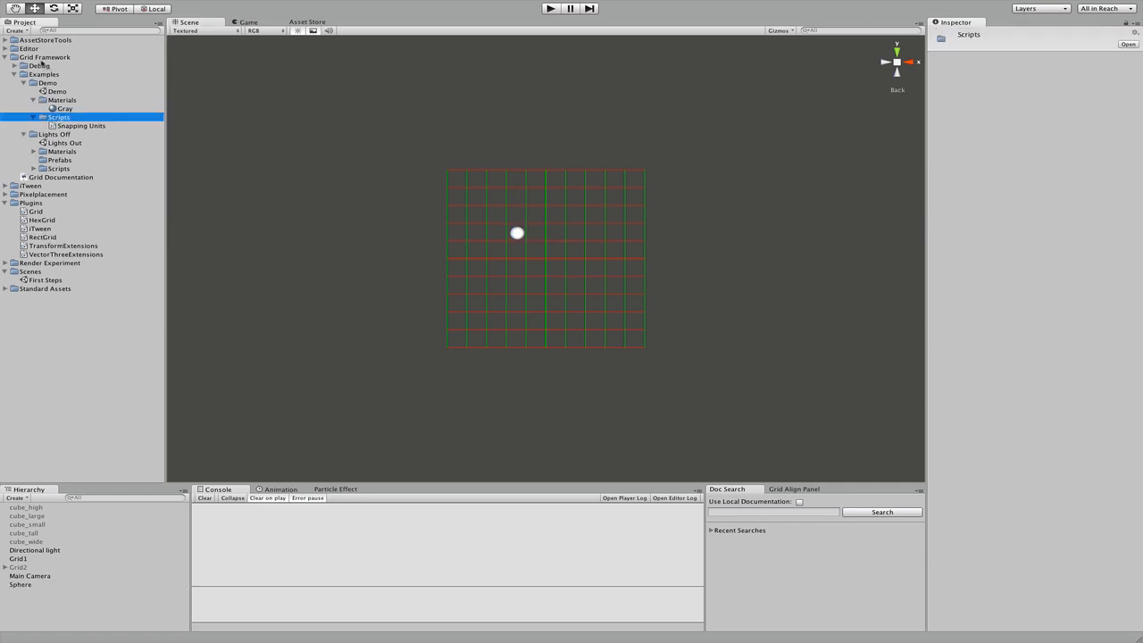
left_click(16, 29)
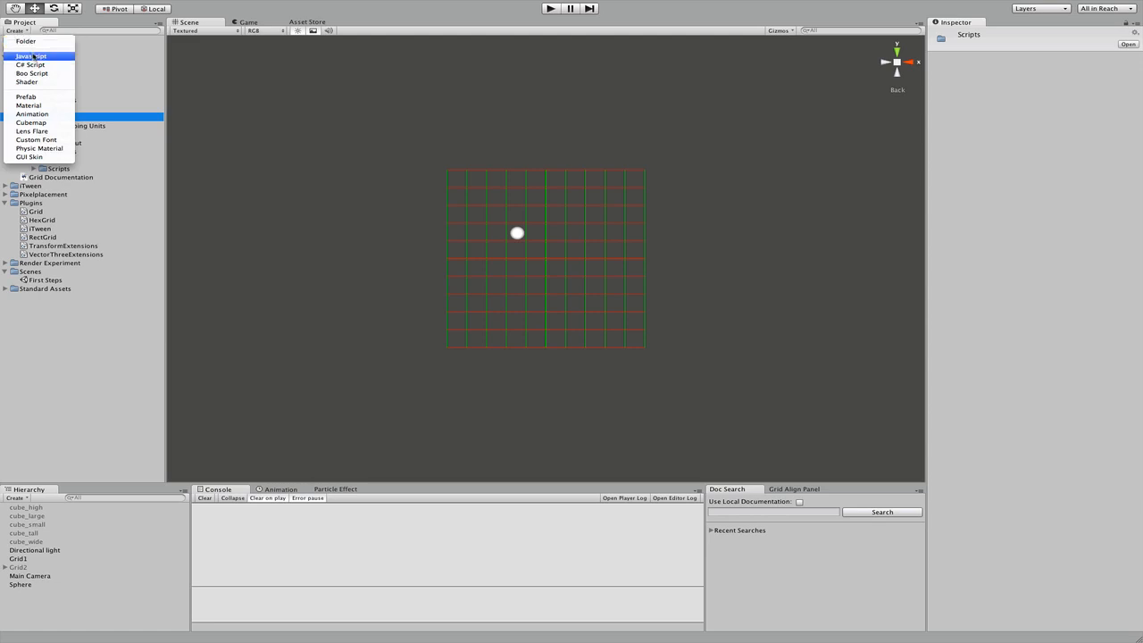
left_click(30, 64)
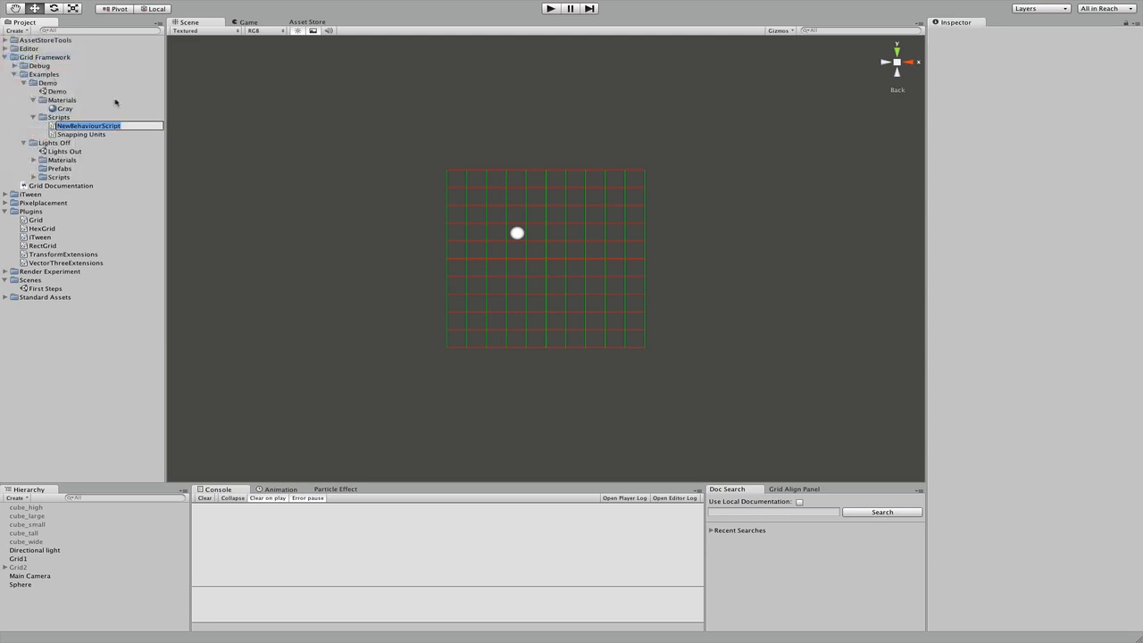
type("Roam Grid")
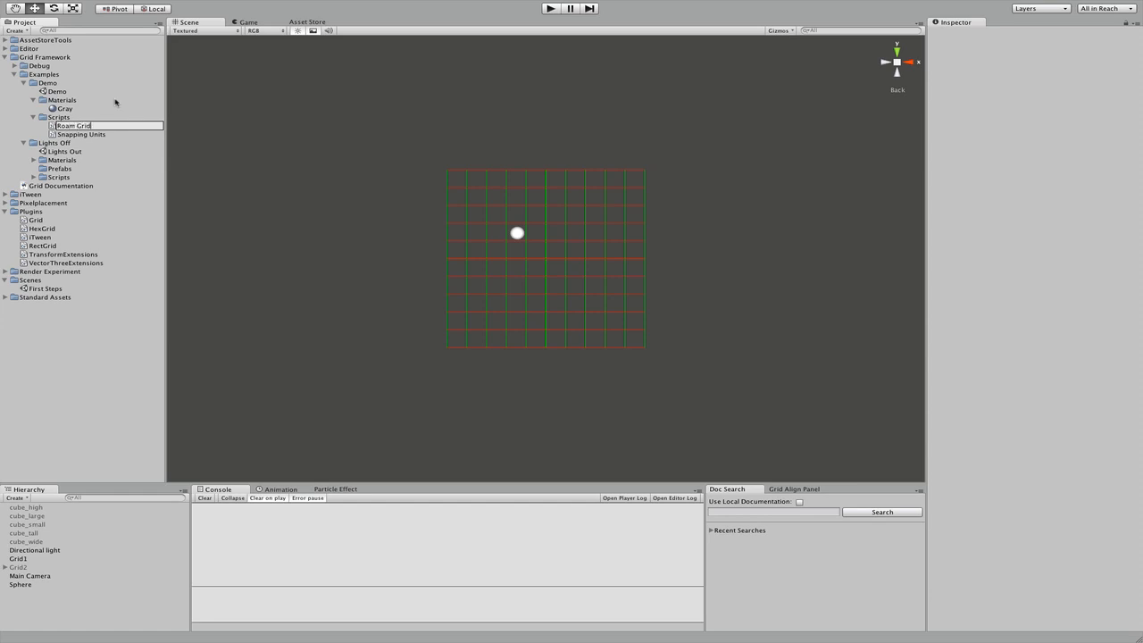
left_click(73, 125)
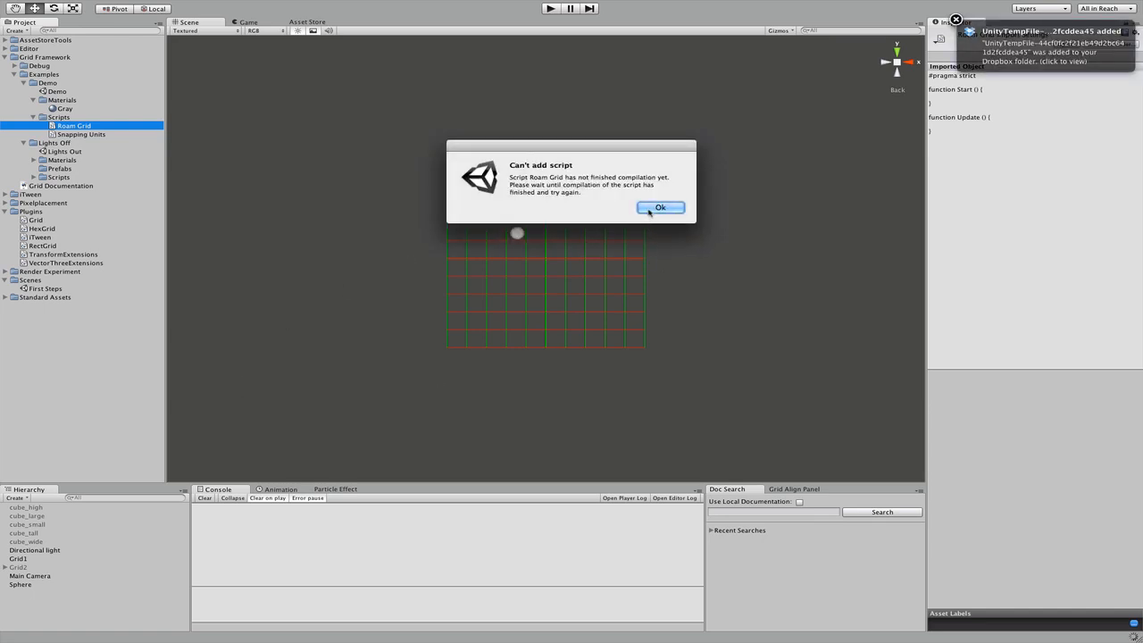
left_click(661, 207)
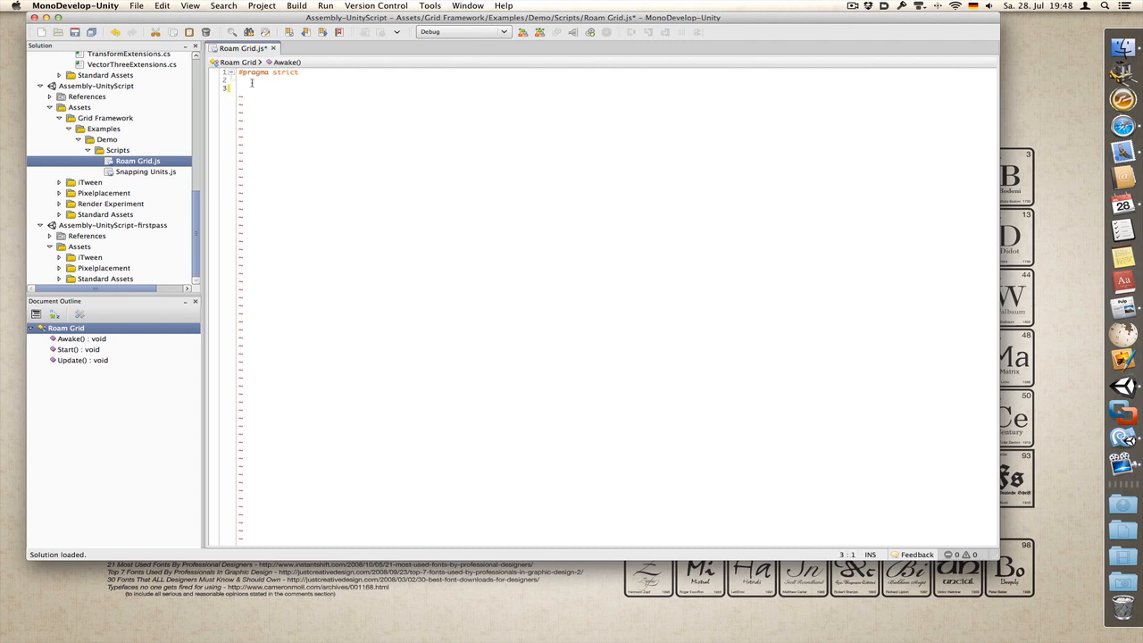
Step: Declare var grid : RectGrid; and var cachedTransform : Transform; below #pragma strict
type("var")
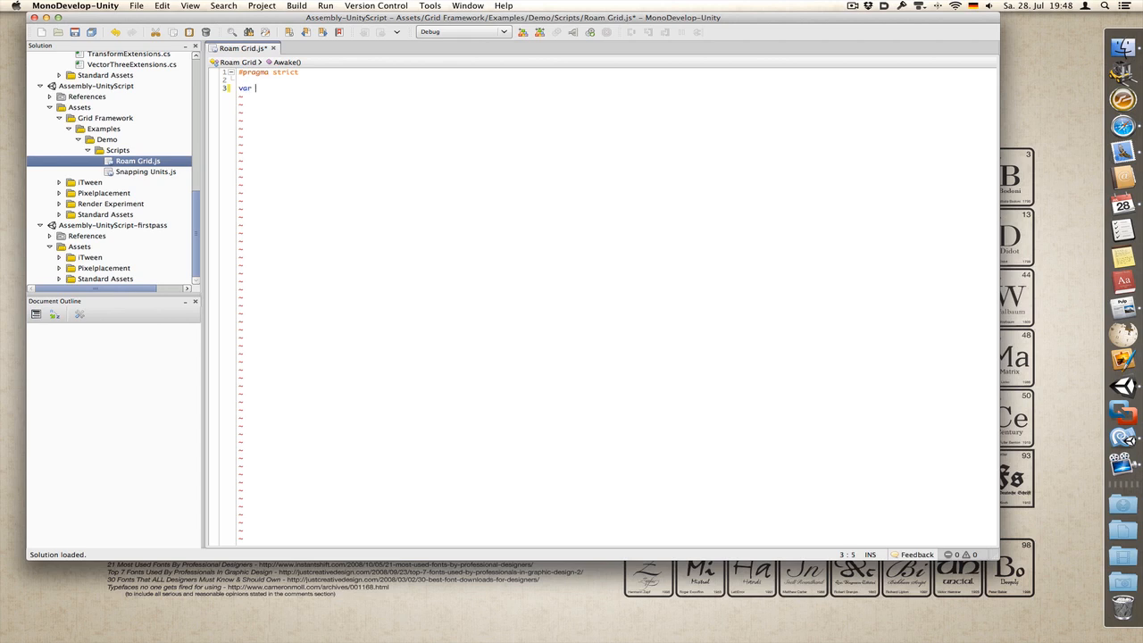
type("grid")
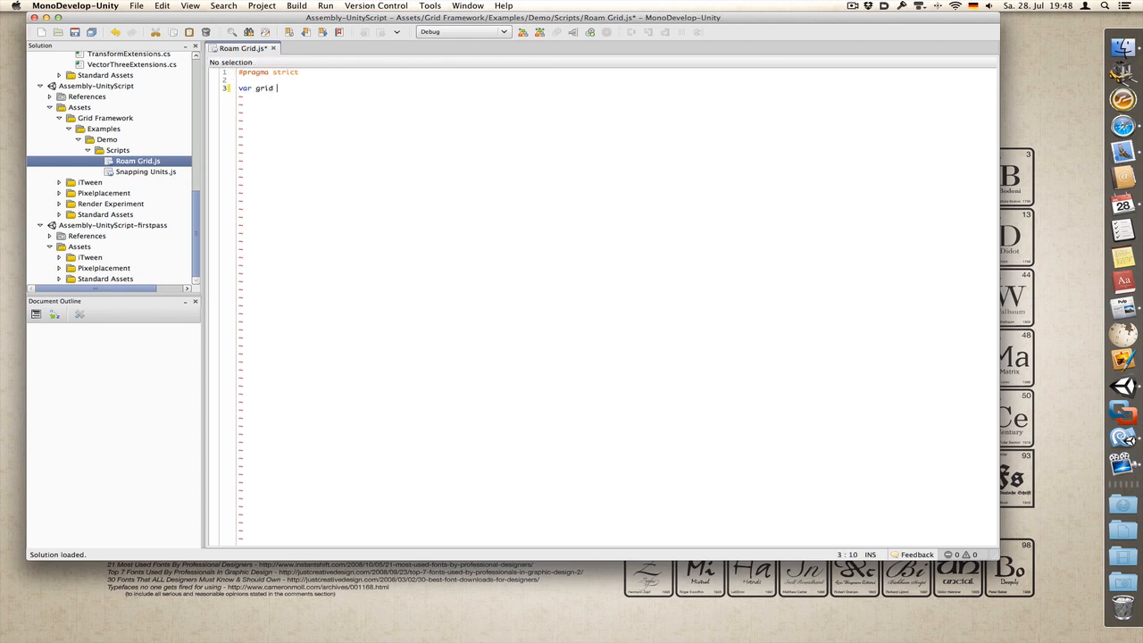
type(": Rec")
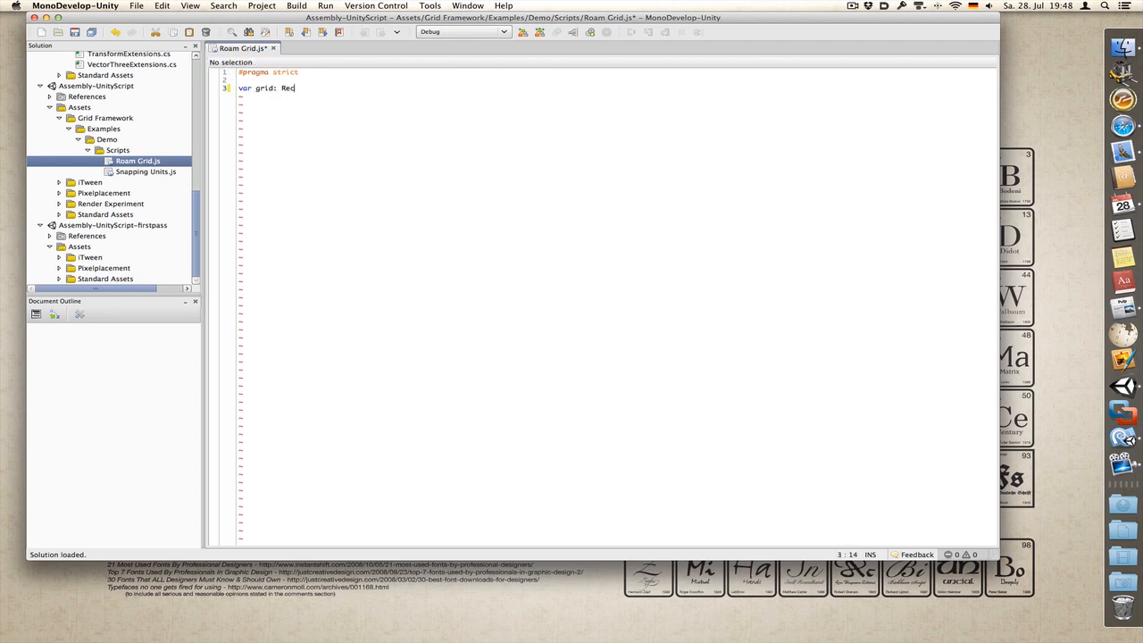
type("tGrid;")
type("var c")
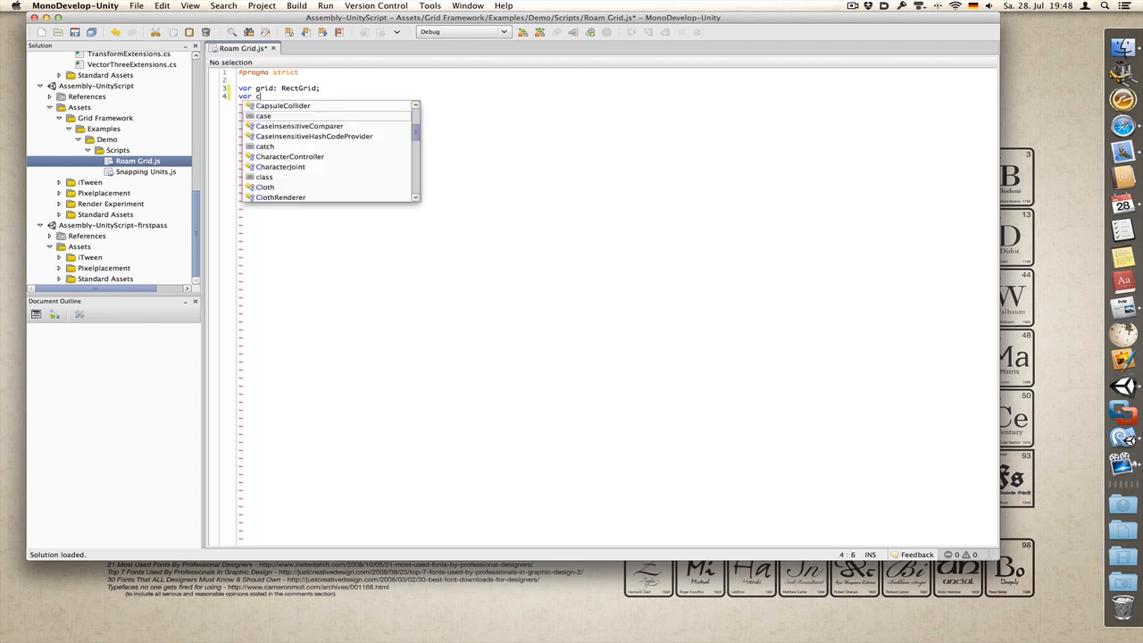
type("ached Transform:")
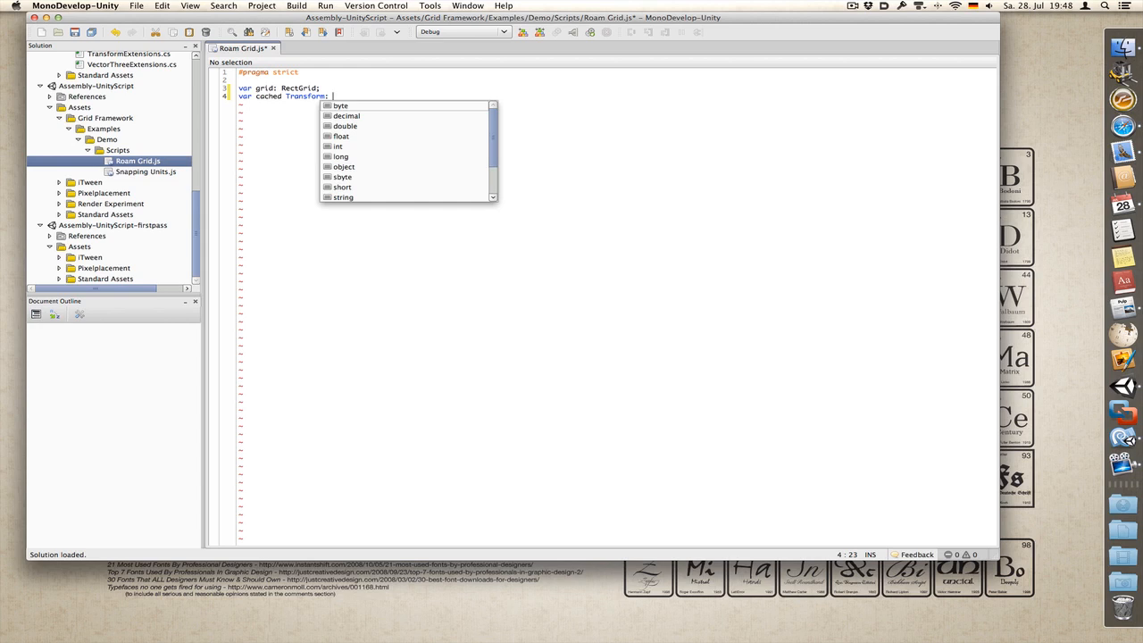
type("Transf")
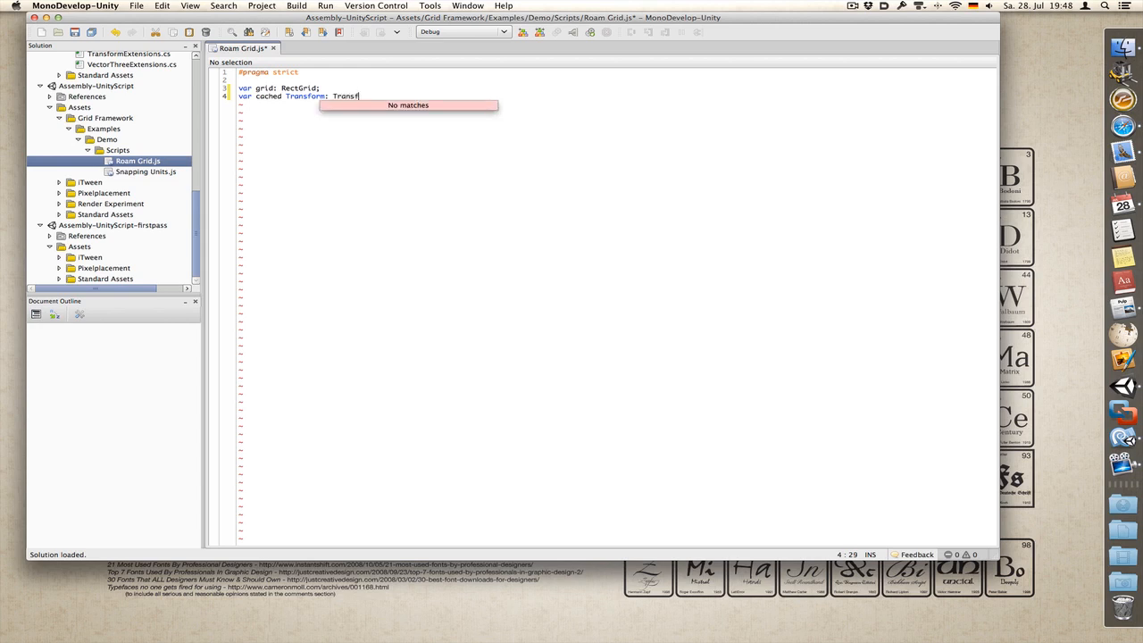
type("orm;")
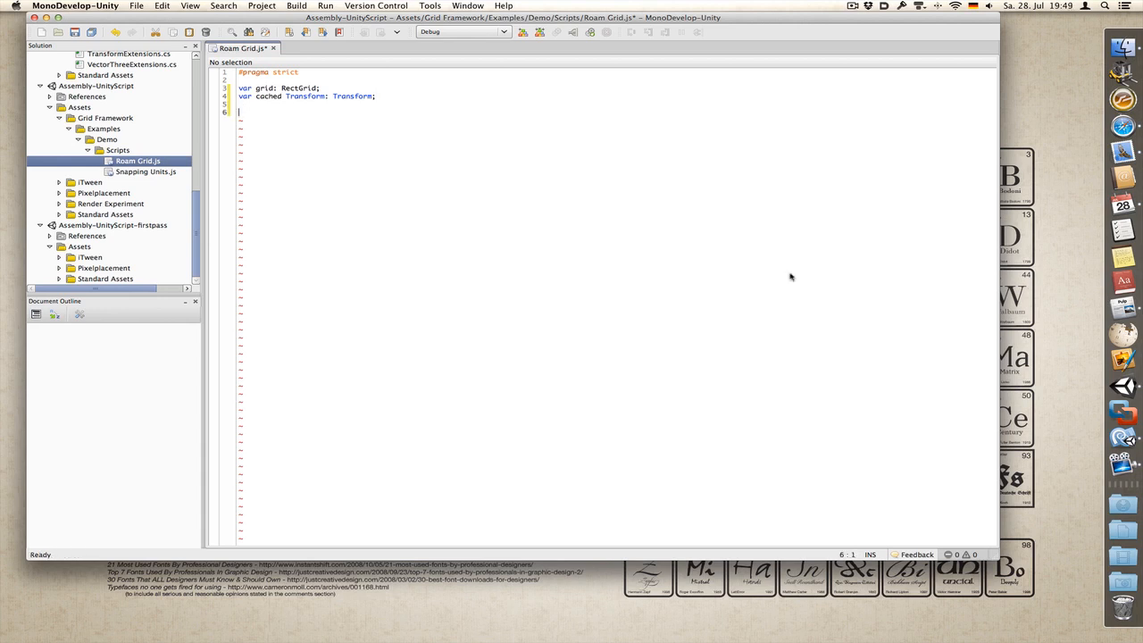
Step: Write empty Awake, RoamTheGrid and FindNearestFace function stubs
type("function Awake(")
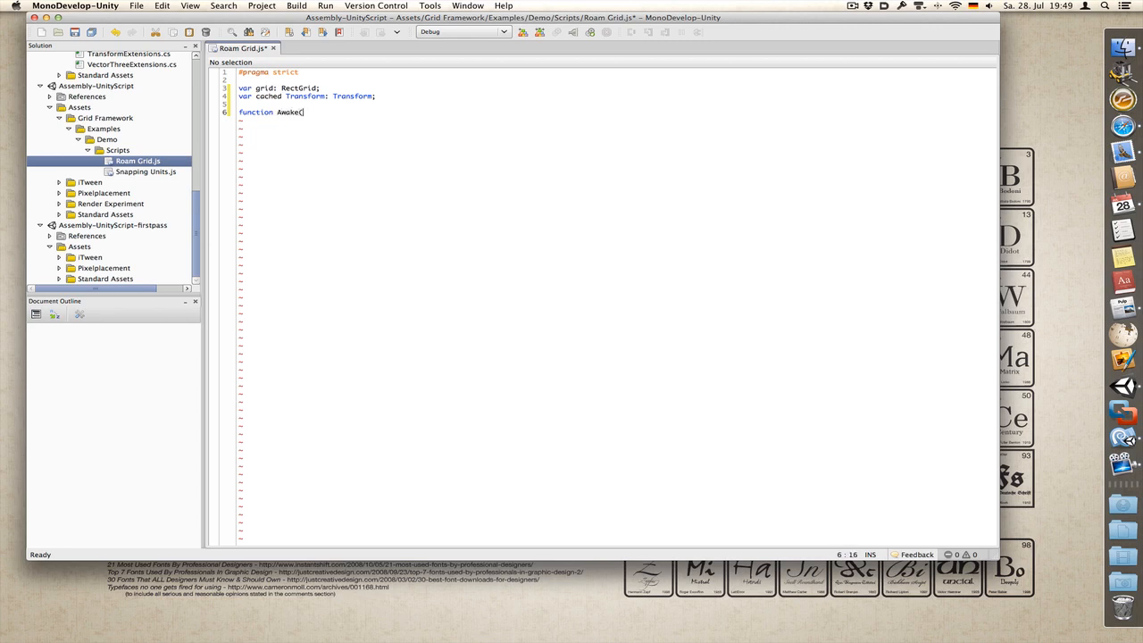
type("){")
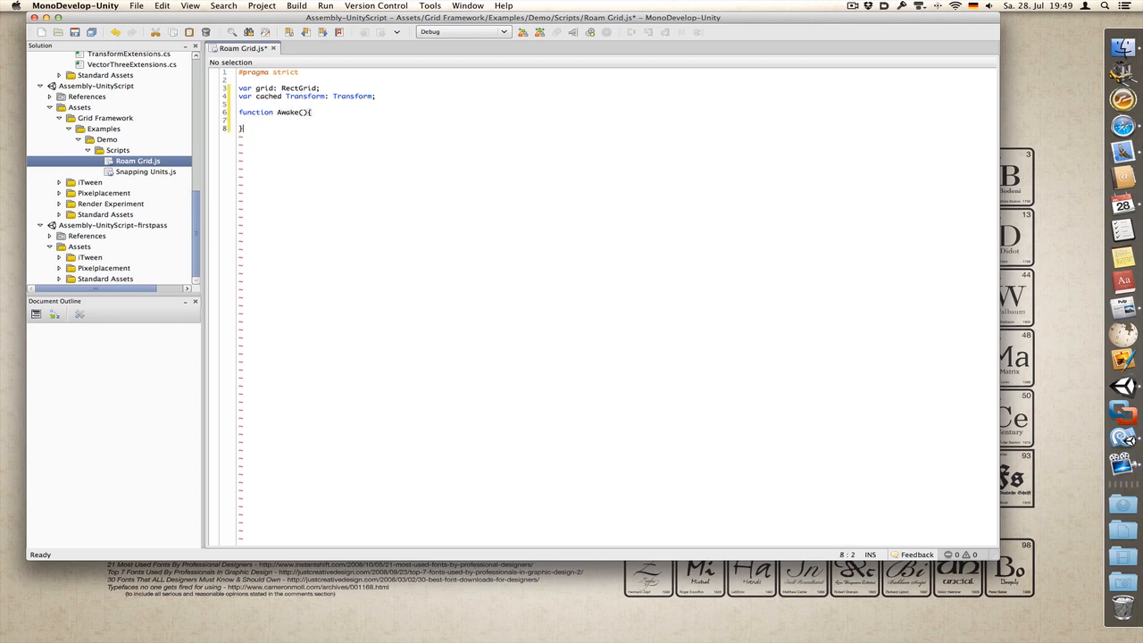
type("function Roam")
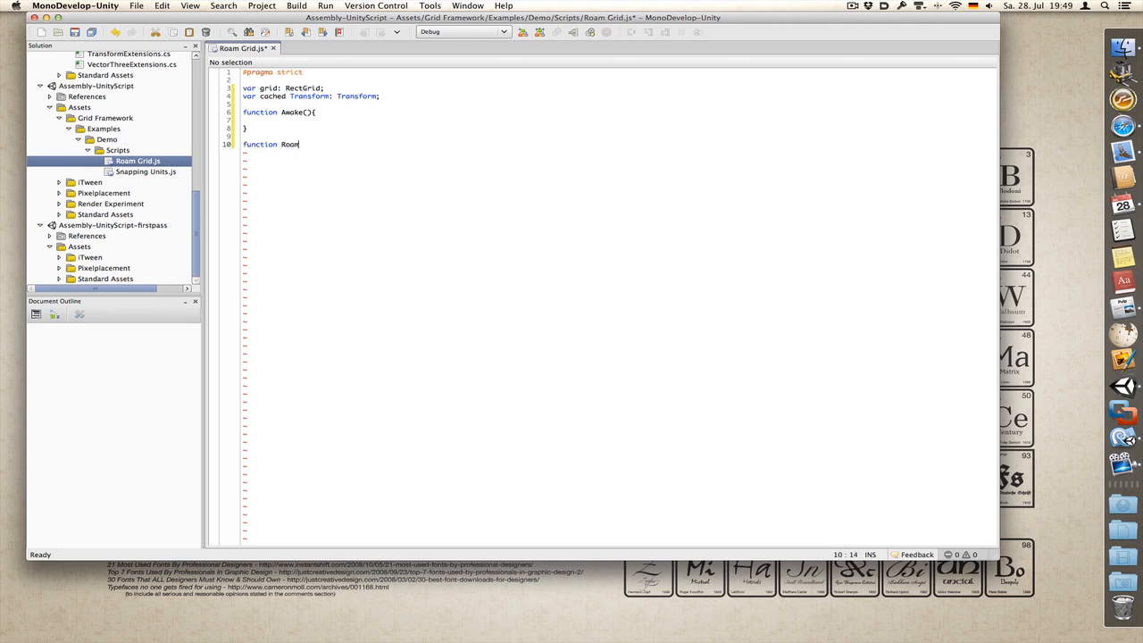
type("TheGrid(){")
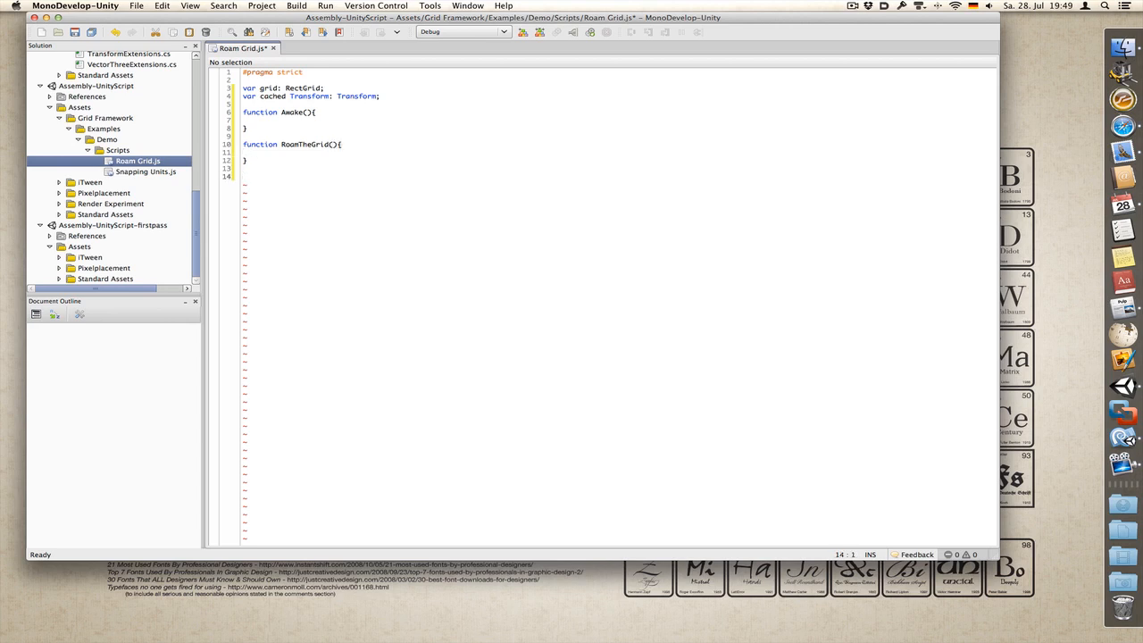
type("function FindNearesFace(){")
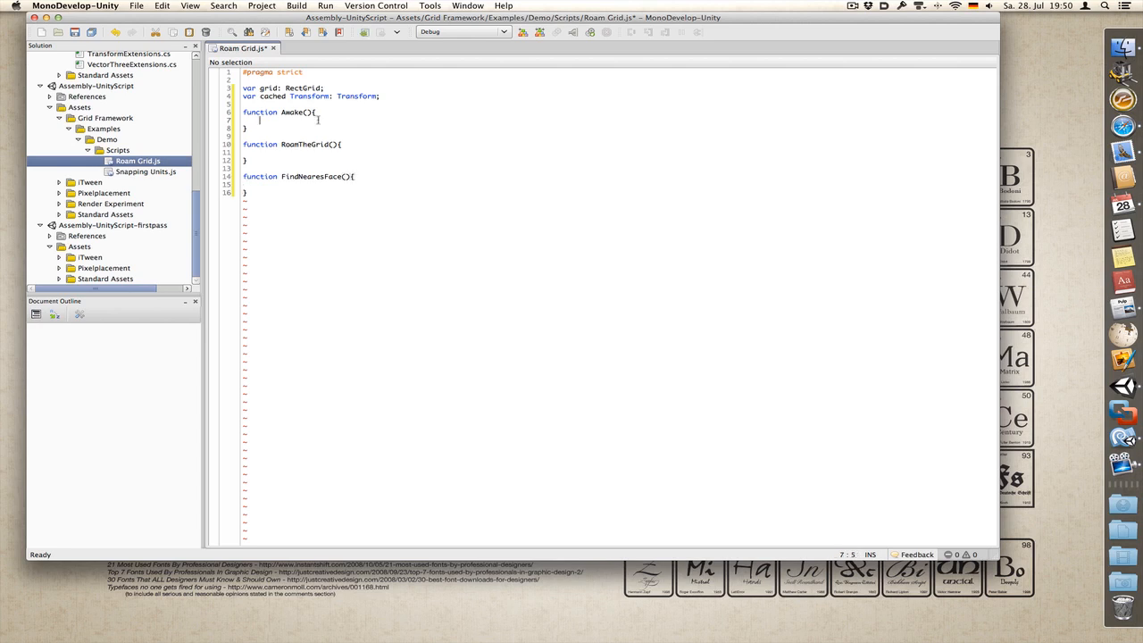
Step: In Awake, assign cachedTransform = transform
type("co")
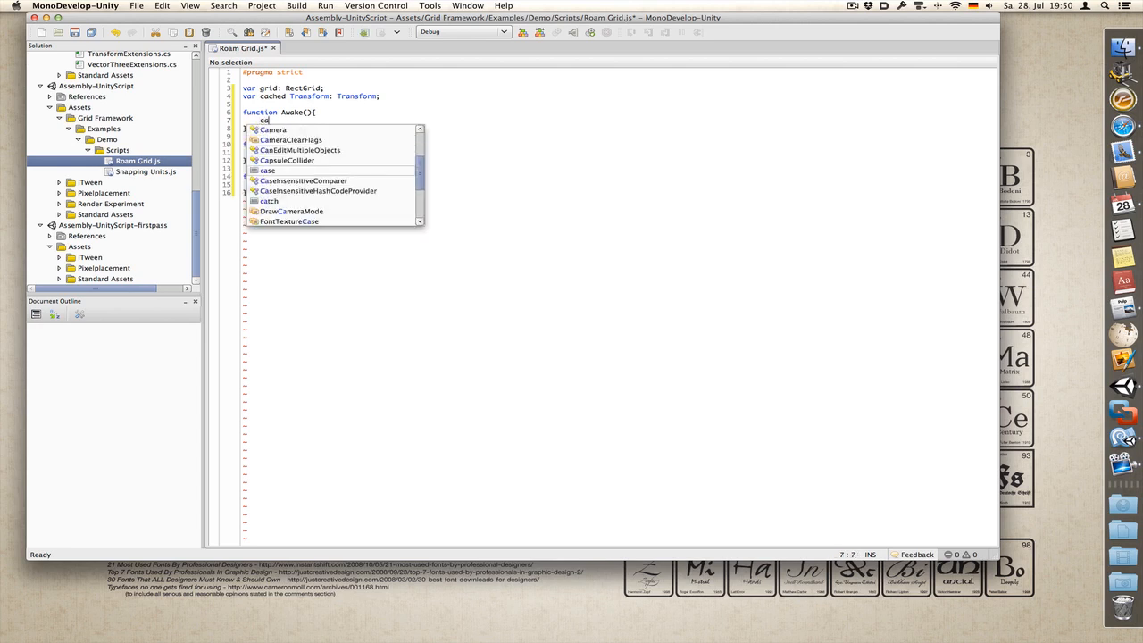
type("achedTransform =")
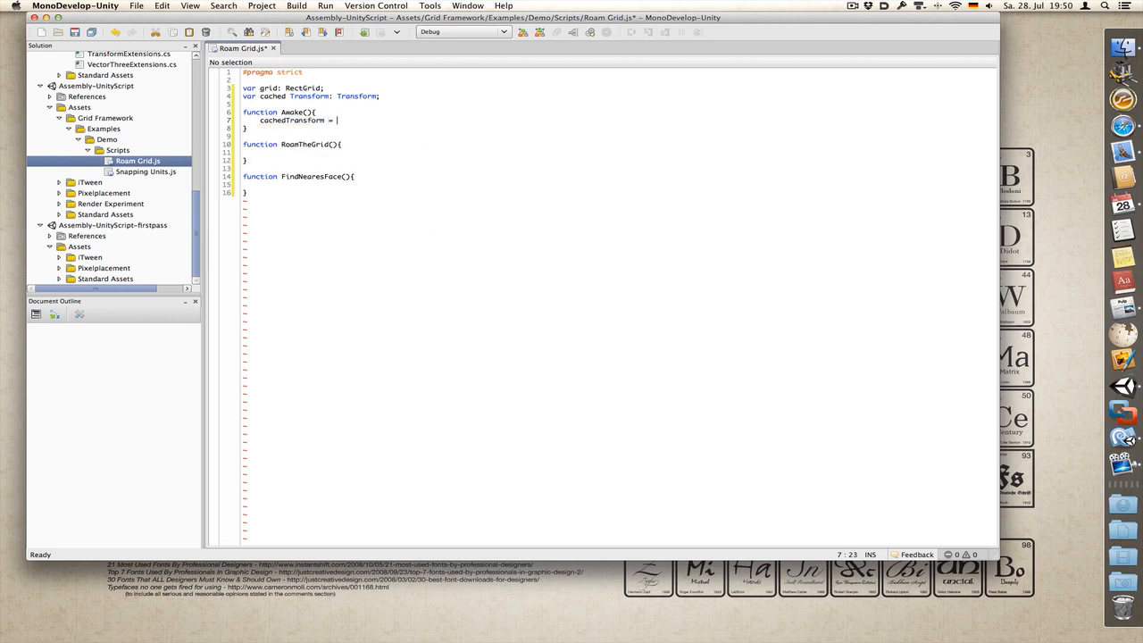
type("transfo")
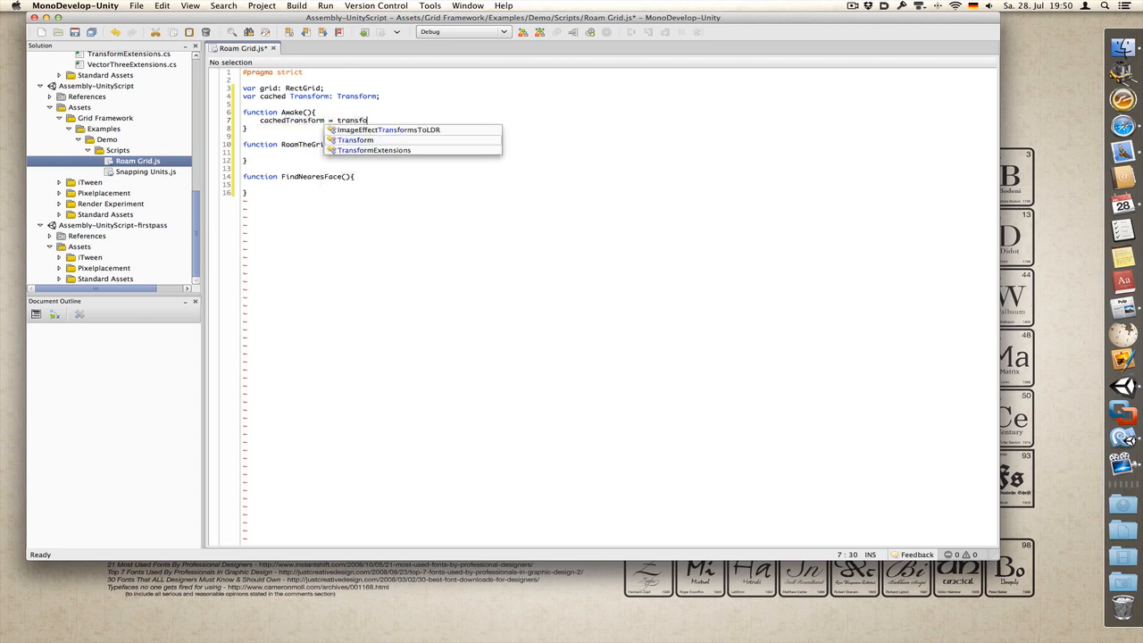
type("rm")
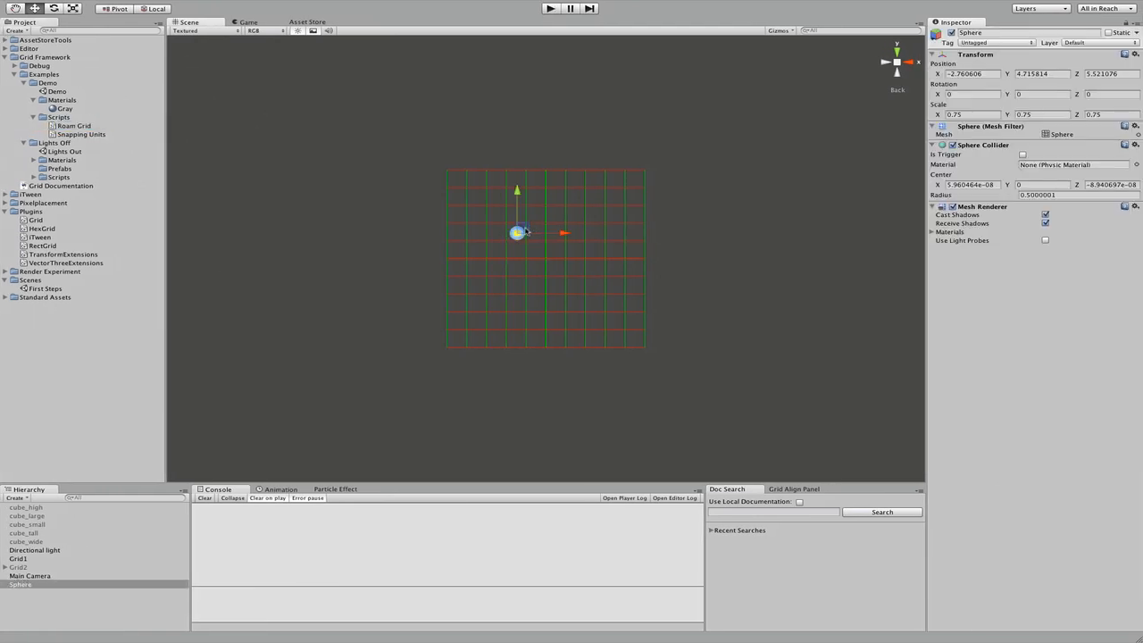
left_click_drag(518, 233, 493, 221)
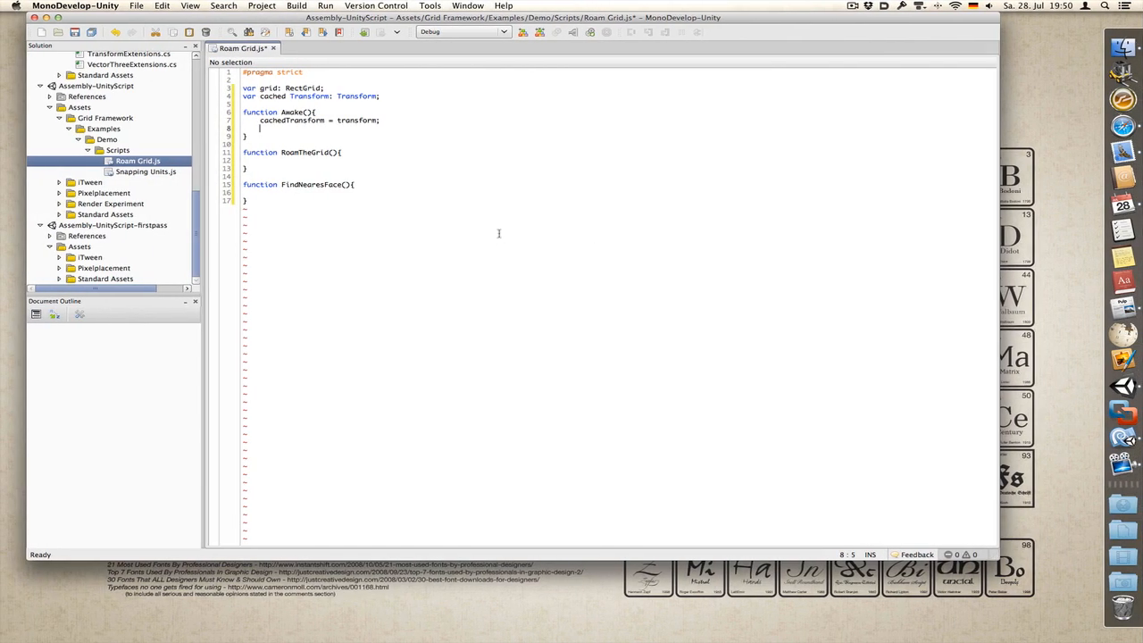
Step: Add grid.AlignTransform(cachedTransform); and RoamTheGrid(); to Awake
type("grid.AlignTransform(cahcedTransfo")
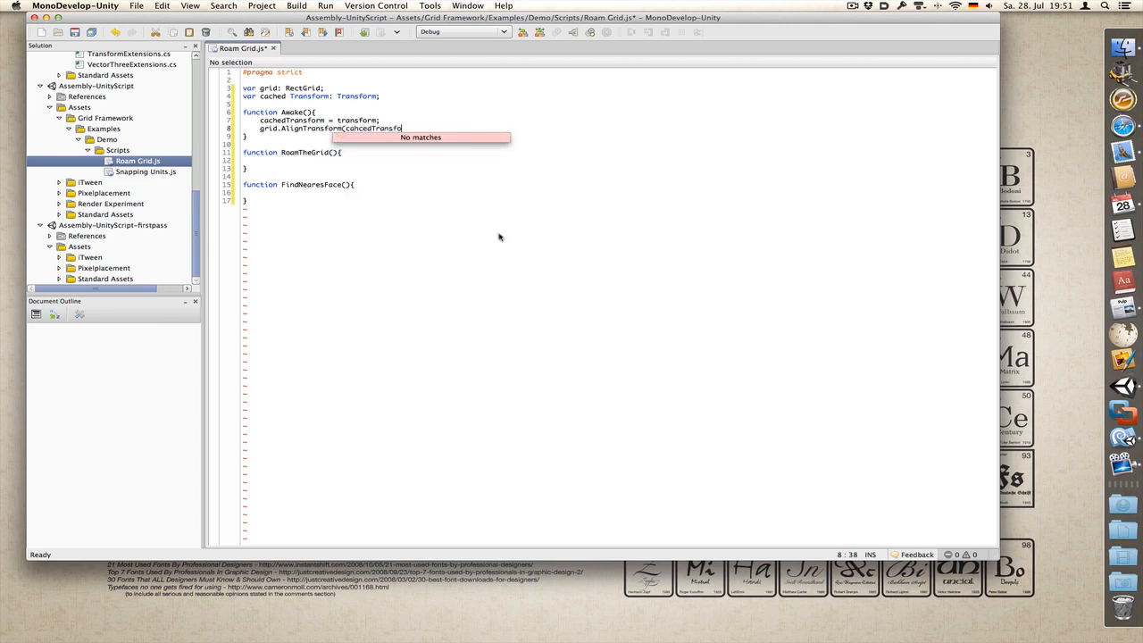
type("rm")
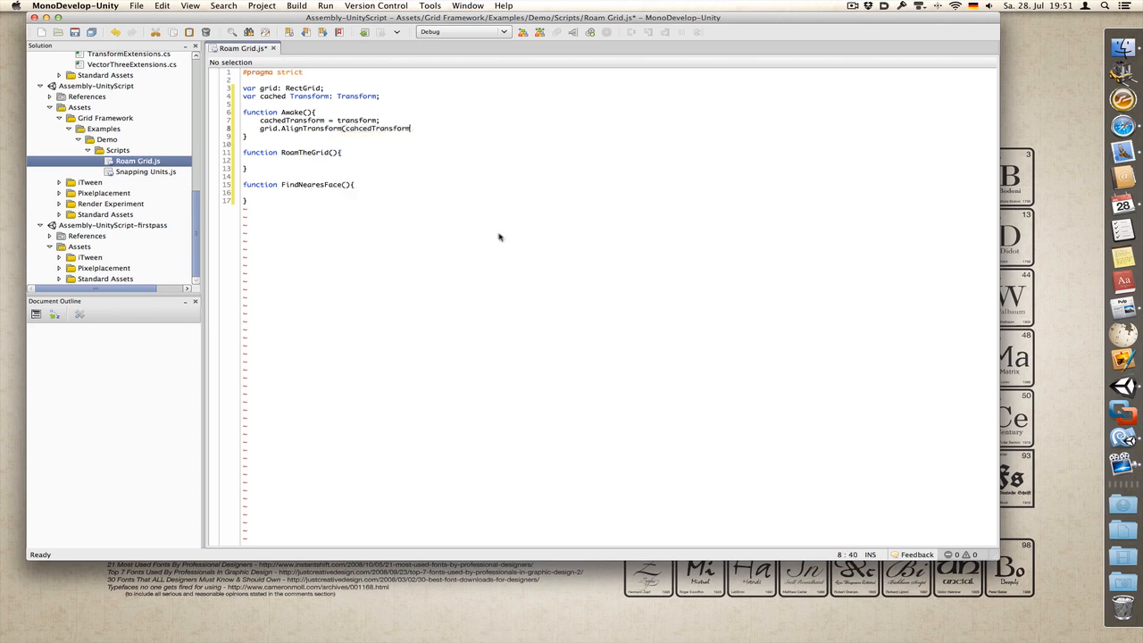
type("Roam")
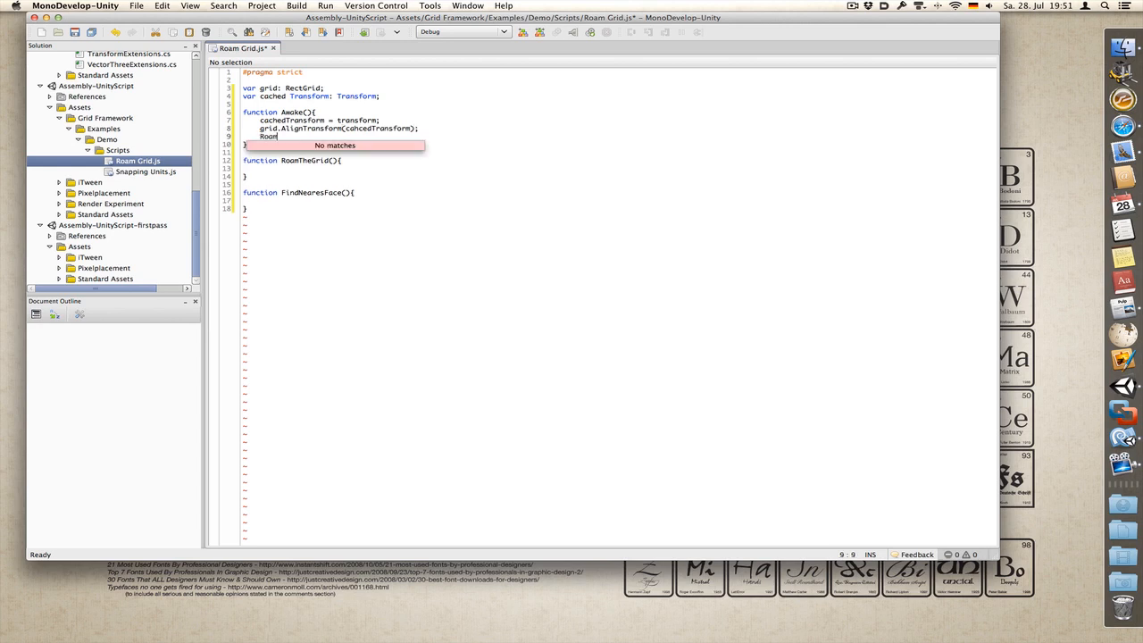
type("TheGrid")
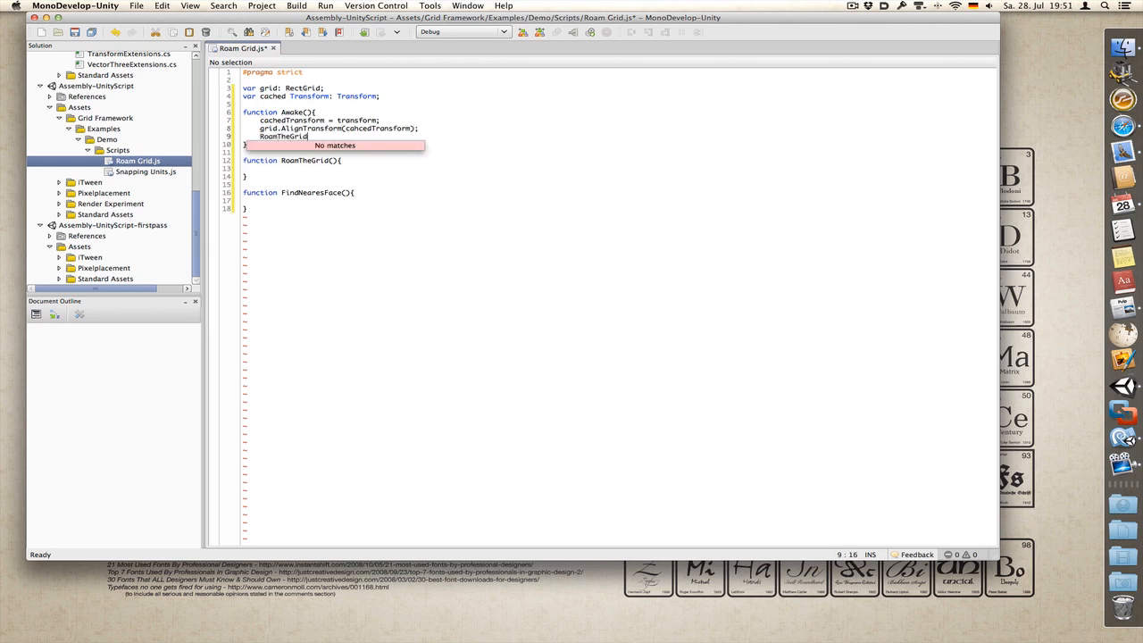
type("();")
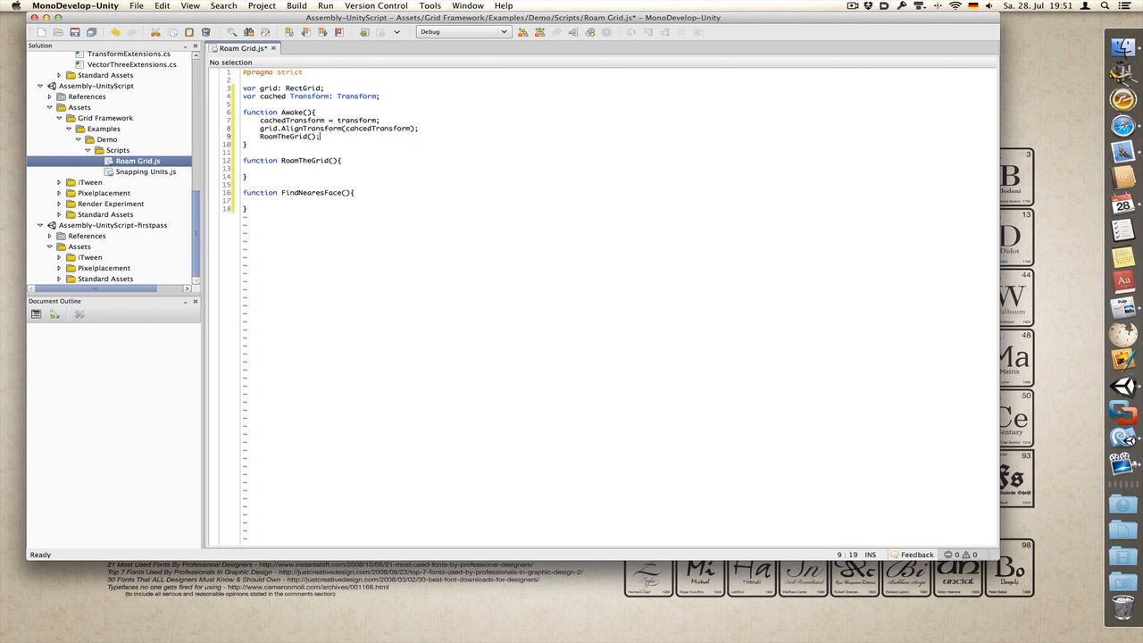
Step: Wrap the AlignTransform and RoamTheGrid calls in if(grid){ }, then begin a var in FindNearestFace
left_click(261, 129)
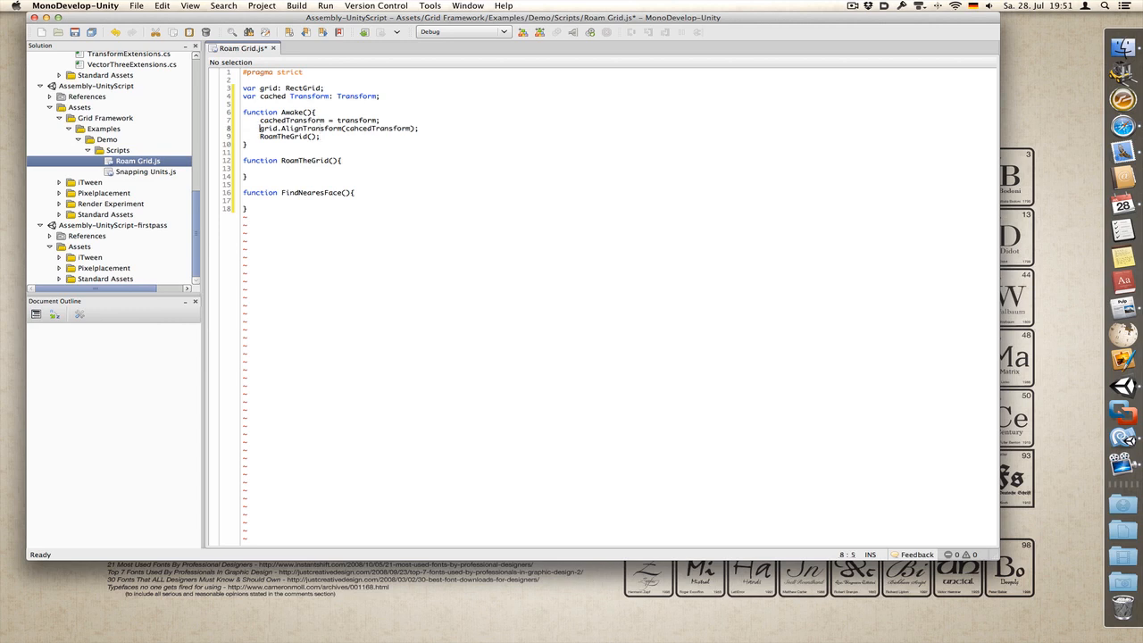
key("Return")
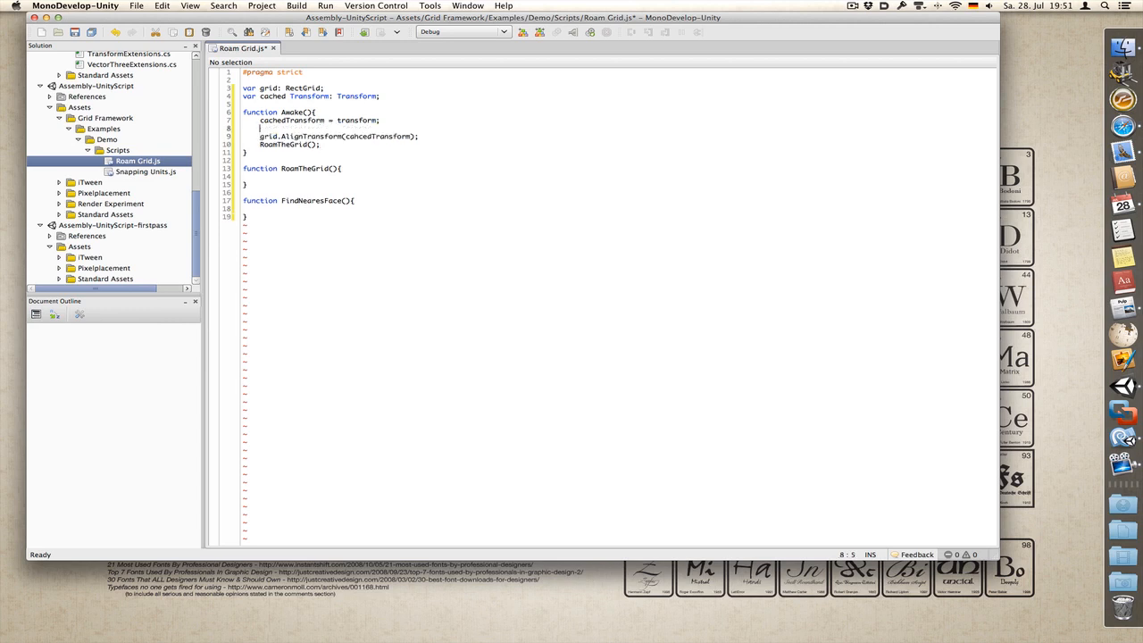
type("if")
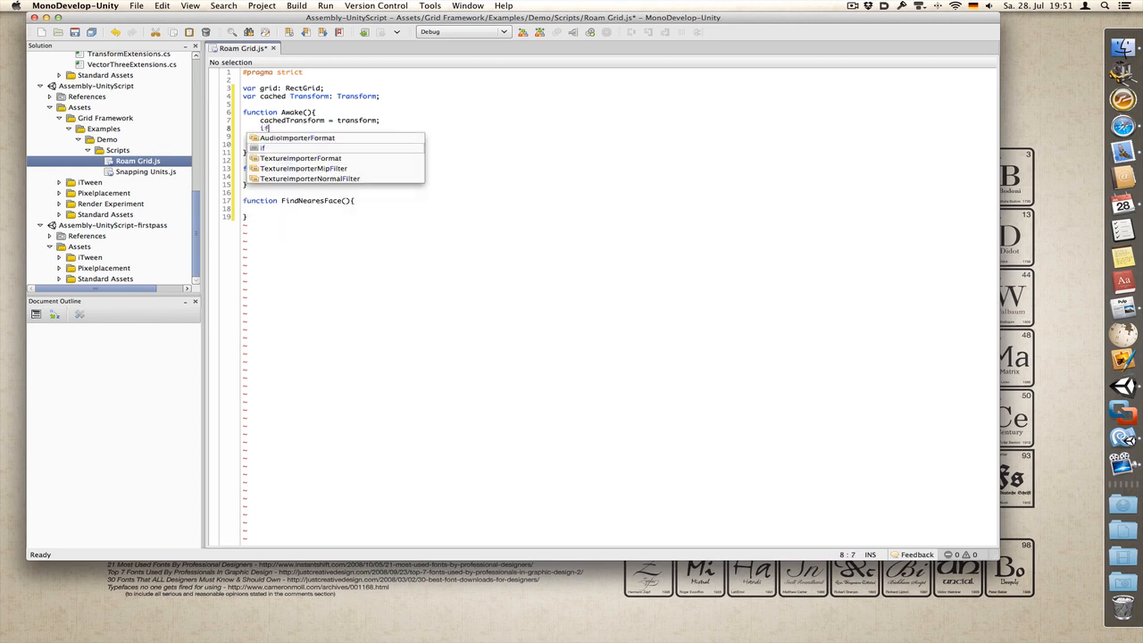
type("grid")
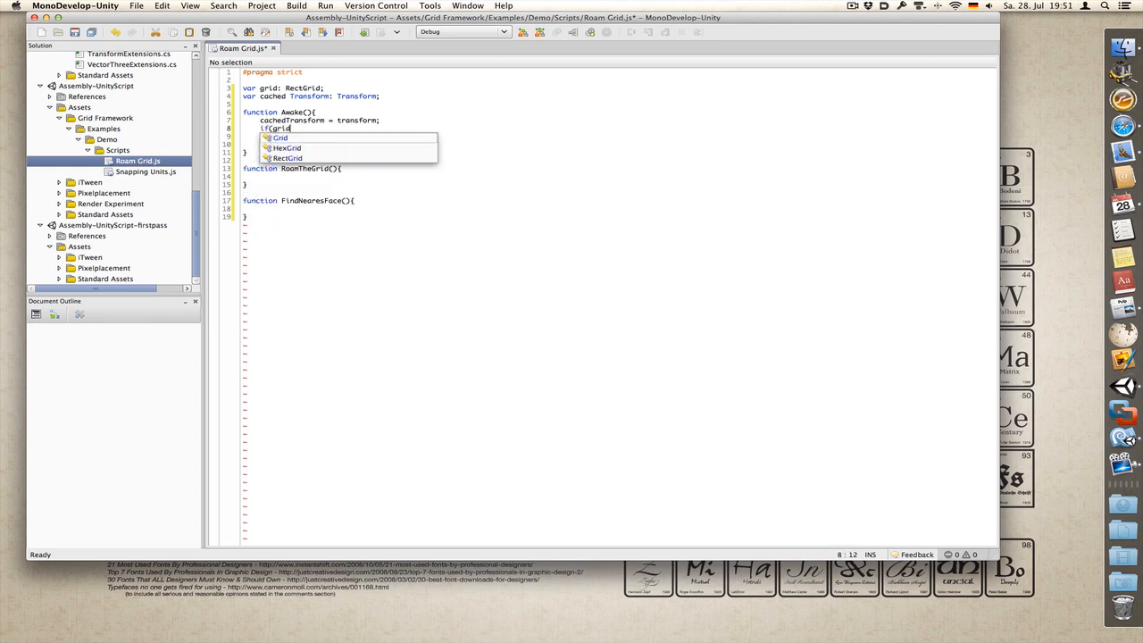
type("grid.AlignTransform(cahcedTransform);")
type("RoamTheGrid();")
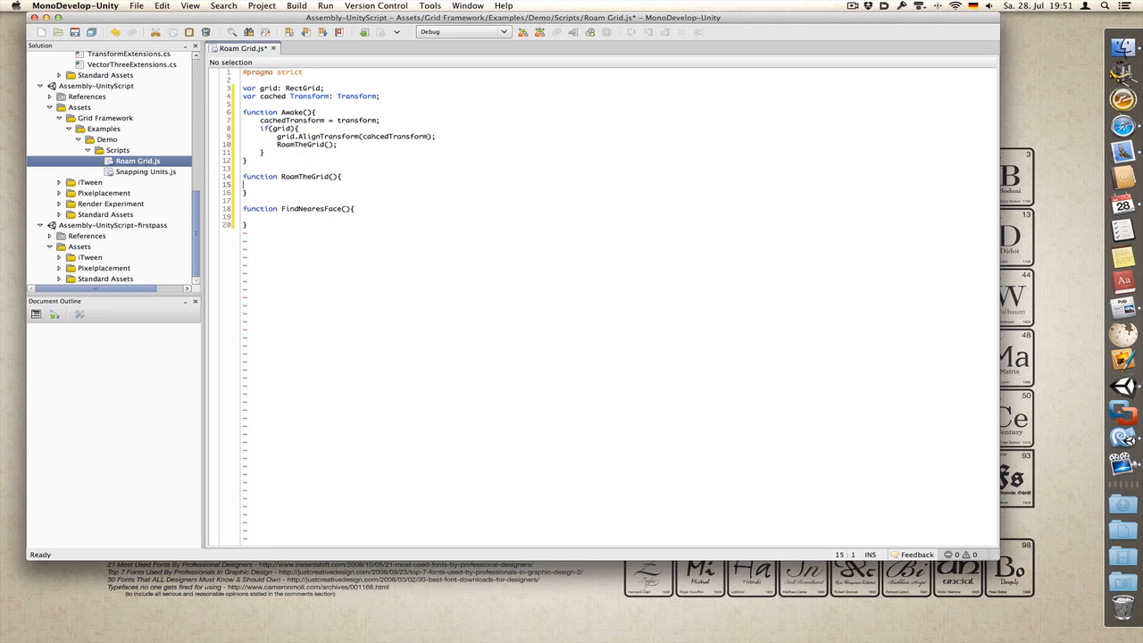
left_click(259, 216)
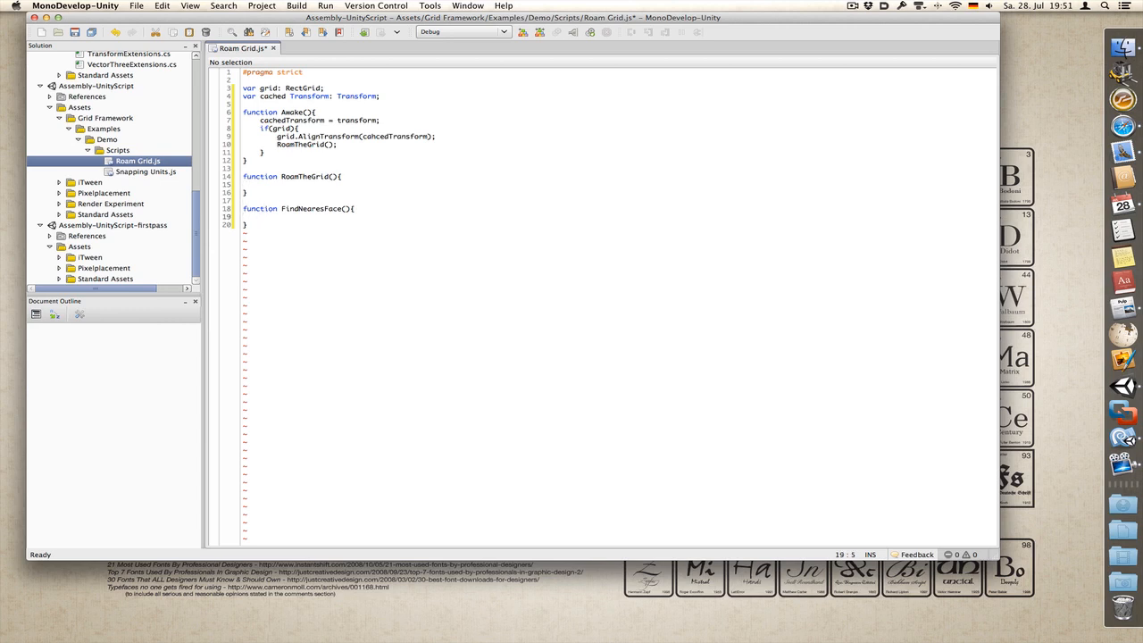
type("var")
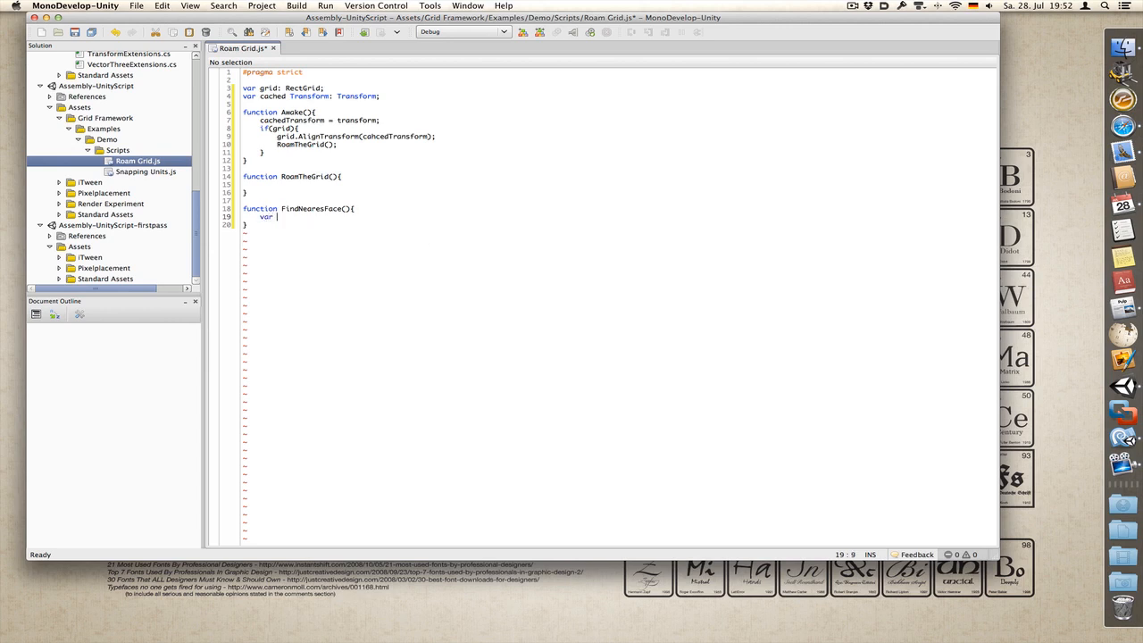
Step: Write var newPosition: Vector3 = grid.WorldToGrid(cachedTransform.position); in FindNearestFace
type("new")
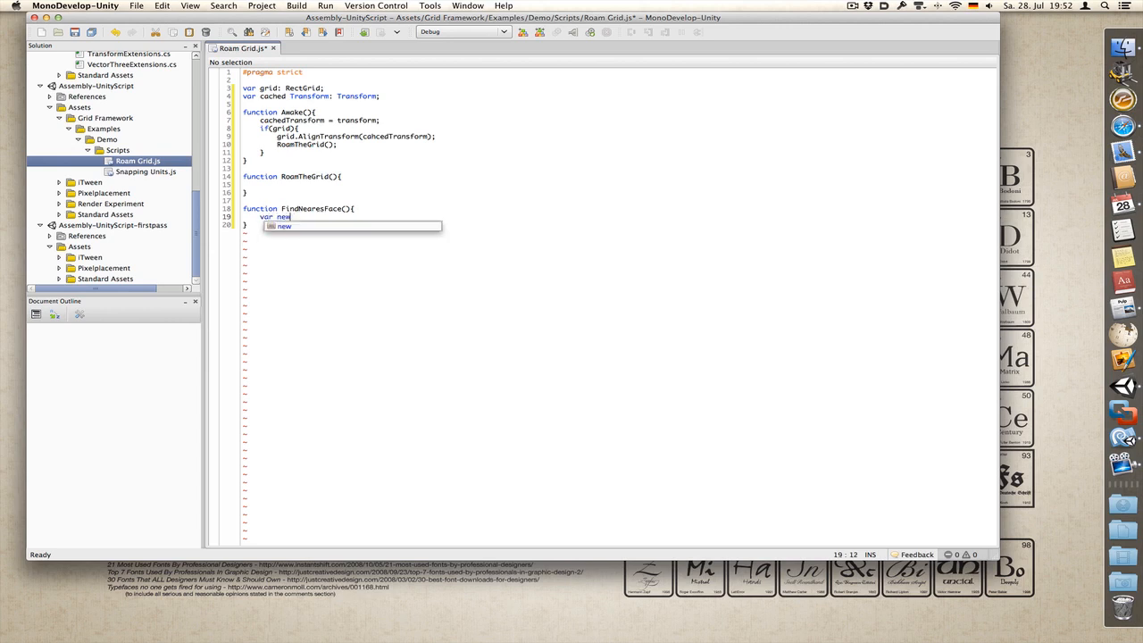
type("Positi")
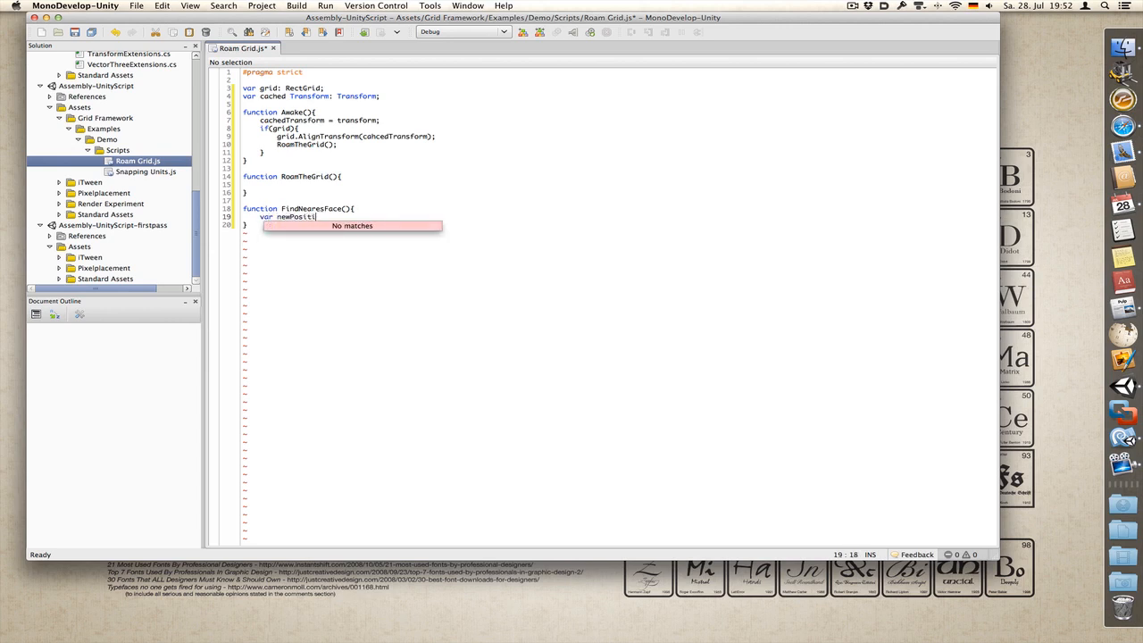
type("on 7")
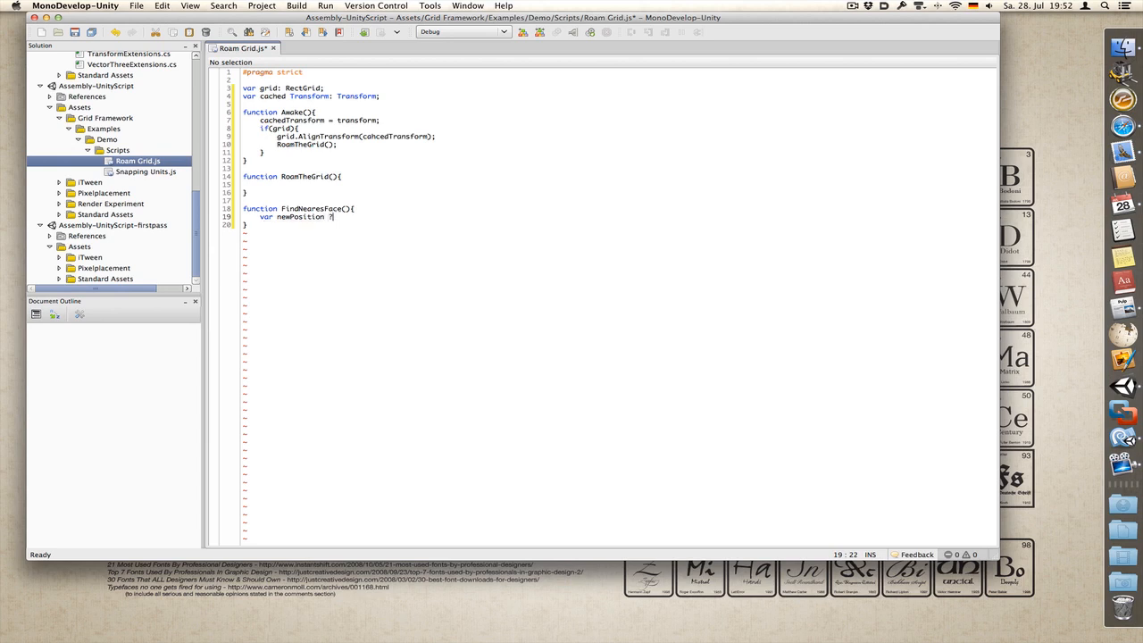
type("Ve")
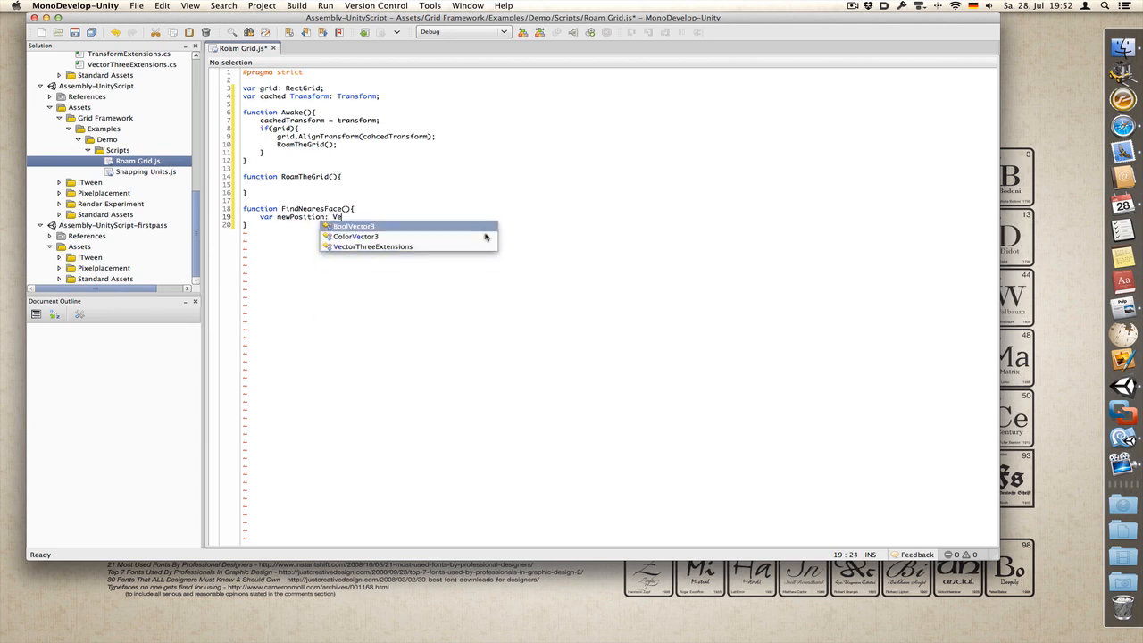
type("BoolVector33 =")
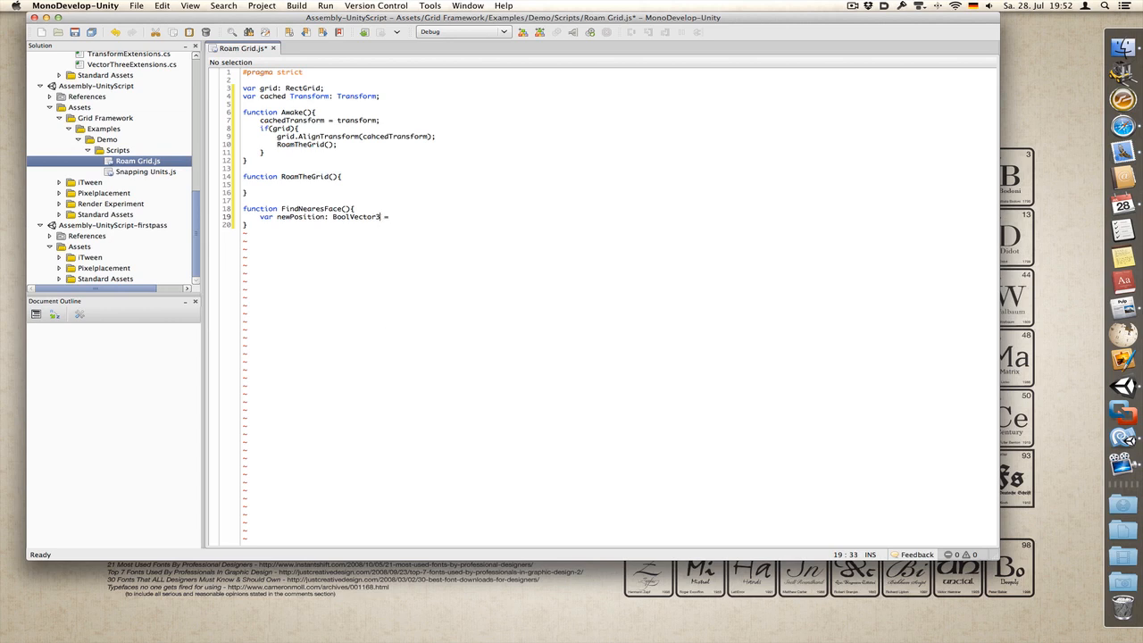
type("Vect")
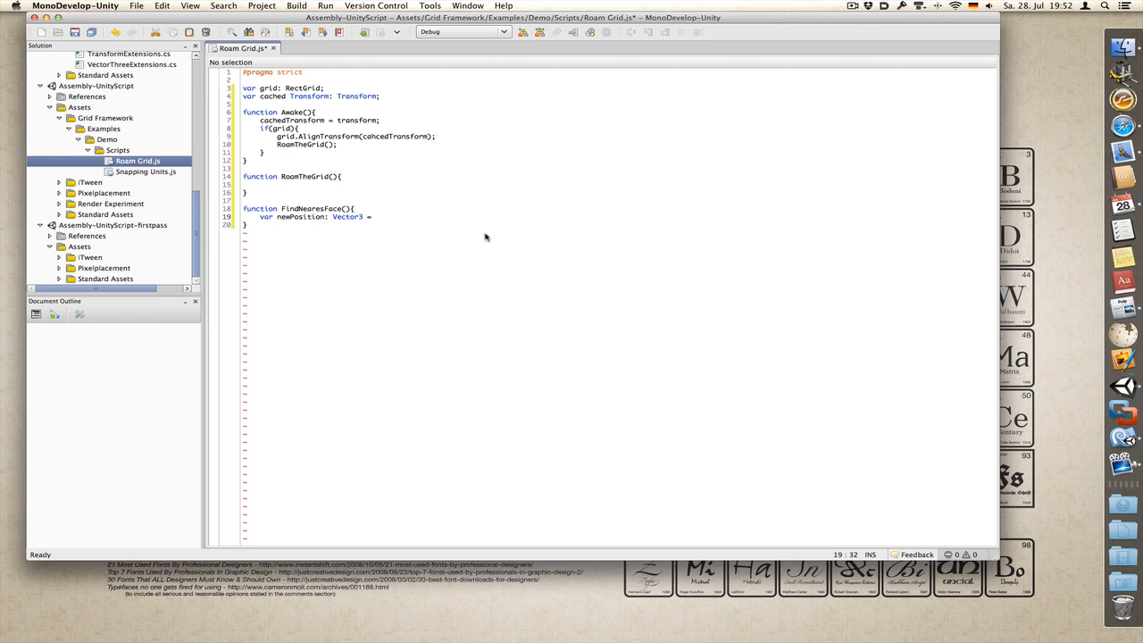
type("grid.Wolr")
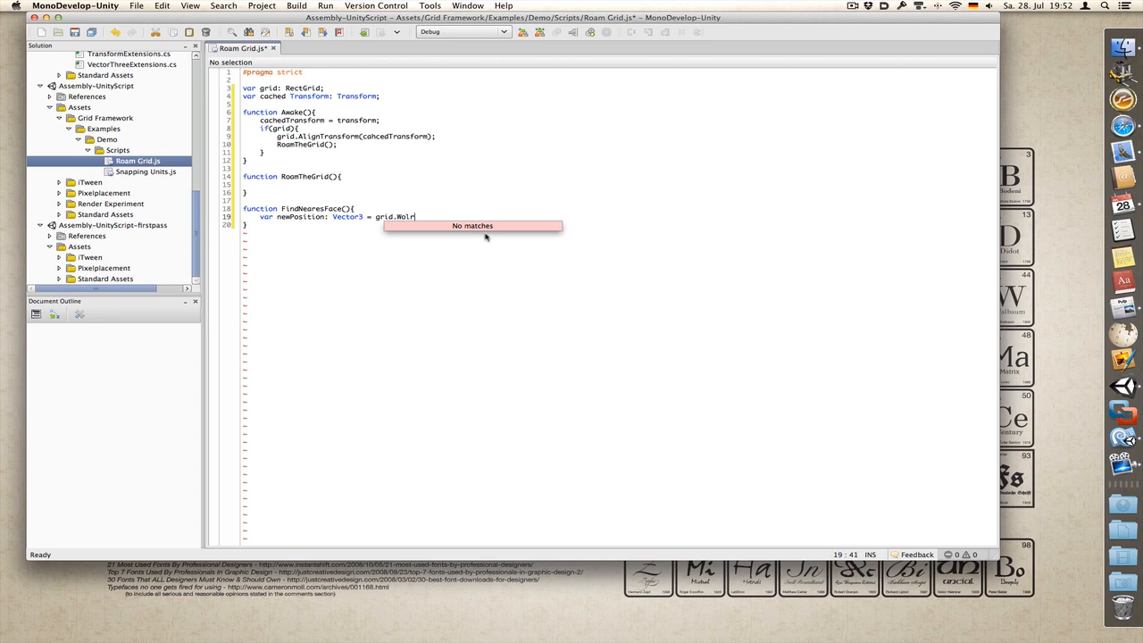
type("WorldTogrid")
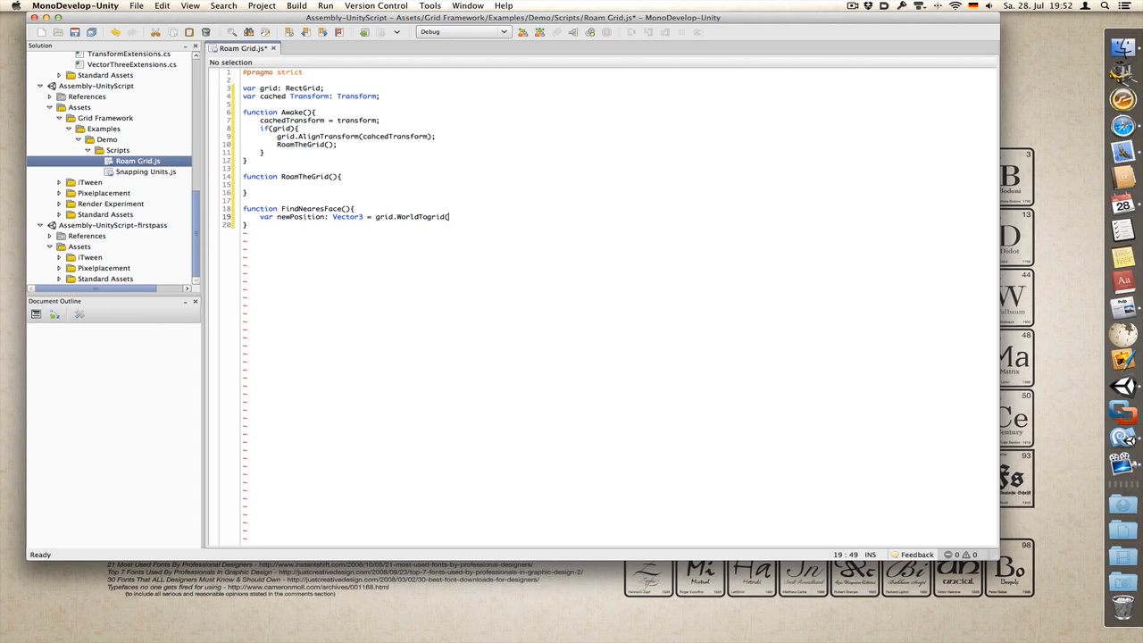
type("(chachedTransform.position);")
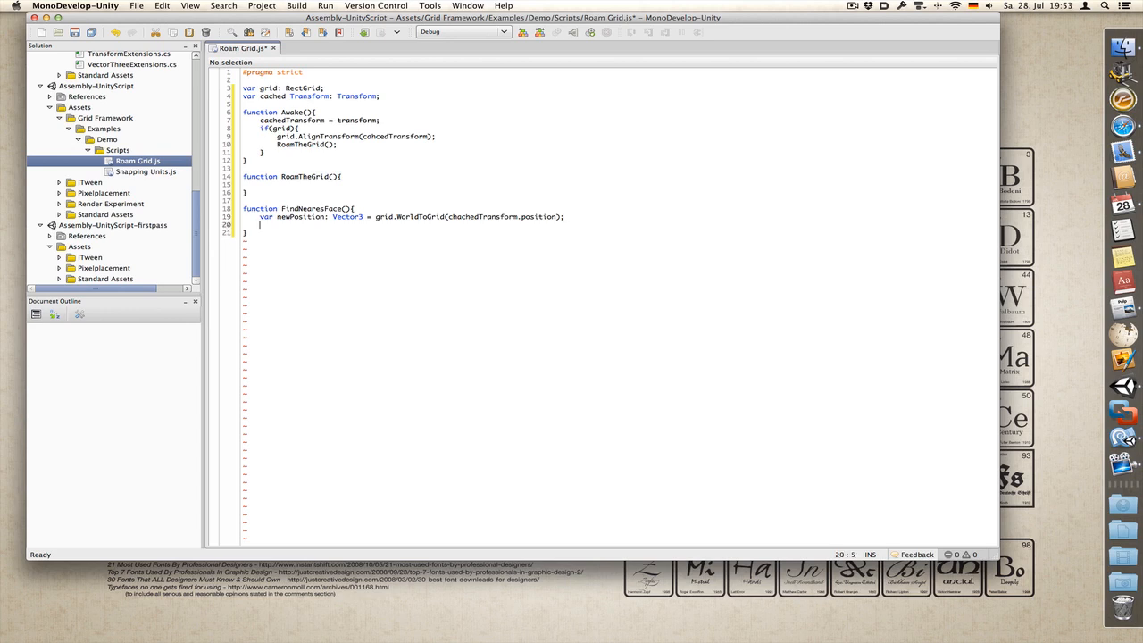
Step: Declare var i: int = Random.Range(0, 4); in FindNearestFace
type("var")
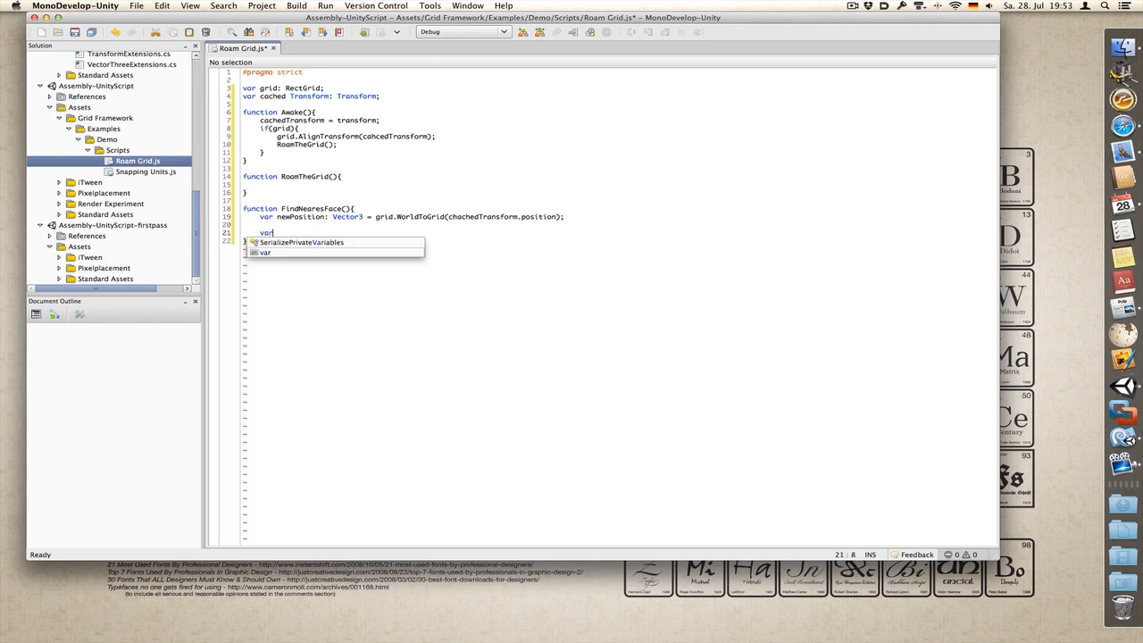
type("i: int =")
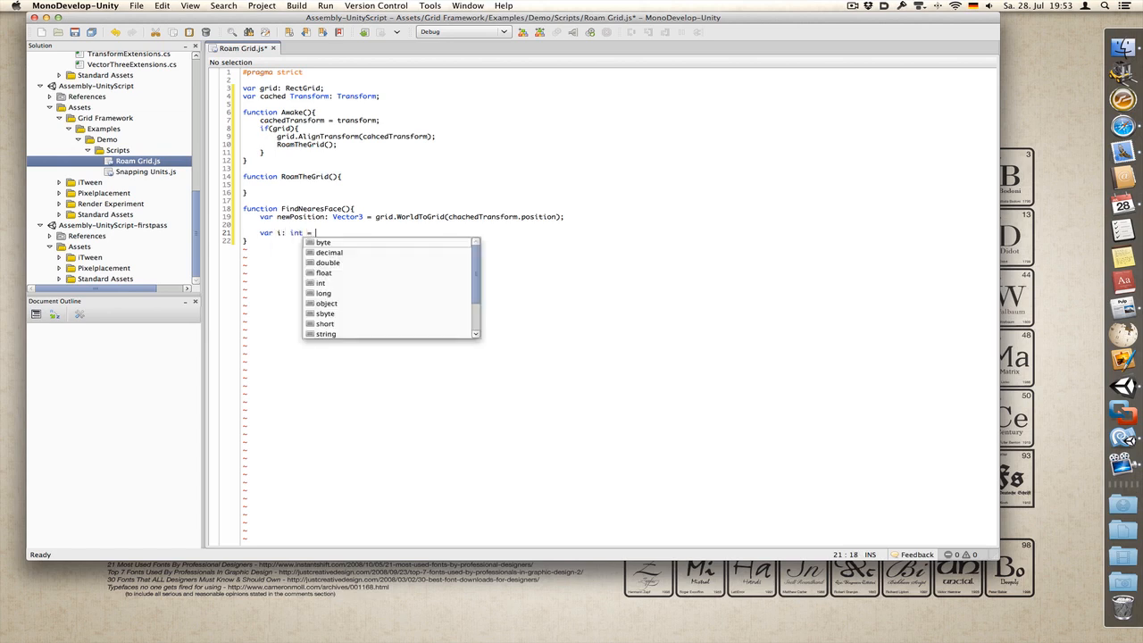
type("Random.R")
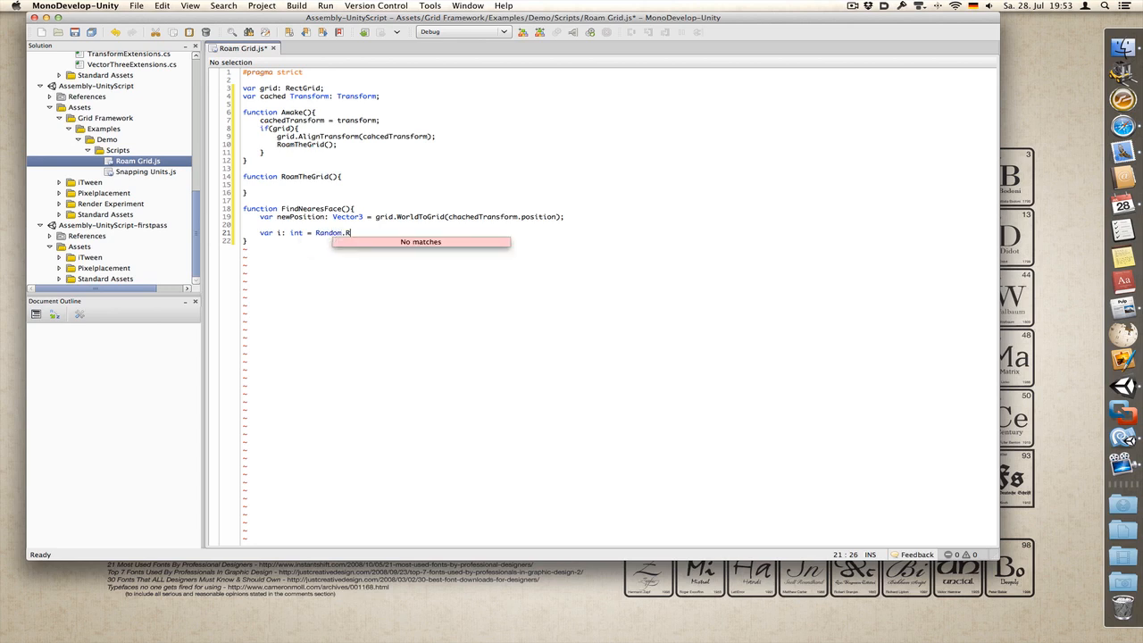
type("ange")
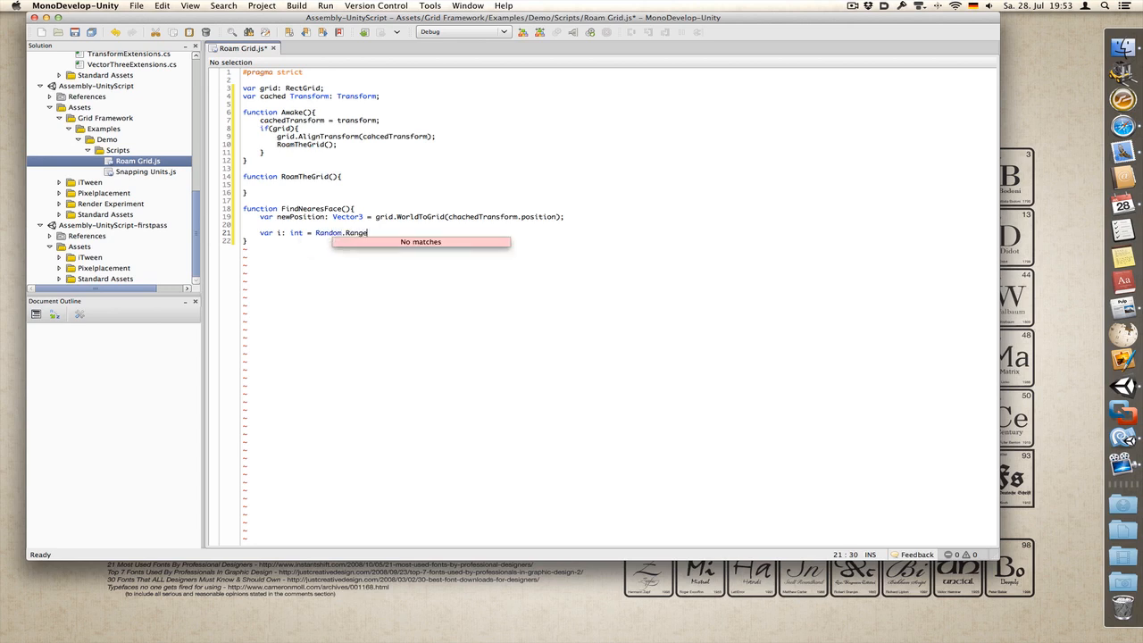
type("(0,")
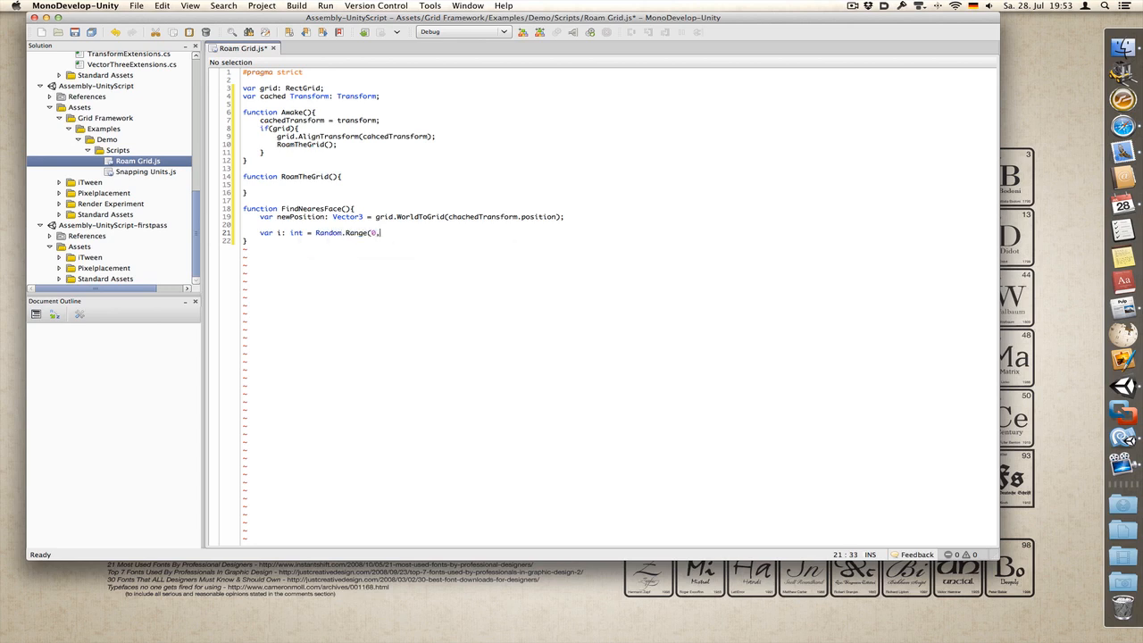
type("4);")
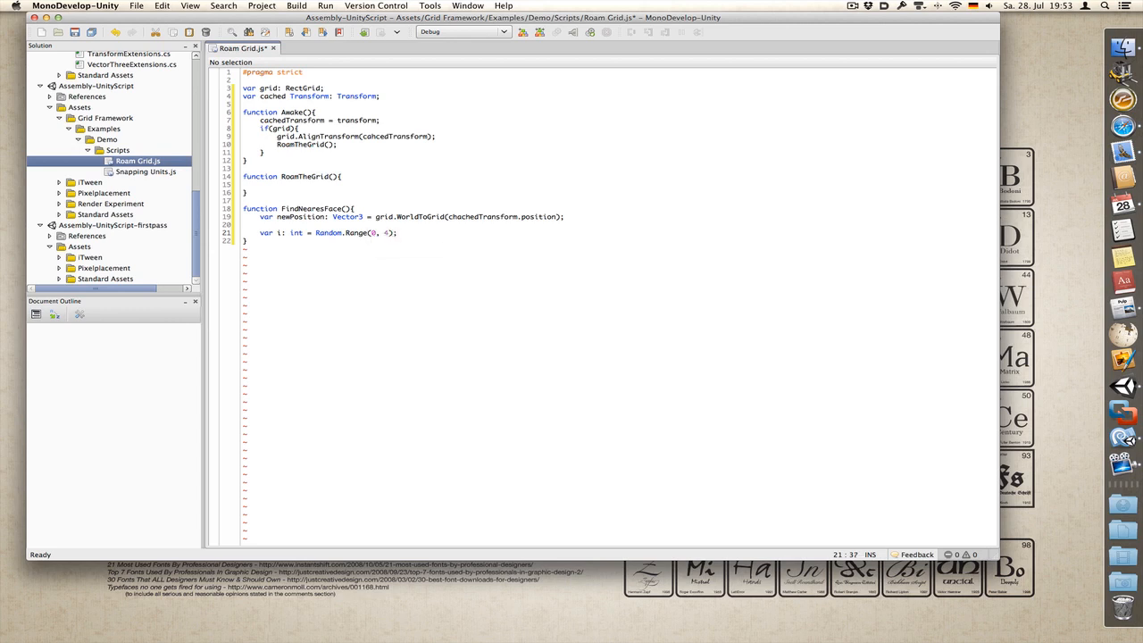
key("Return")
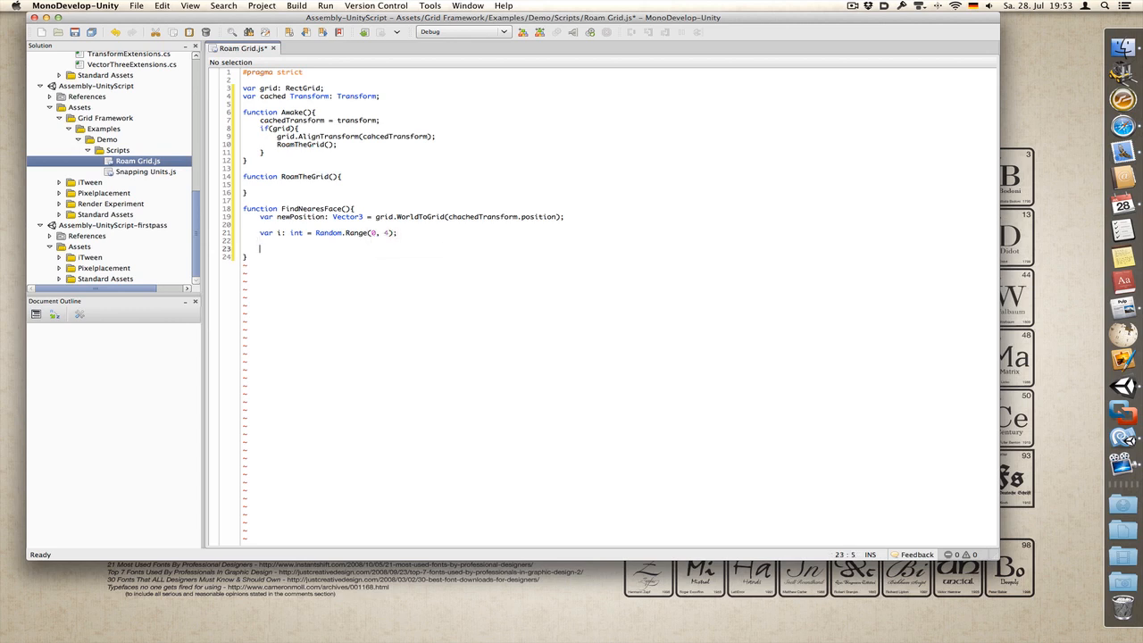
Step: Add an if / else if chain testing i == 0, 1, 2 and 3 with empty blocks
type("if(")
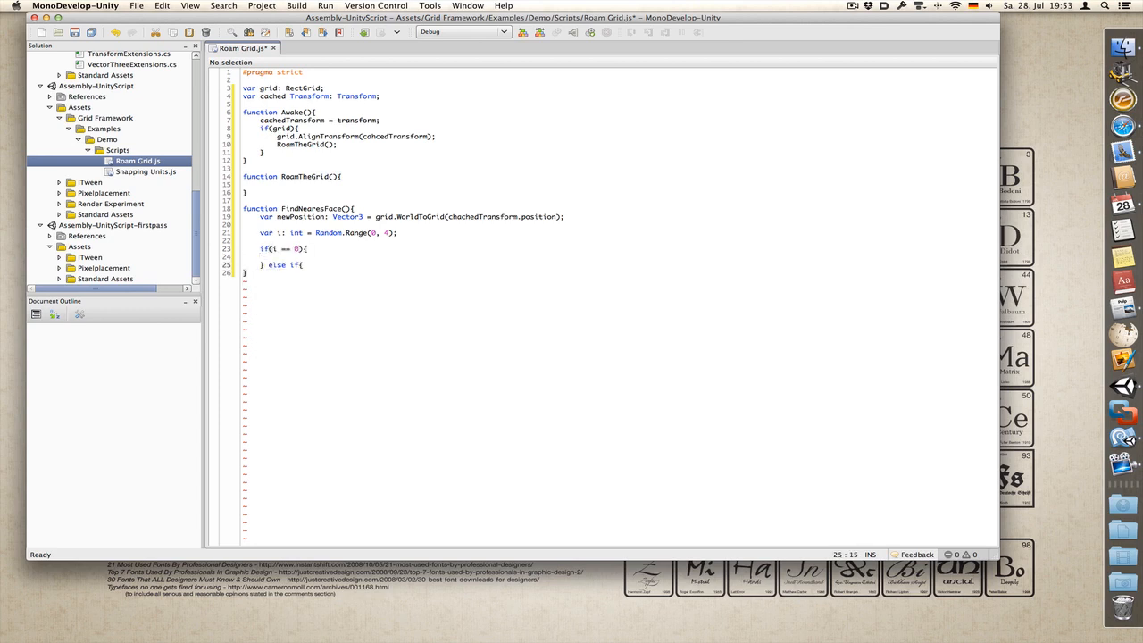
type("} else if (i ==1){")
type("} else if (i == 2){")
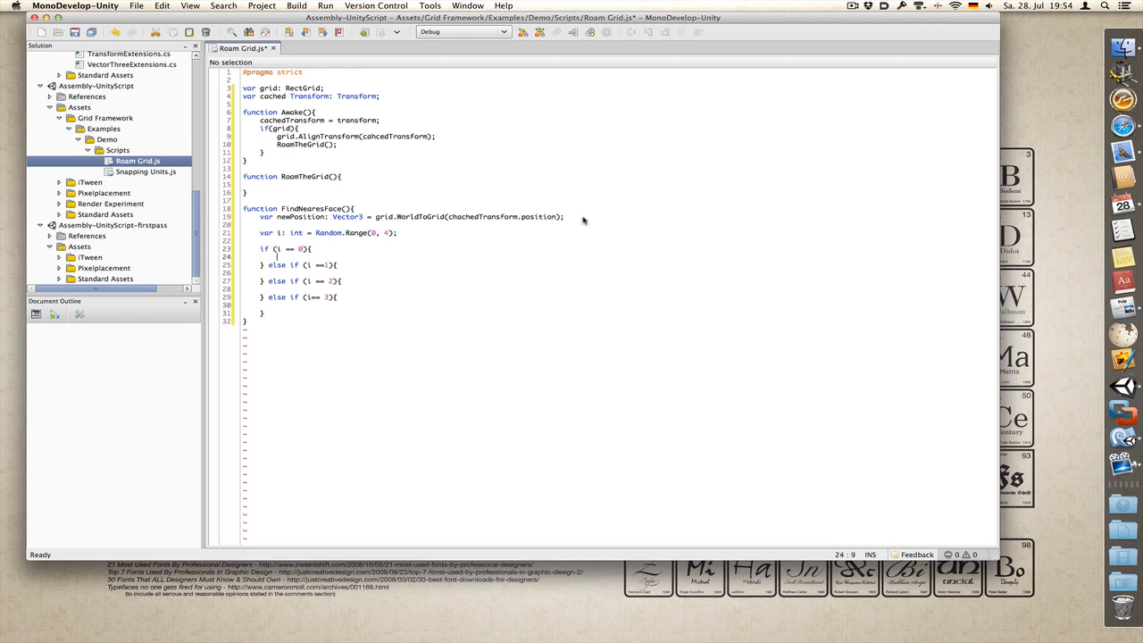
Step: In the first branch write newPosition = newPosition + Vector3(1,0,0);
type("new")
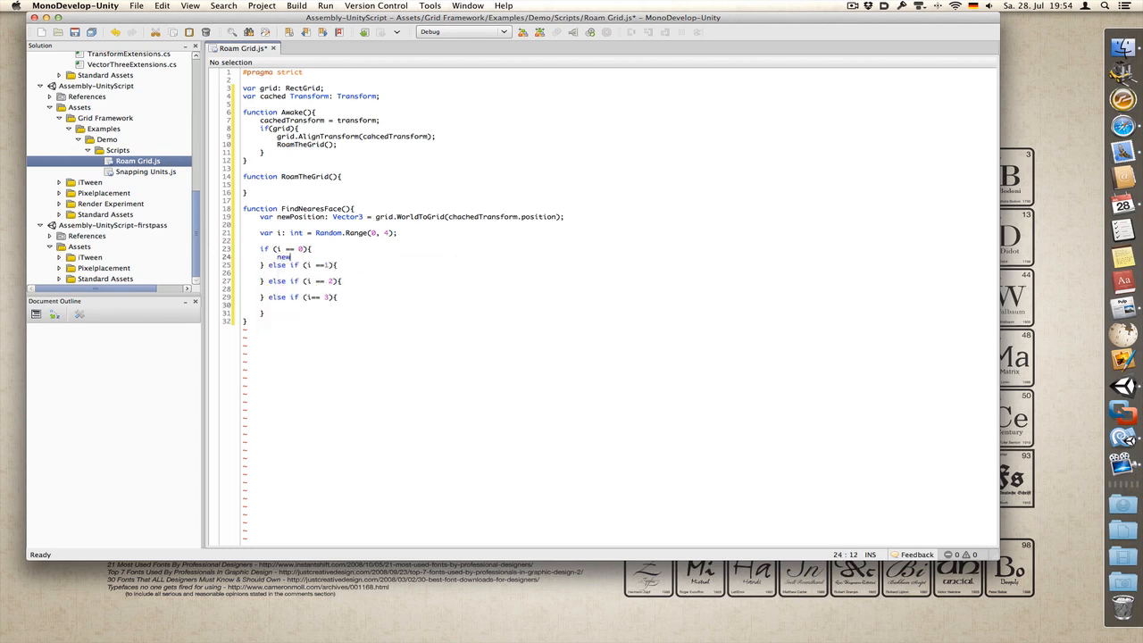
type("Position")
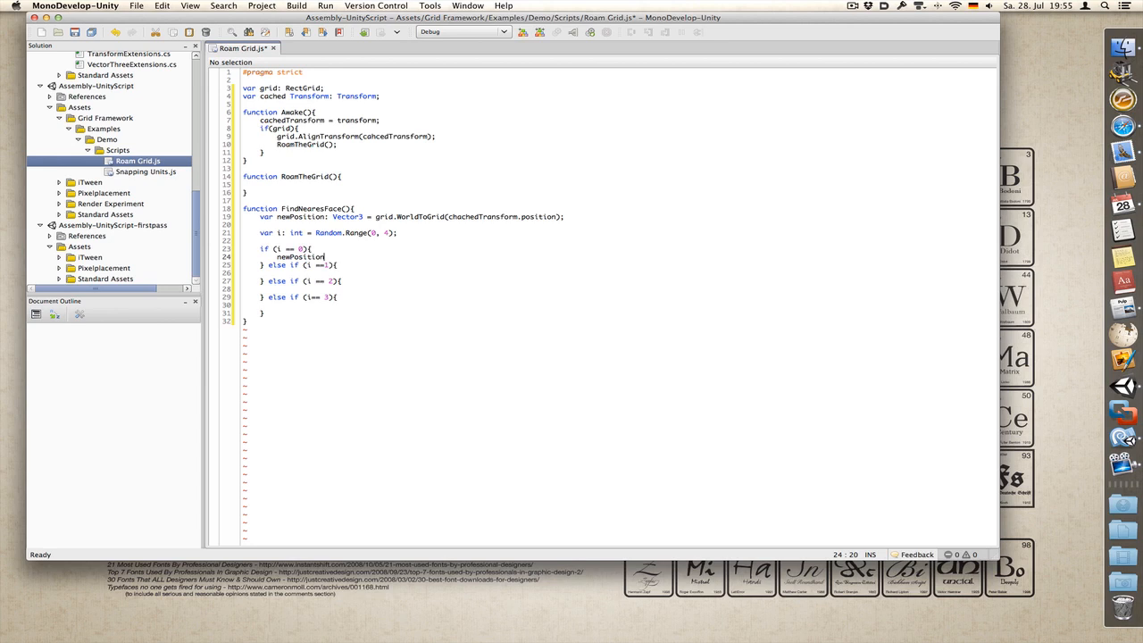
type("=")
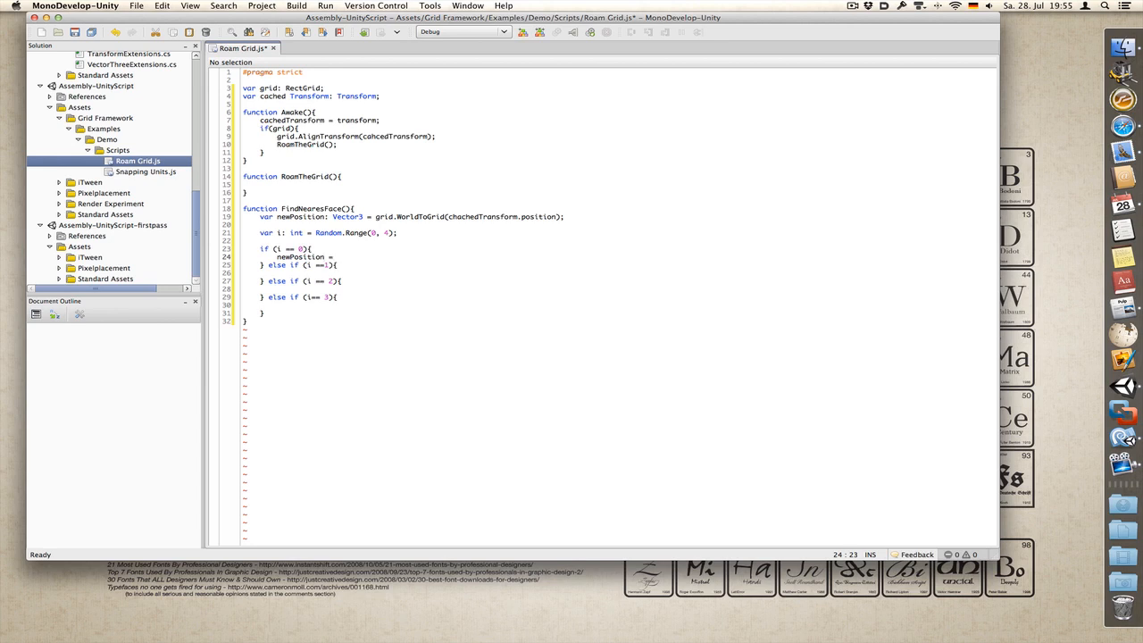
type("new")
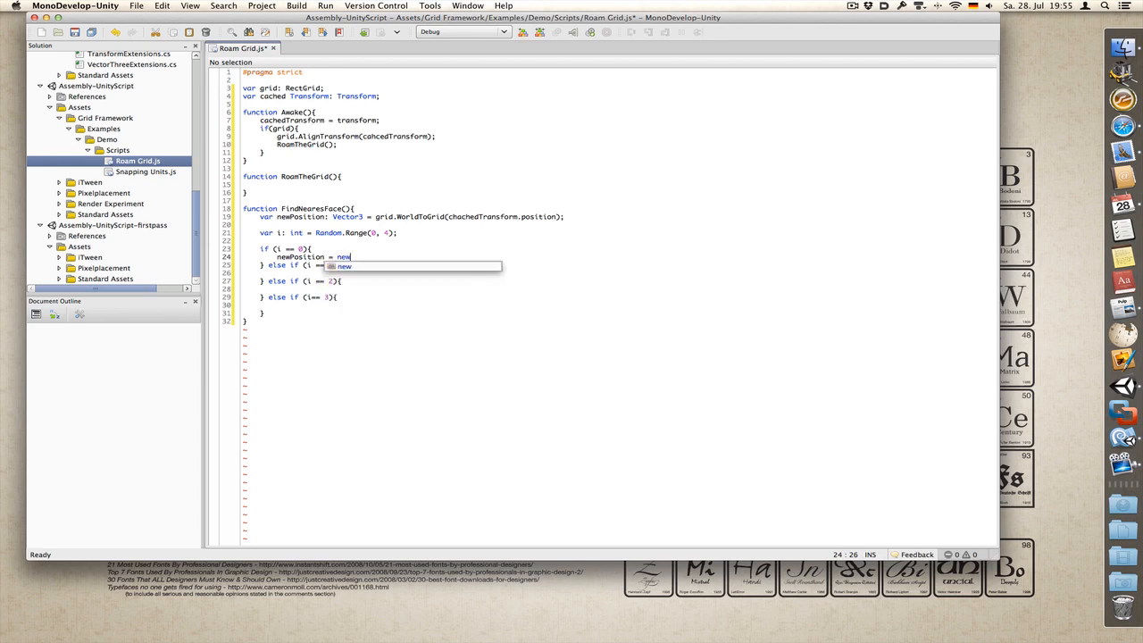
type("Position + Vector3(")
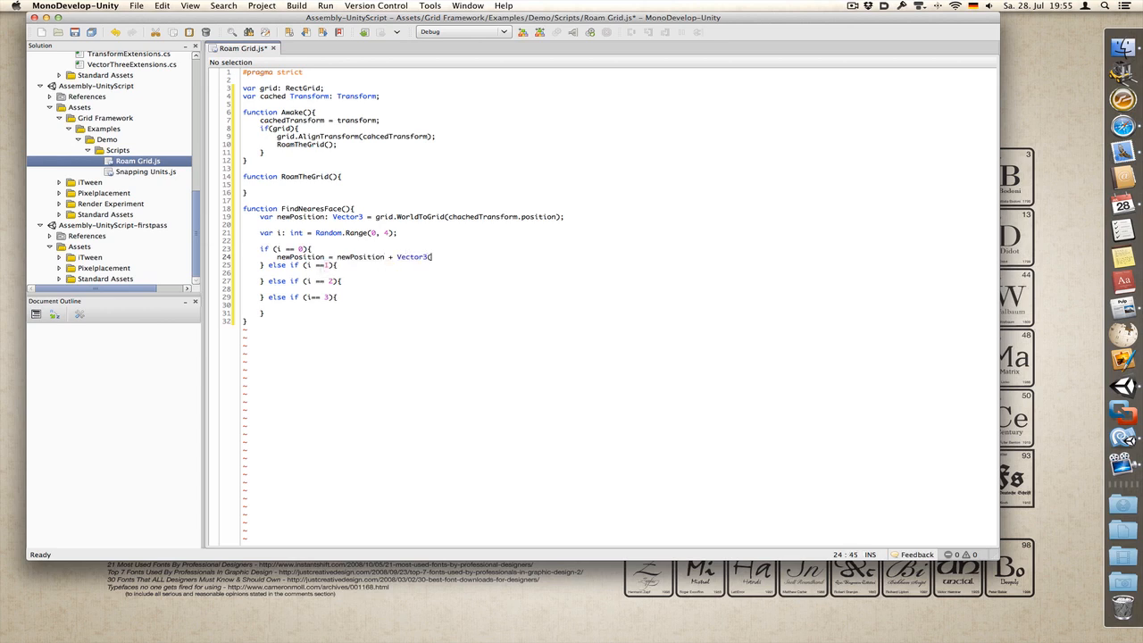
type("1,0,0)")
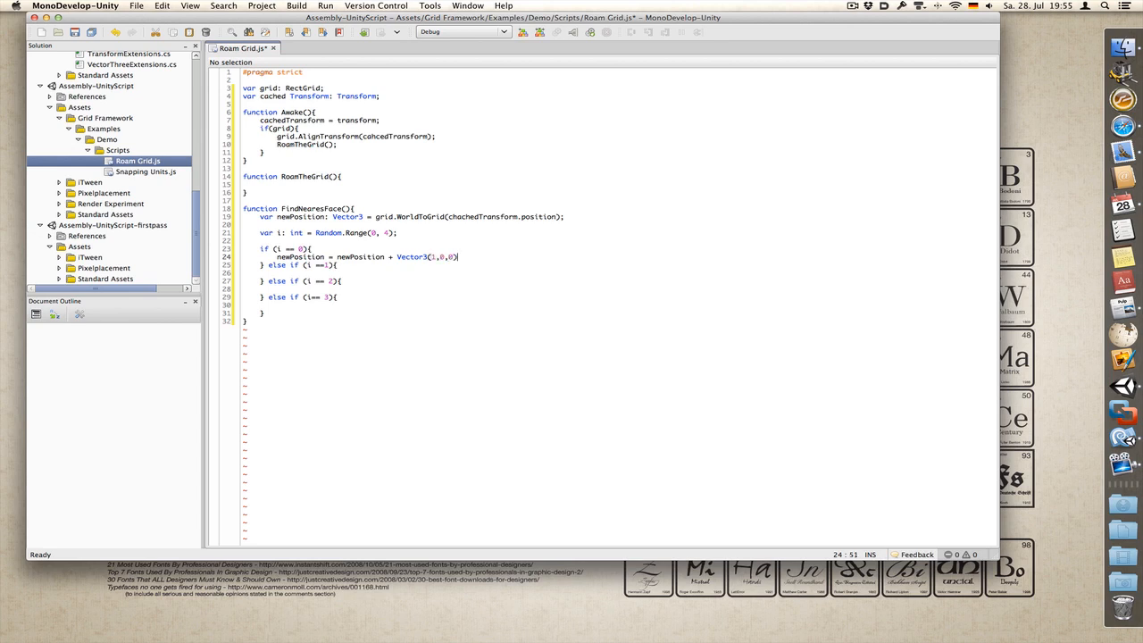
type(";")
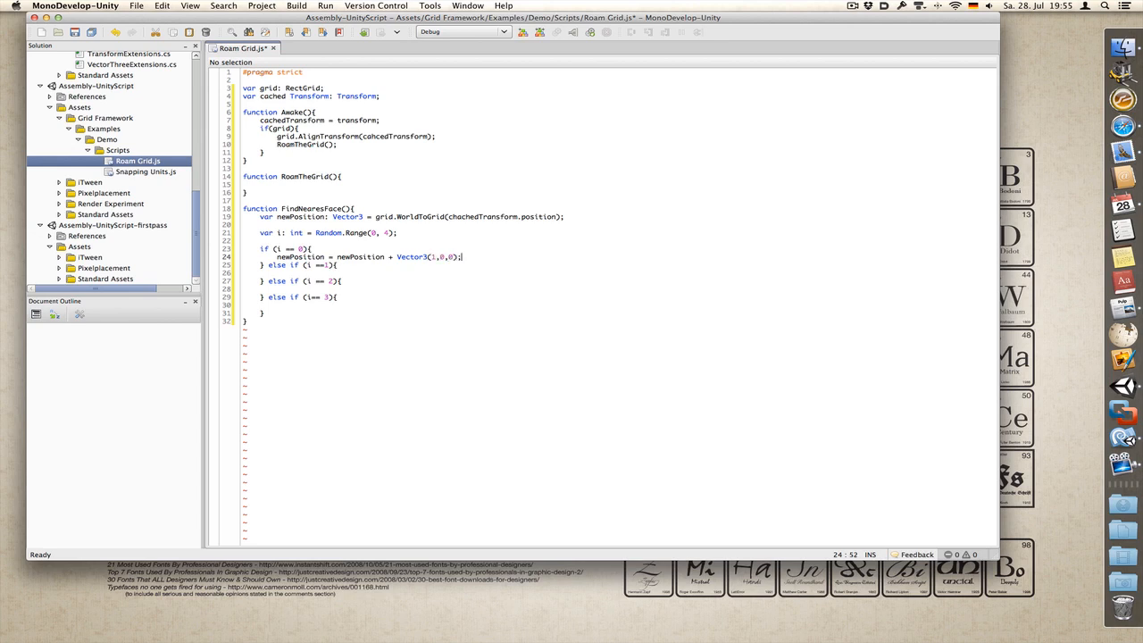
Step: Fill the remaining branches with Vector3(-1,0,0), (0,1,0) and (0,-1,0) offsets, pasting the first line
left_click_drag(272, 257, 461, 257)
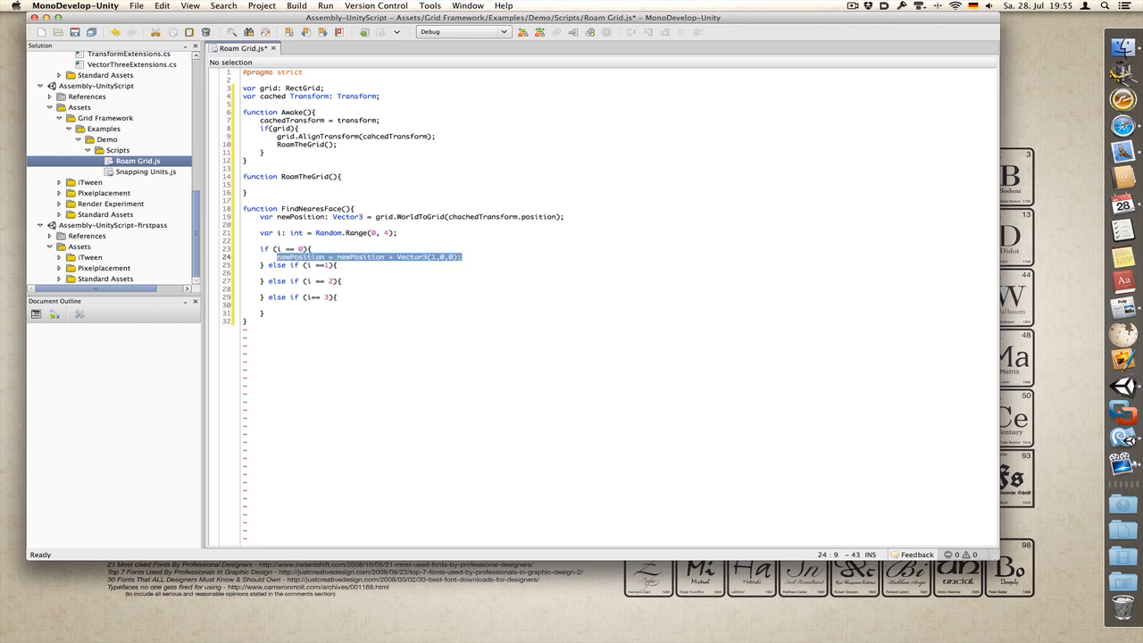
left_click(276, 272)
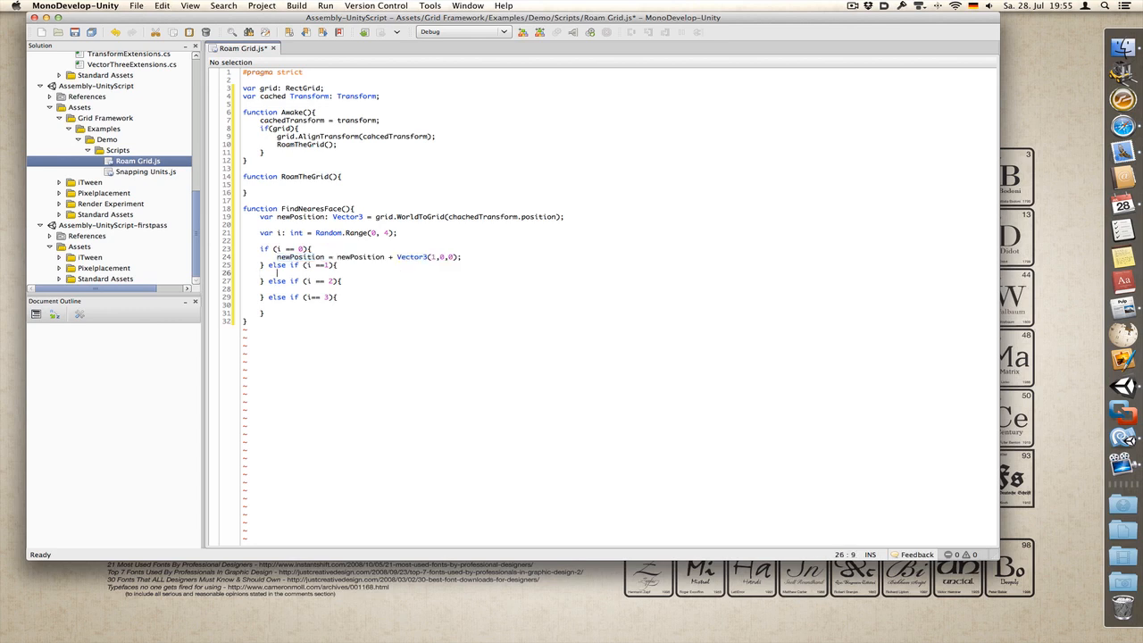
type("newPosition = newPosition + Vector3(1,0,0);")
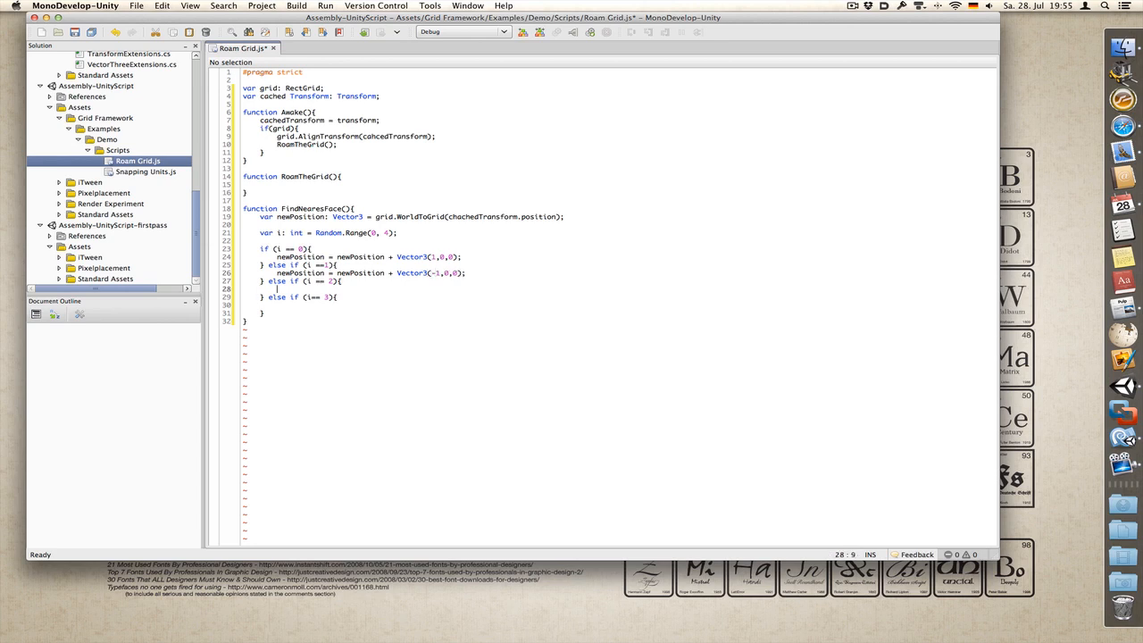
type("newPosition = newPosition + Vector3(0,0,0);")
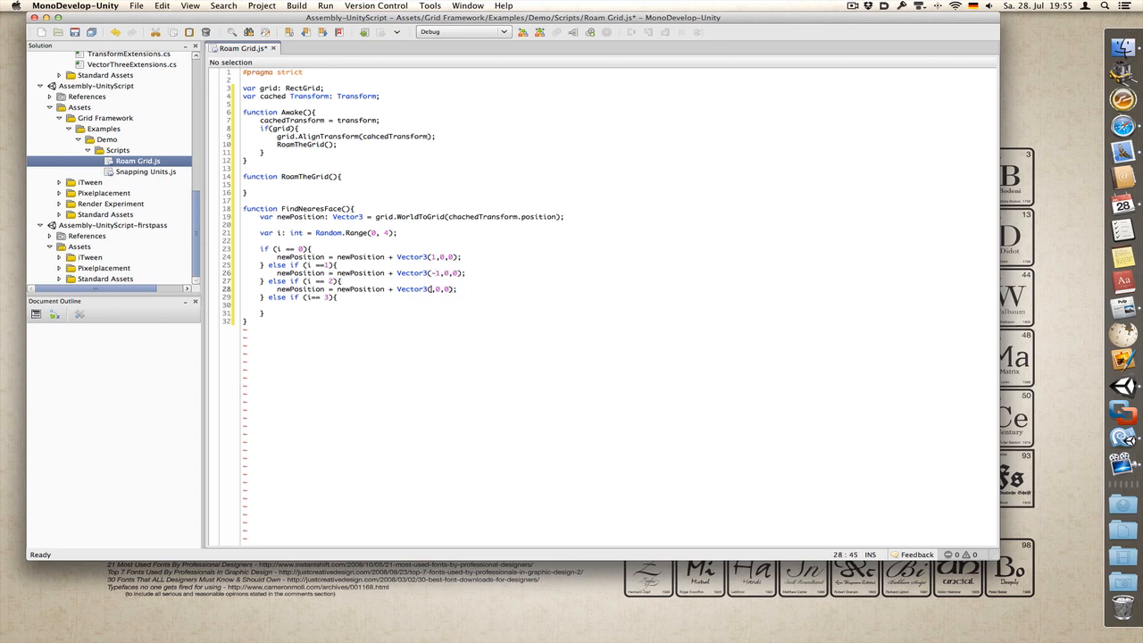
type("0")
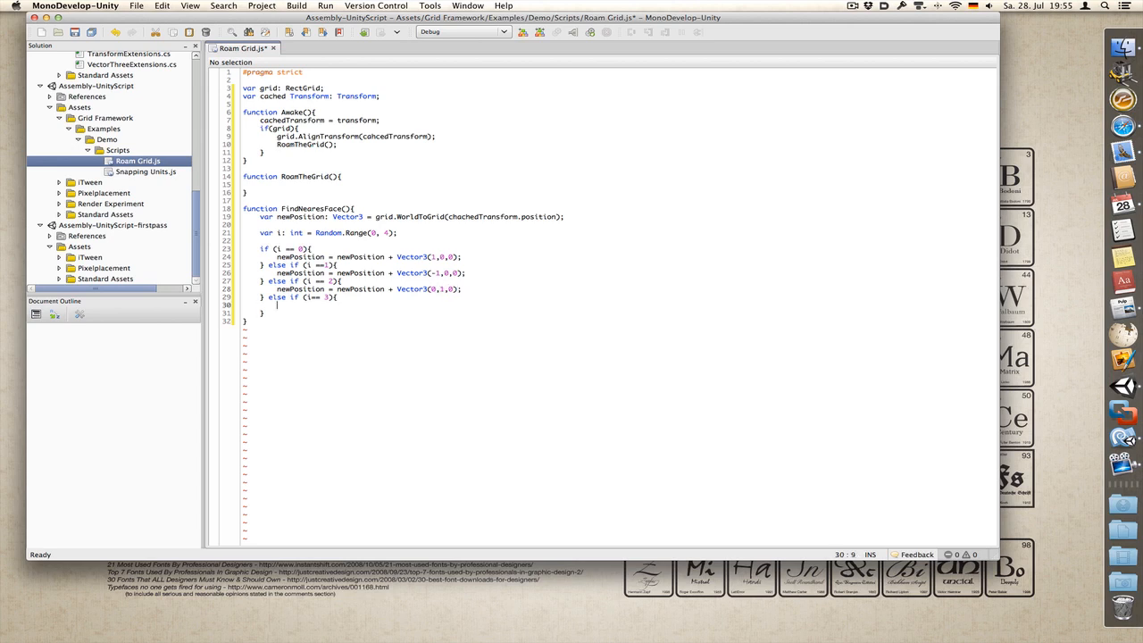
left_click(437, 290)
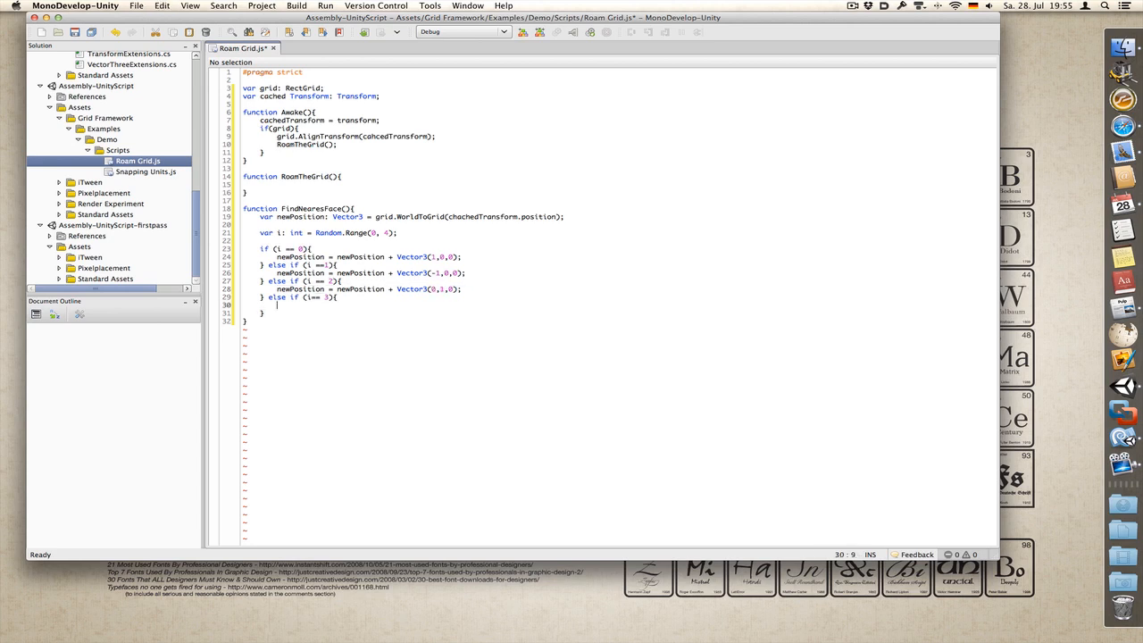
type("newPosition = newPosition + Vector3(0,-1,0);")
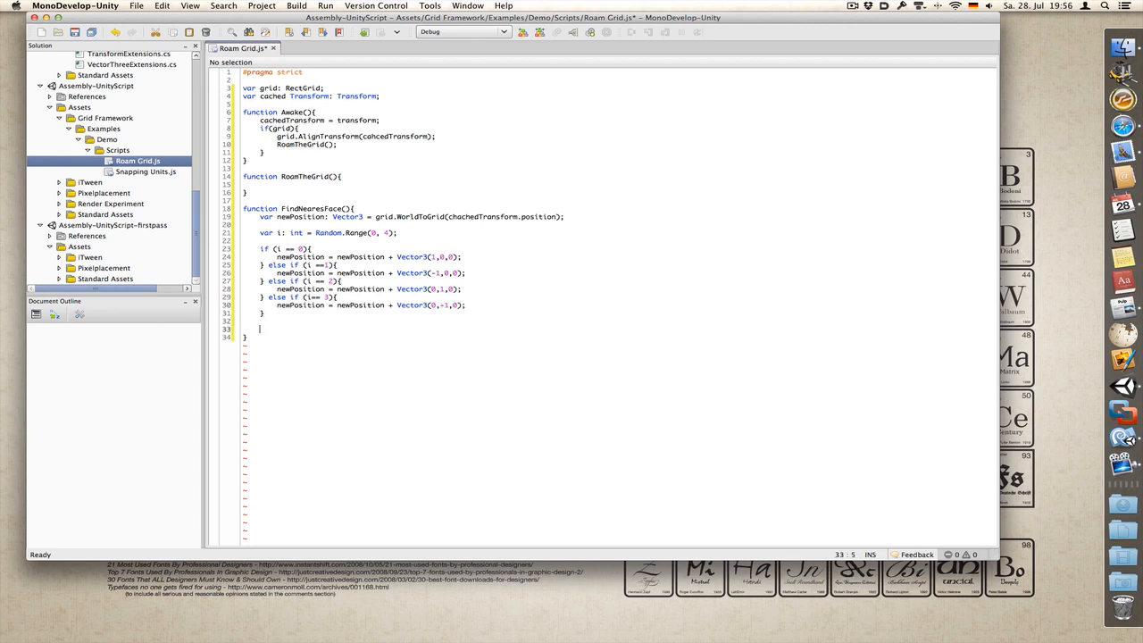
mouse_move(582, 222)
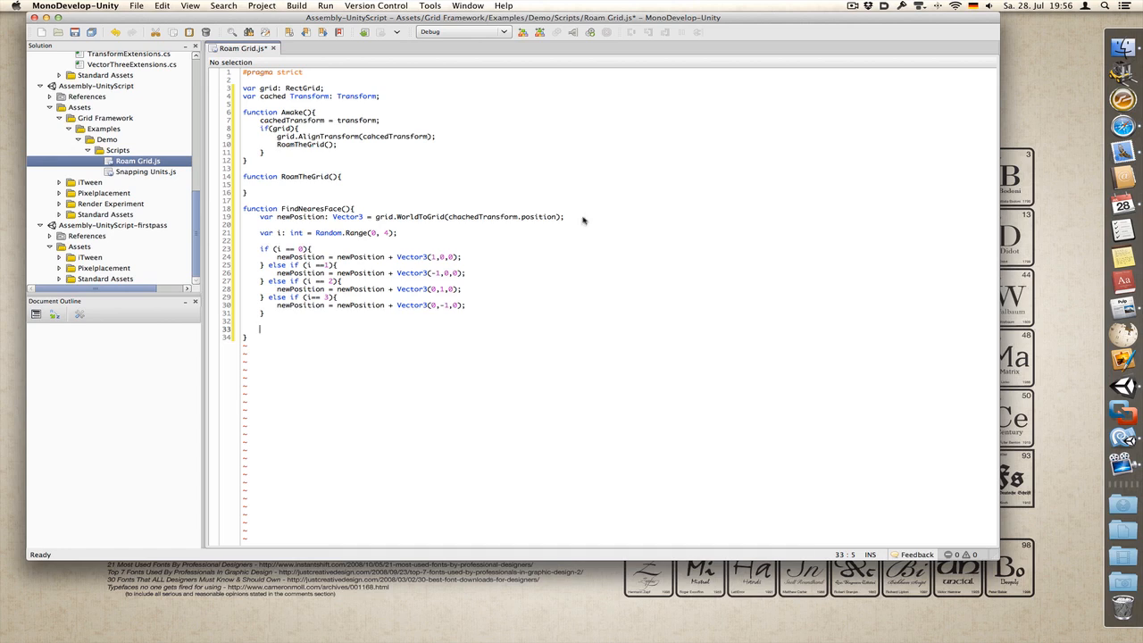
Step: Write the loop header for(var j: int = 0; j<4; j++){ with an empty body
type("for(")
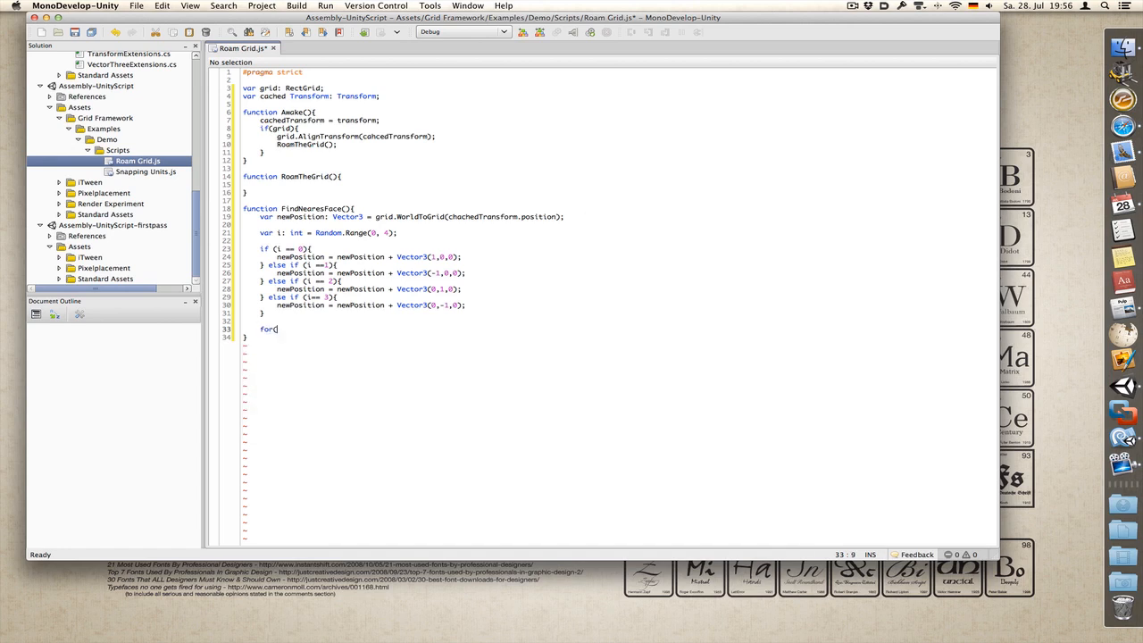
type("f")
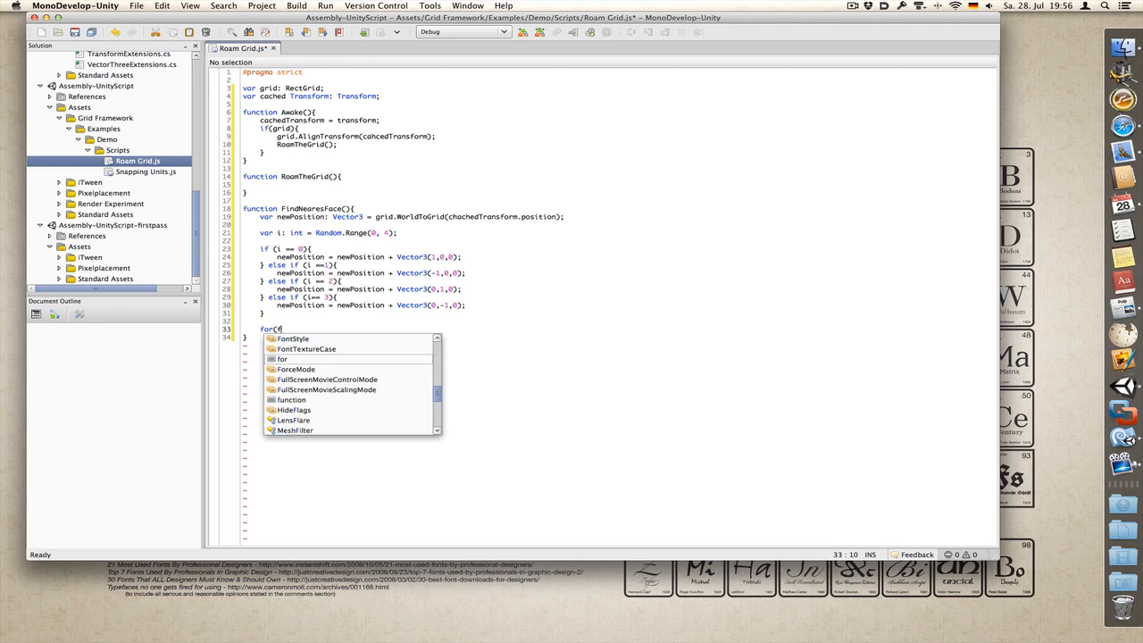
type("var j:")
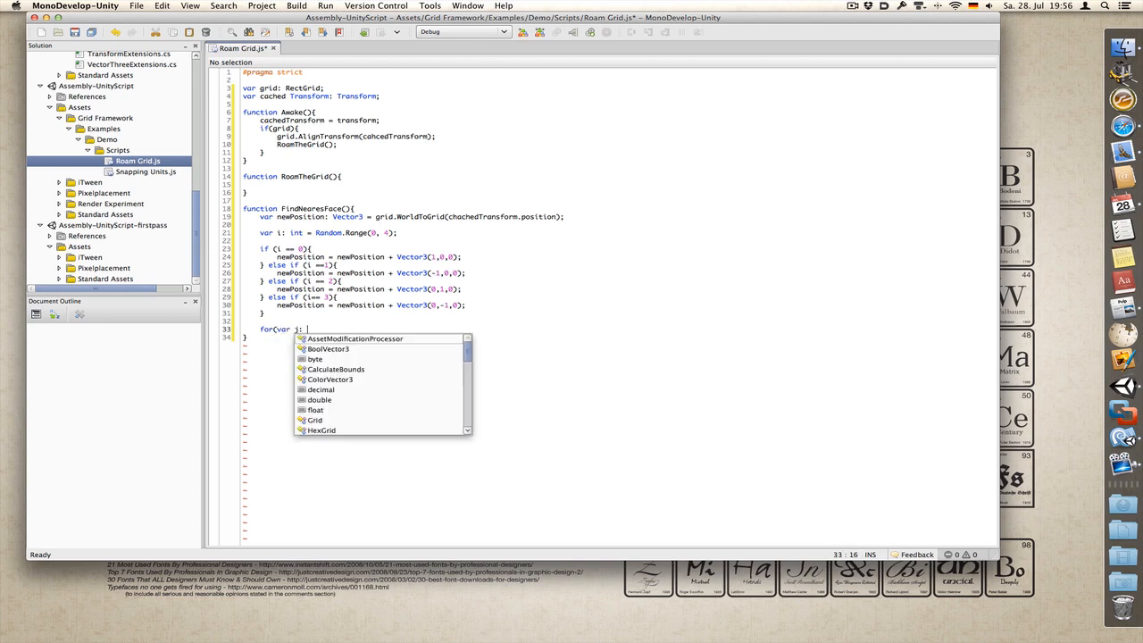
type("int = 0")
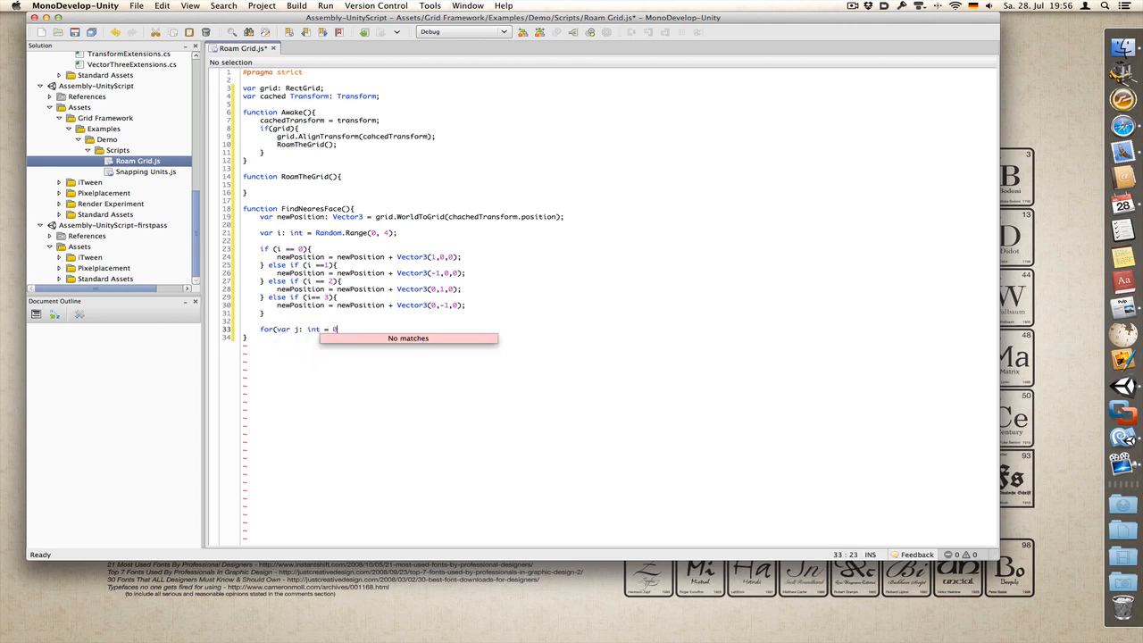
type("; j<2; j")
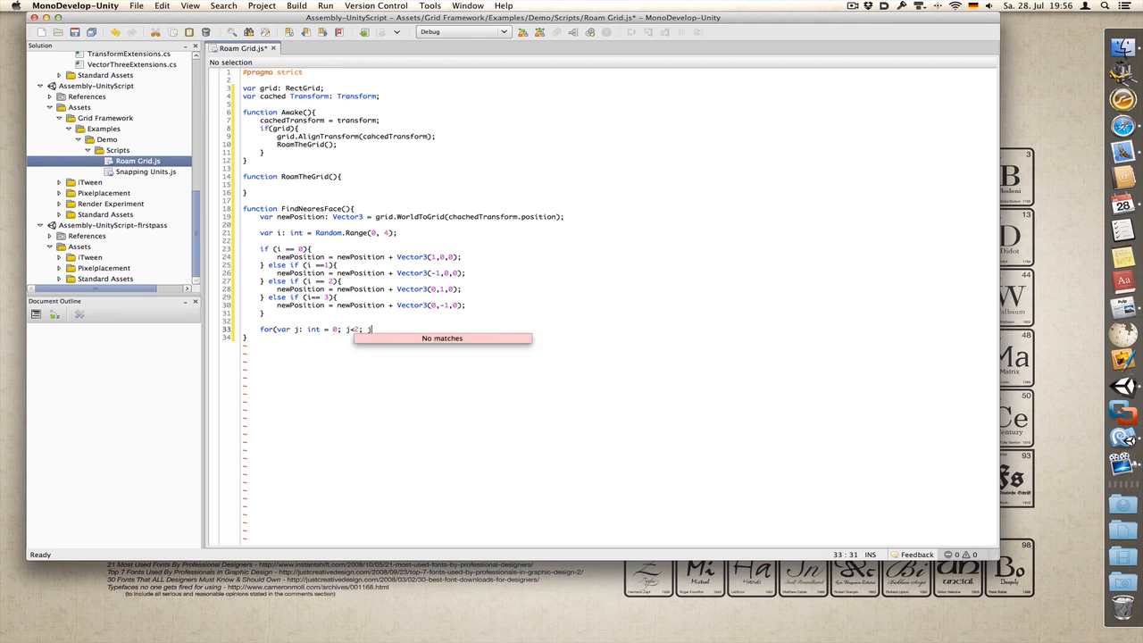
type("++){")
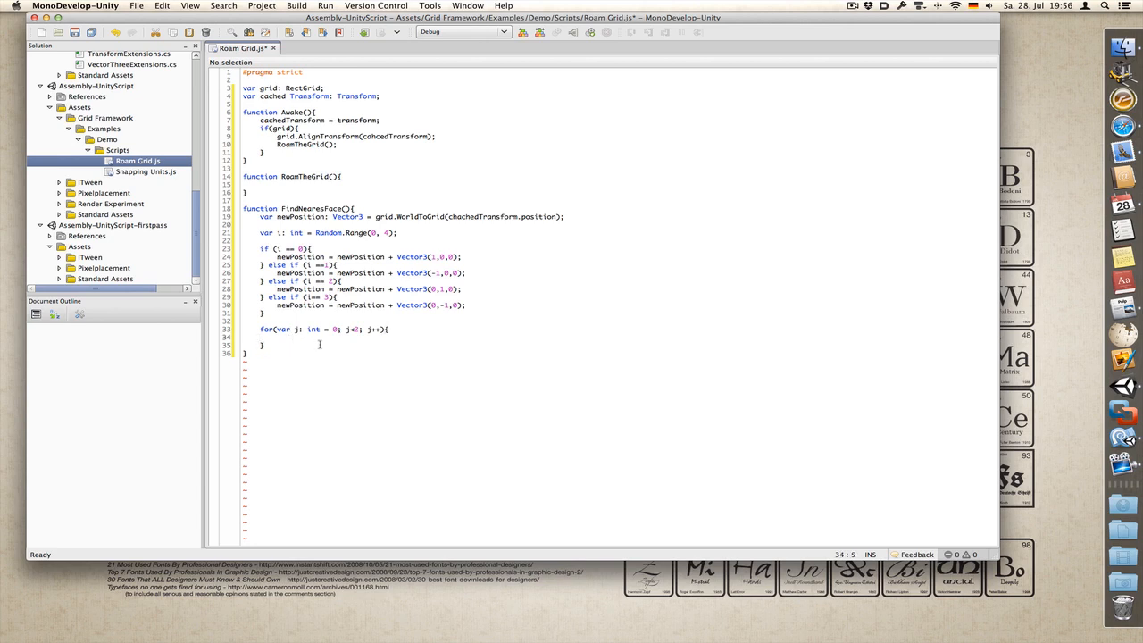
Step: Write the condition if(Mathf.Abs(newPosition[j]) > grid.size[j])
type("if(math")
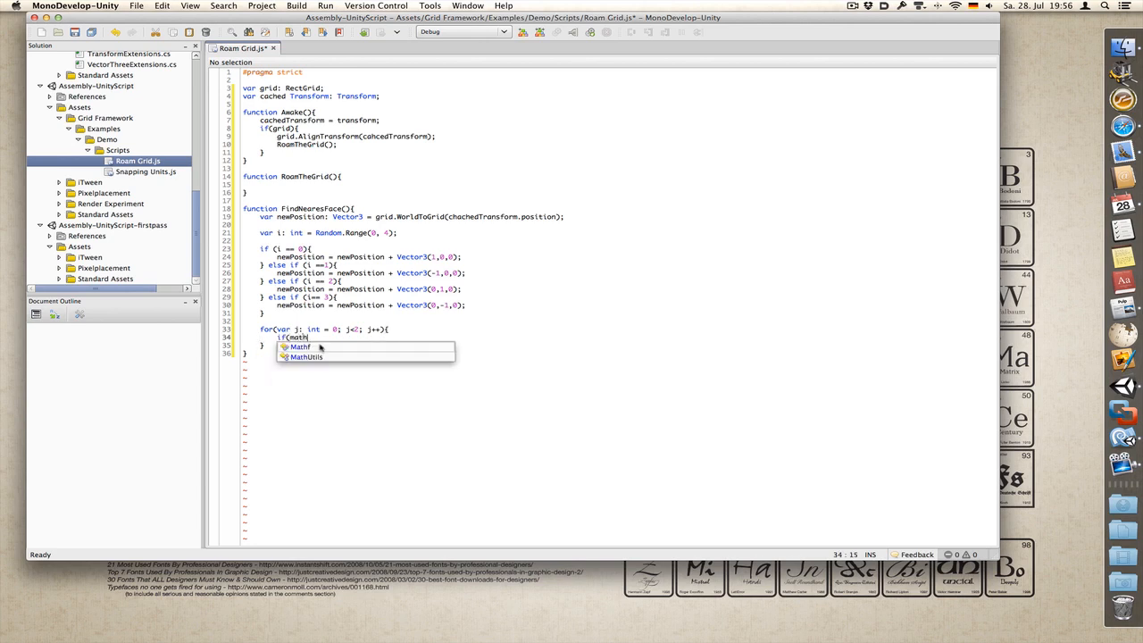
type("f")
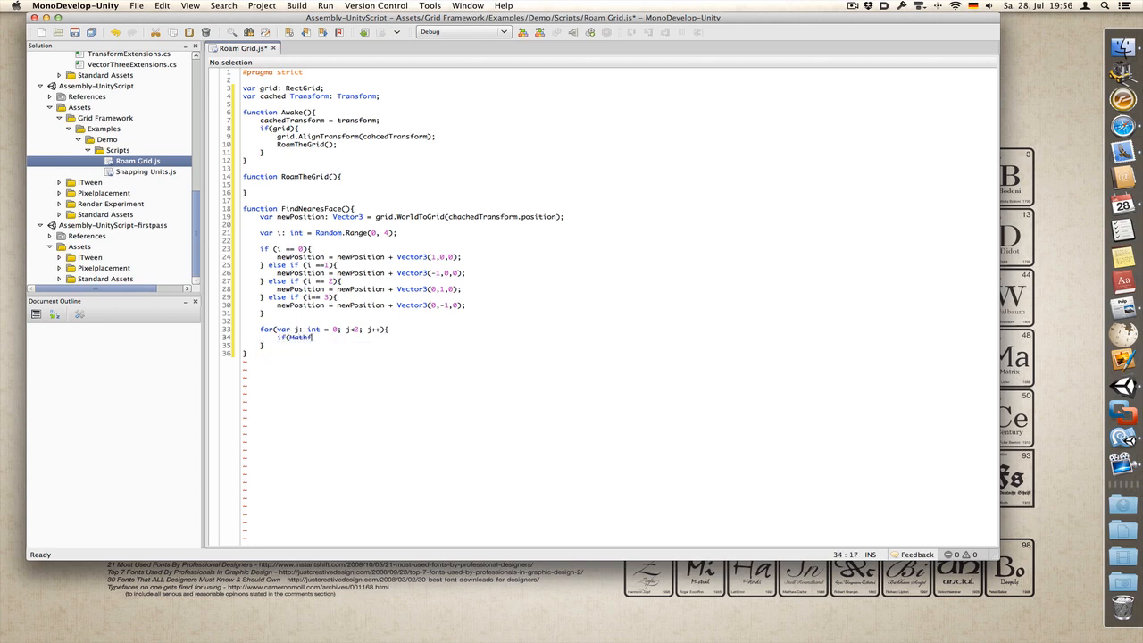
type("Abs")
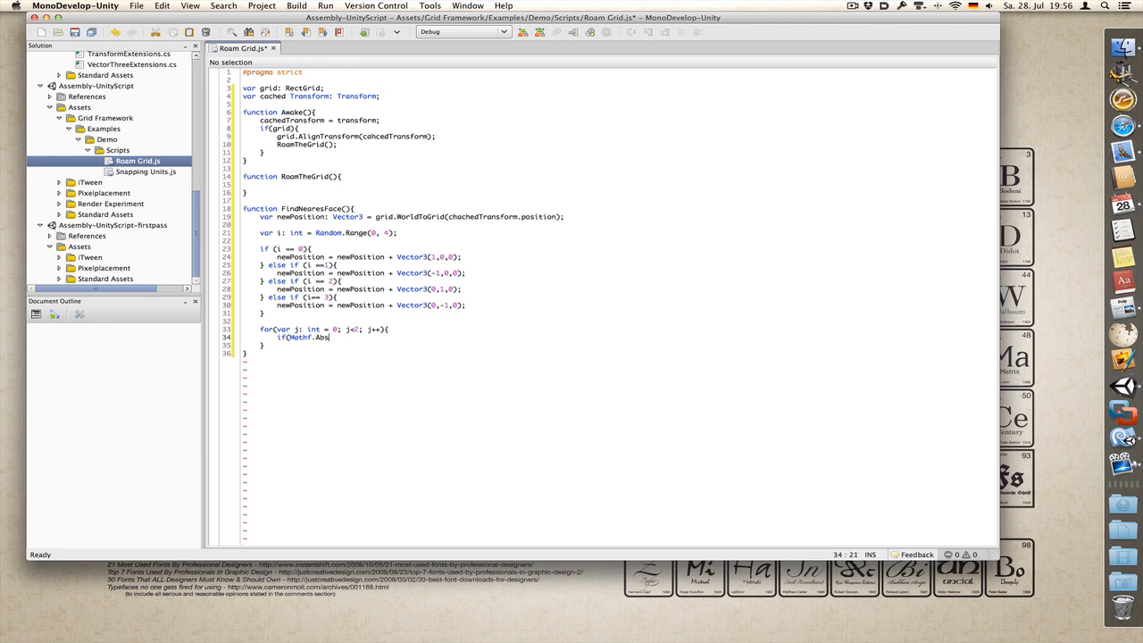
type("ne")
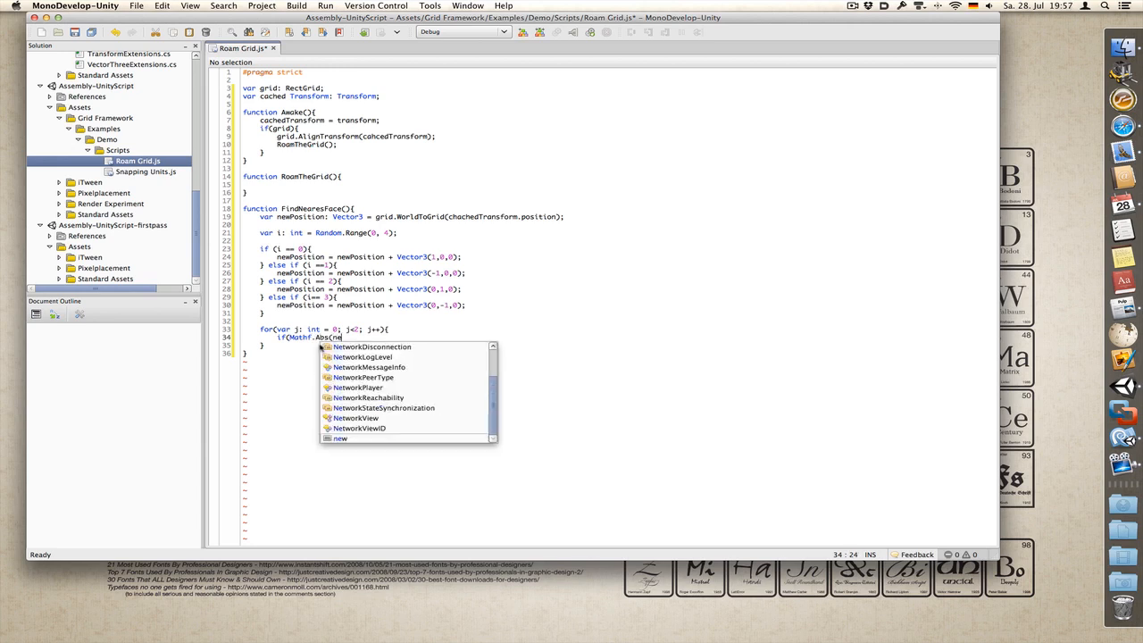
type("Position[j]) > grid")
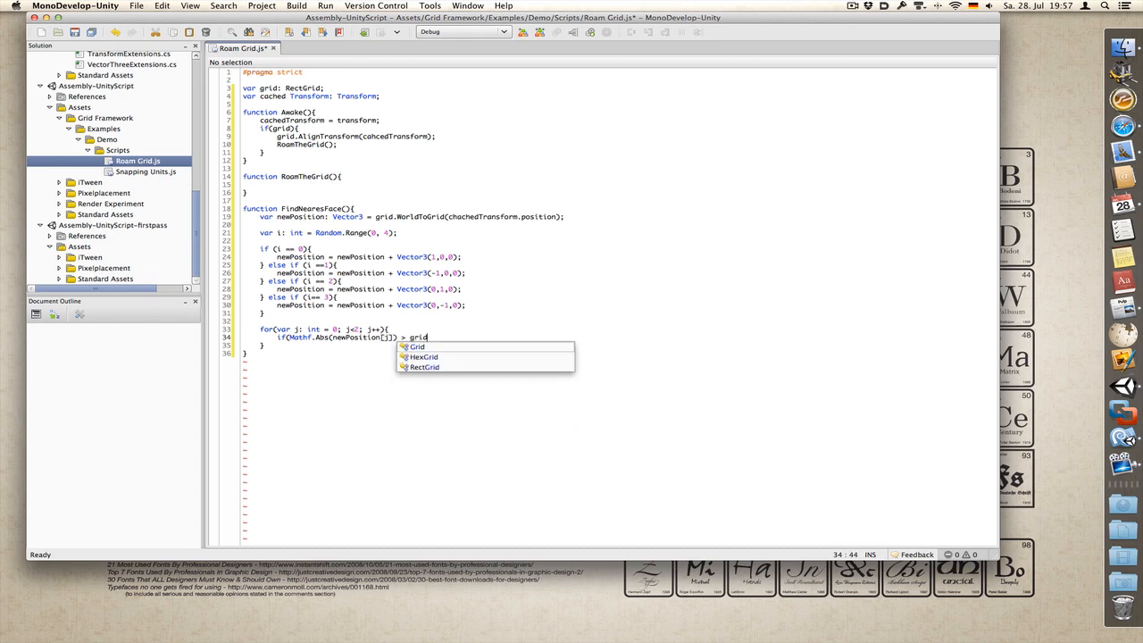
type("size")
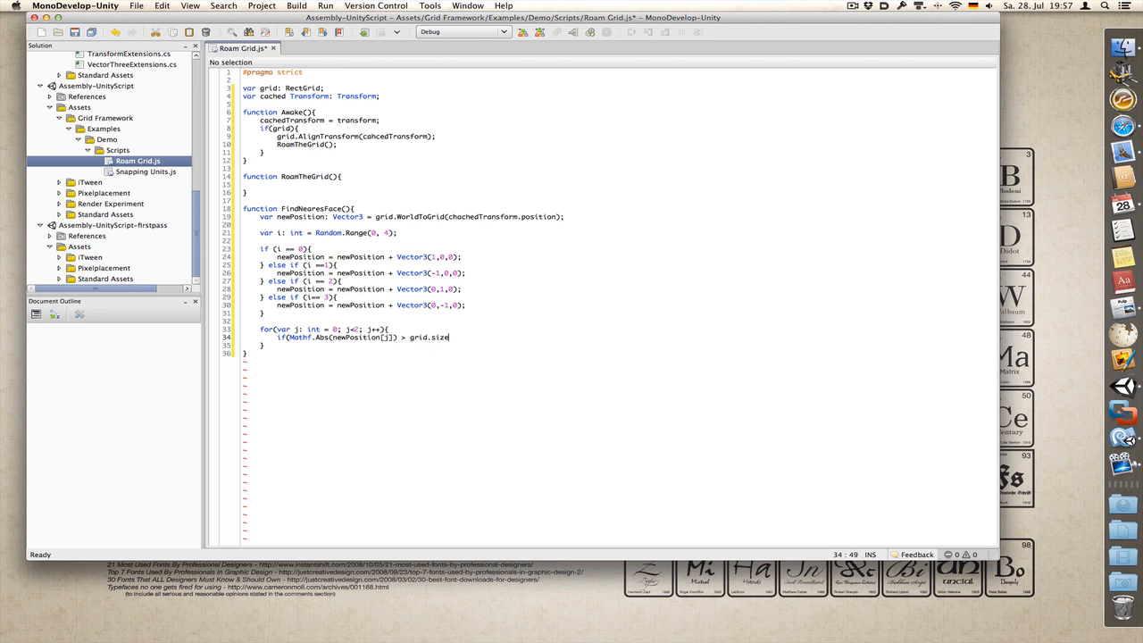
type("j]")
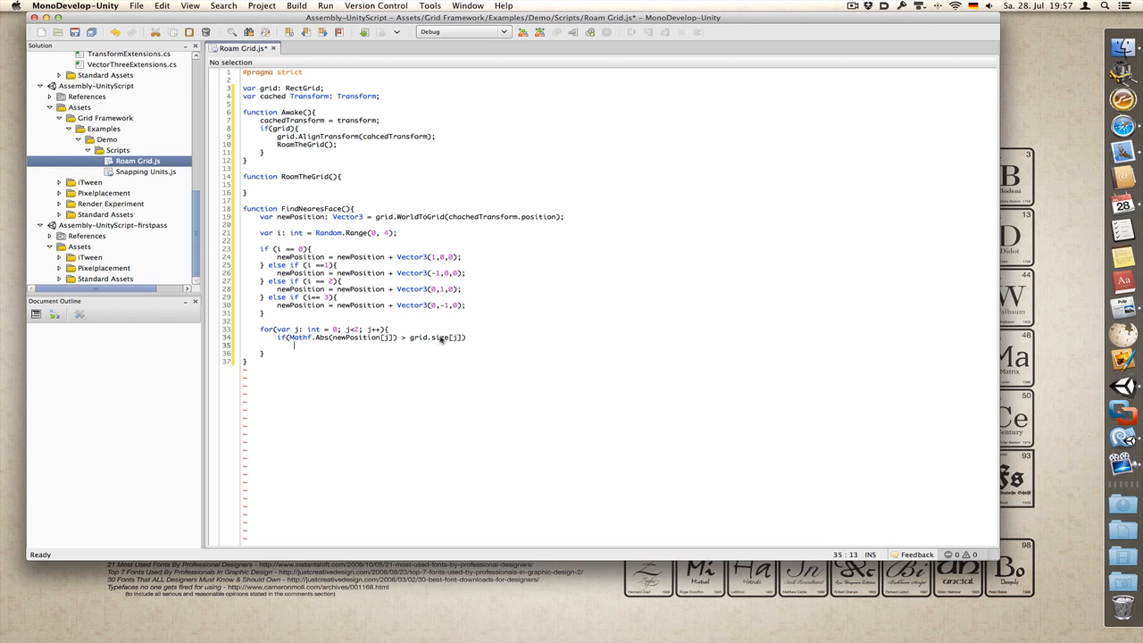
Step: Assign newPosition[j] from Mathf.Sign(newPosition[j]) with a multiplier starting as 2
type("newPosition[")
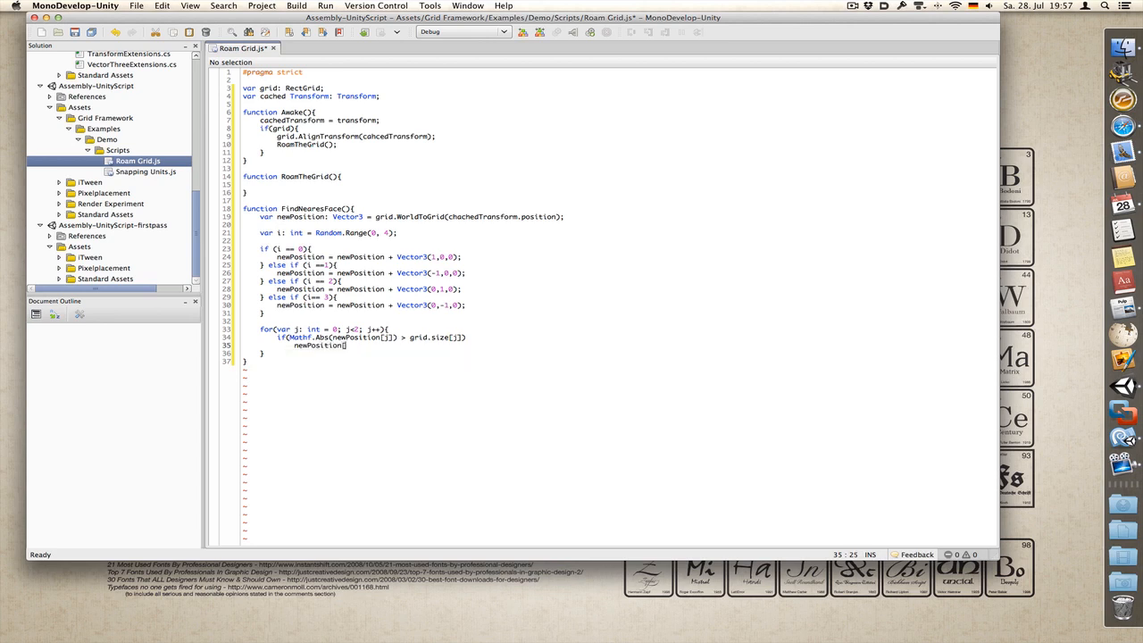
type("[j] =")
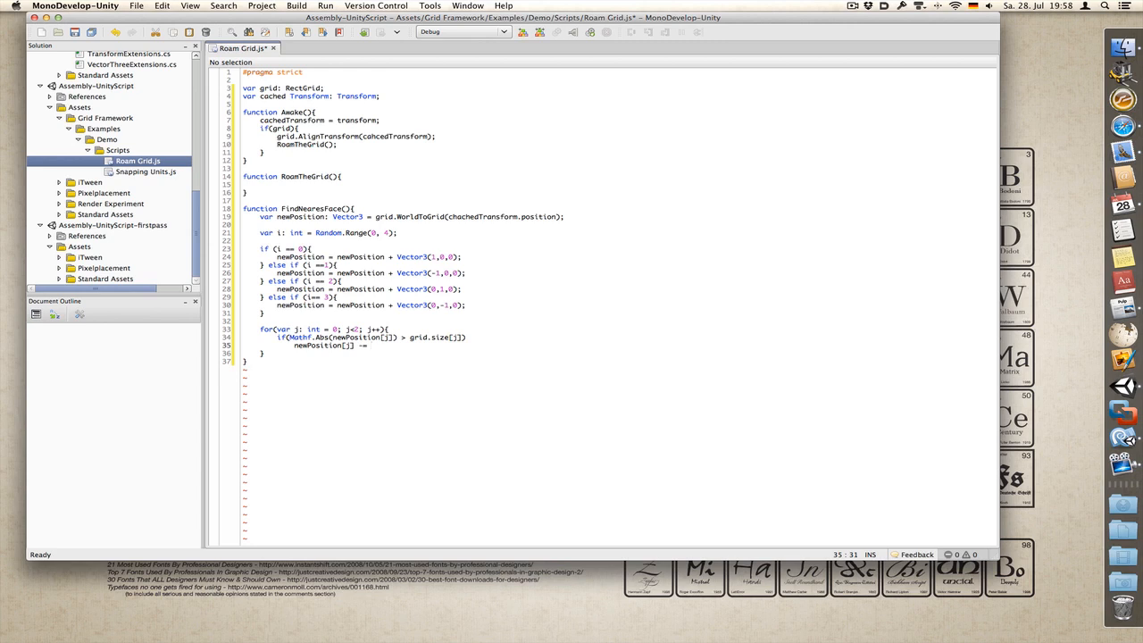
type("math")
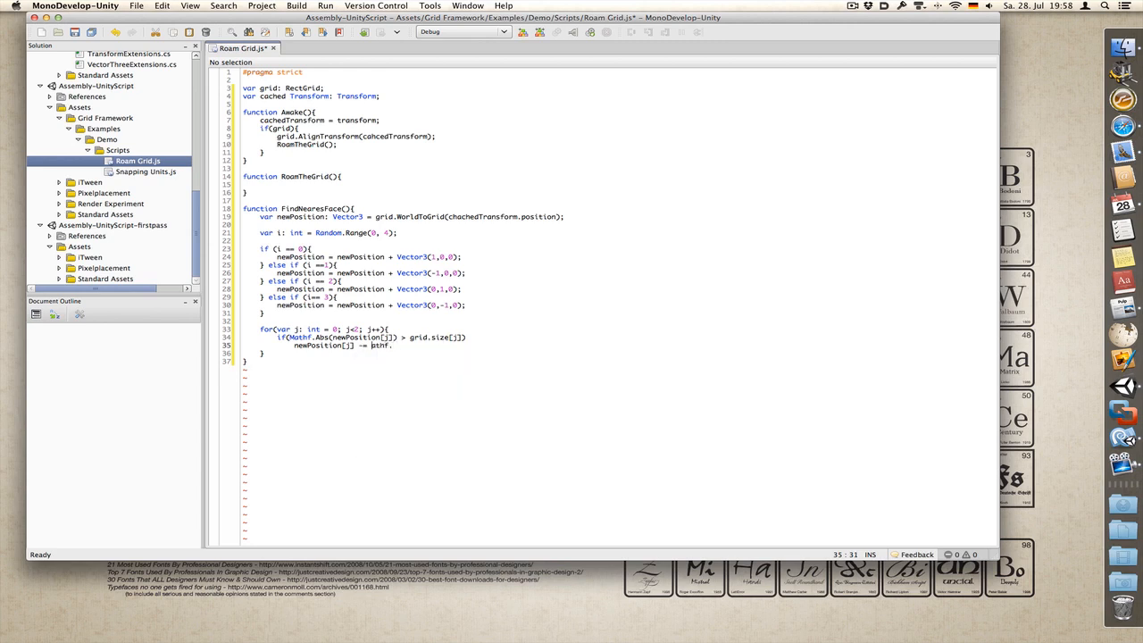
type("Mathf.sig")
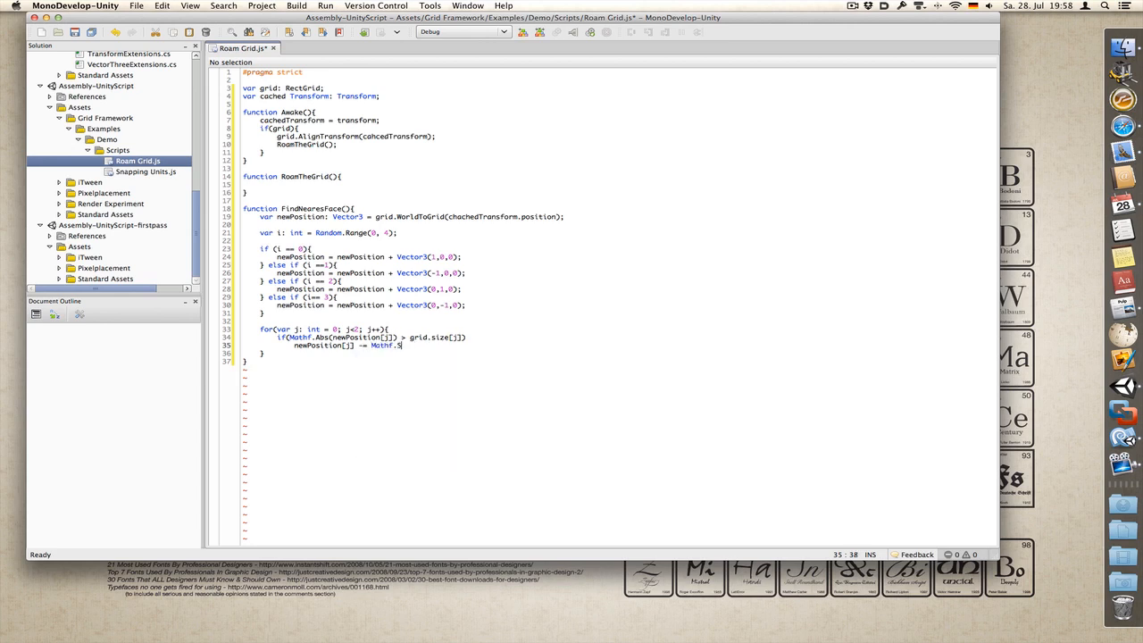
type("ign(")
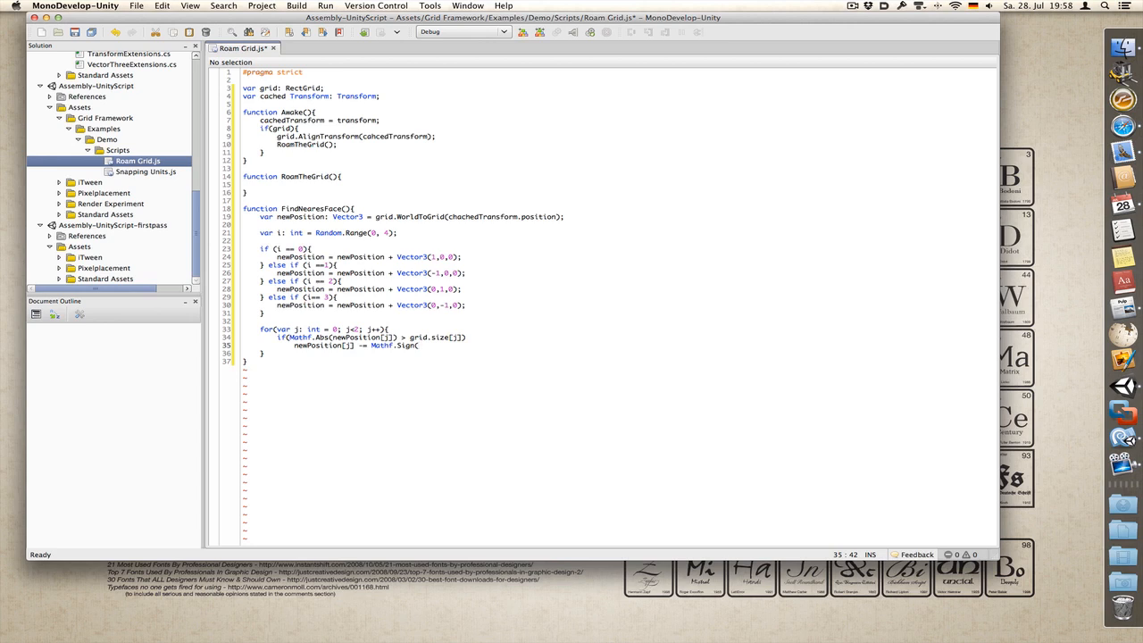
type("newPosition[j]) *")
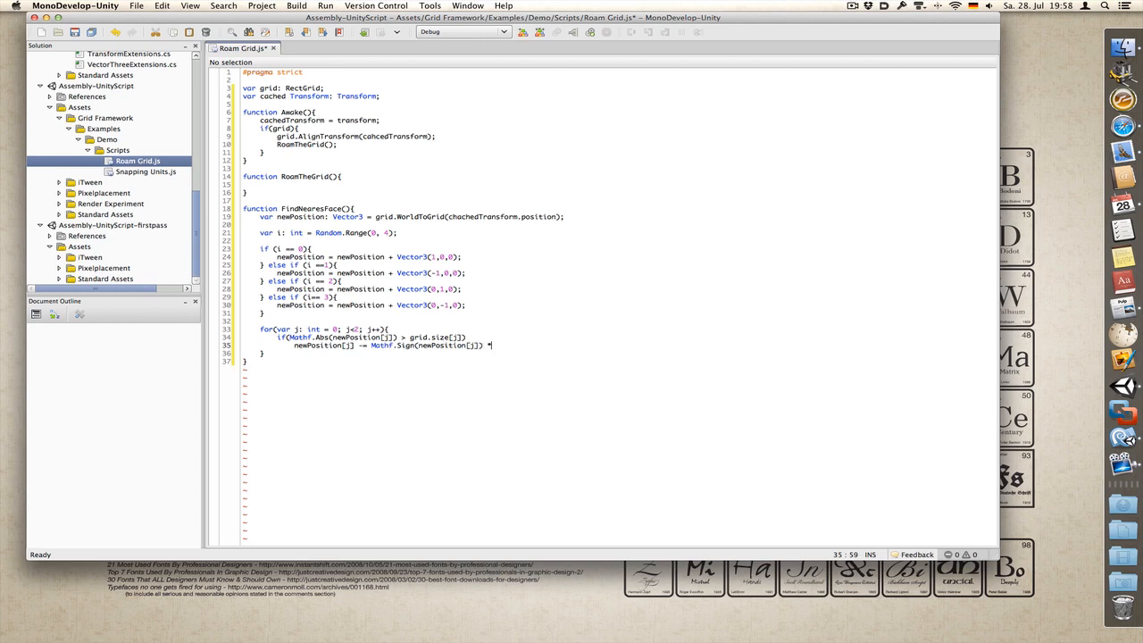
type("2.")
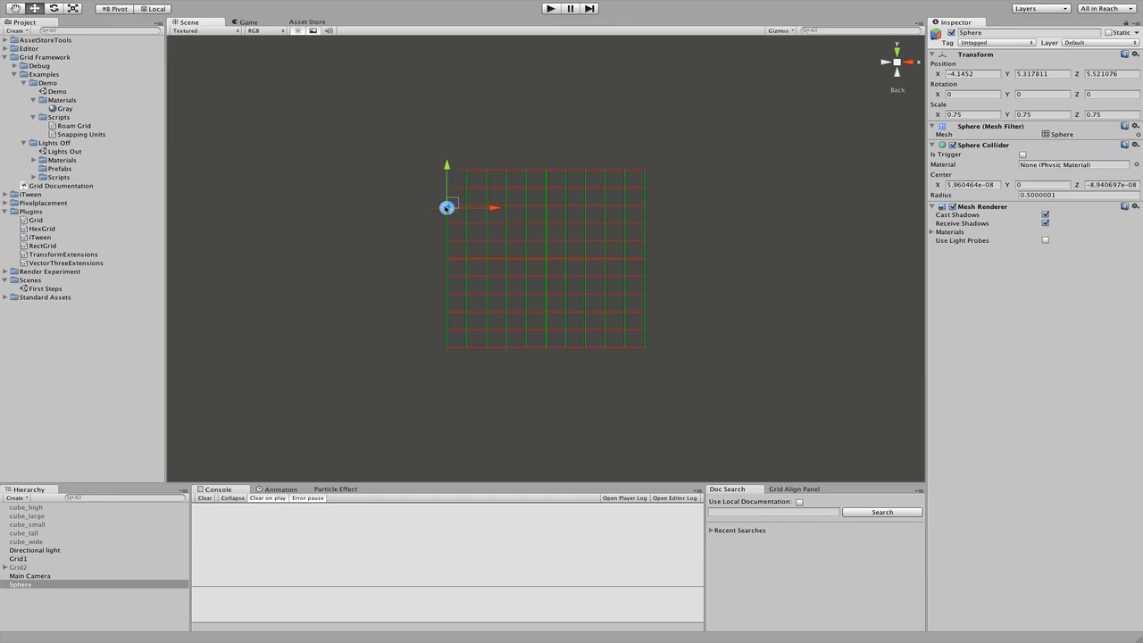
Step: Watch the sphere in Play mode, scrubbing the view to follow its position
left_click_drag(446, 207, 457, 212)
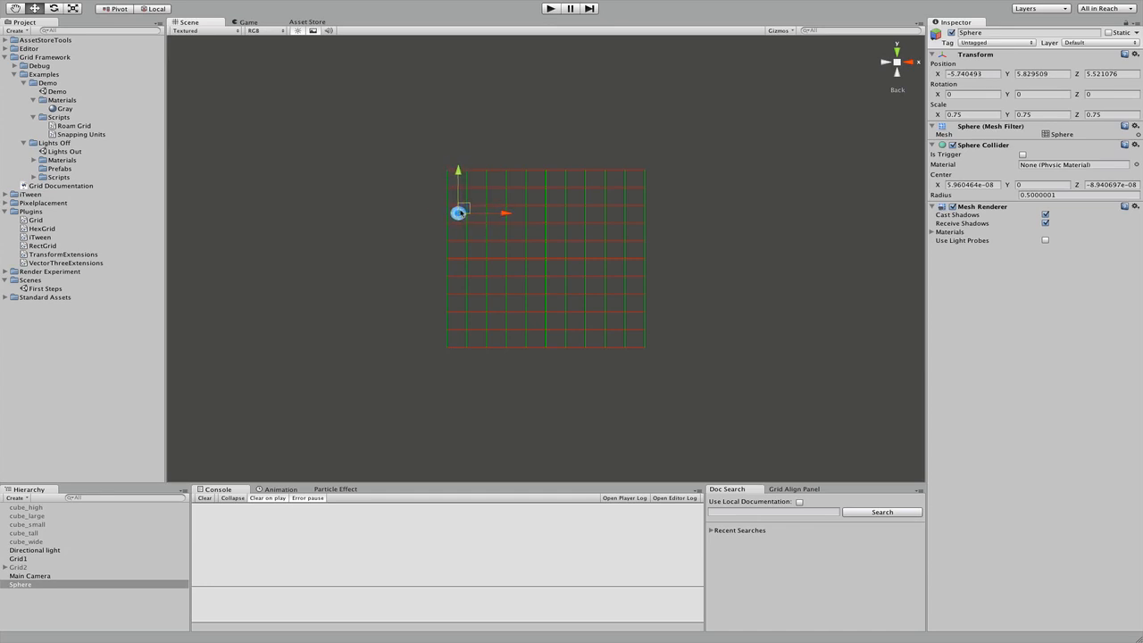
left_click_drag(457, 212, 452, 212)
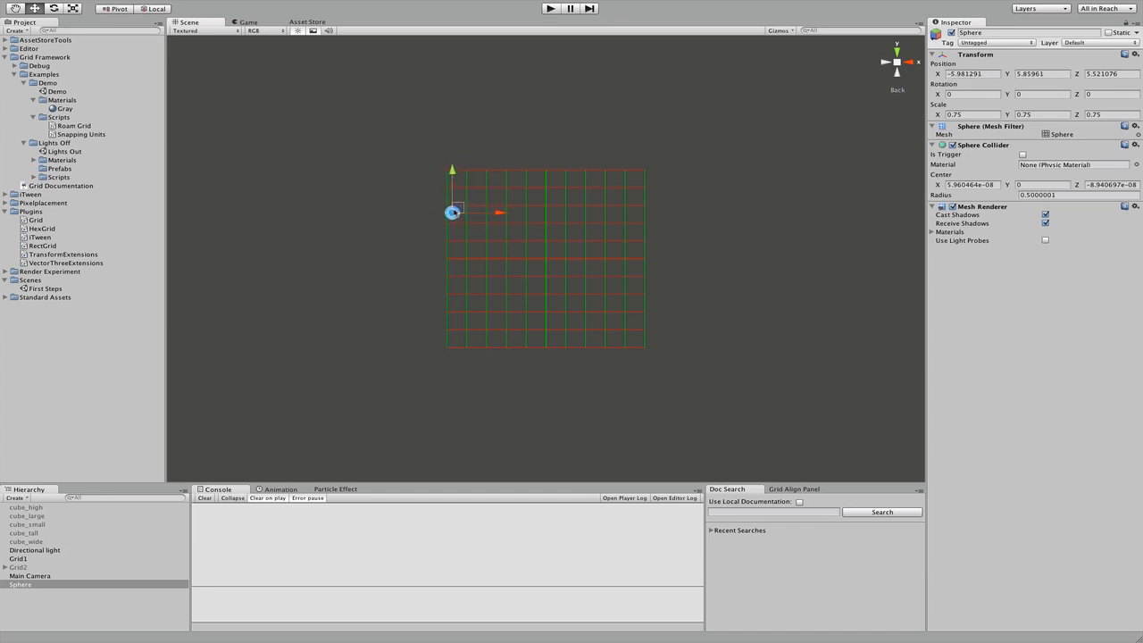
left_click_drag(454, 213, 434, 214)
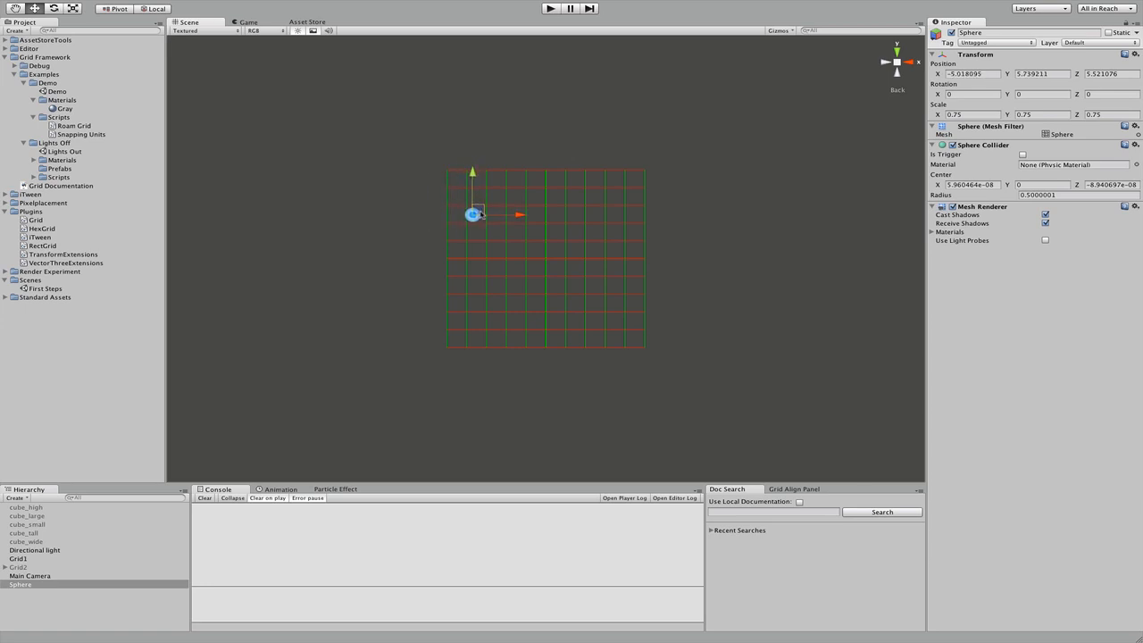
left_click_drag(473, 215, 432, 214)
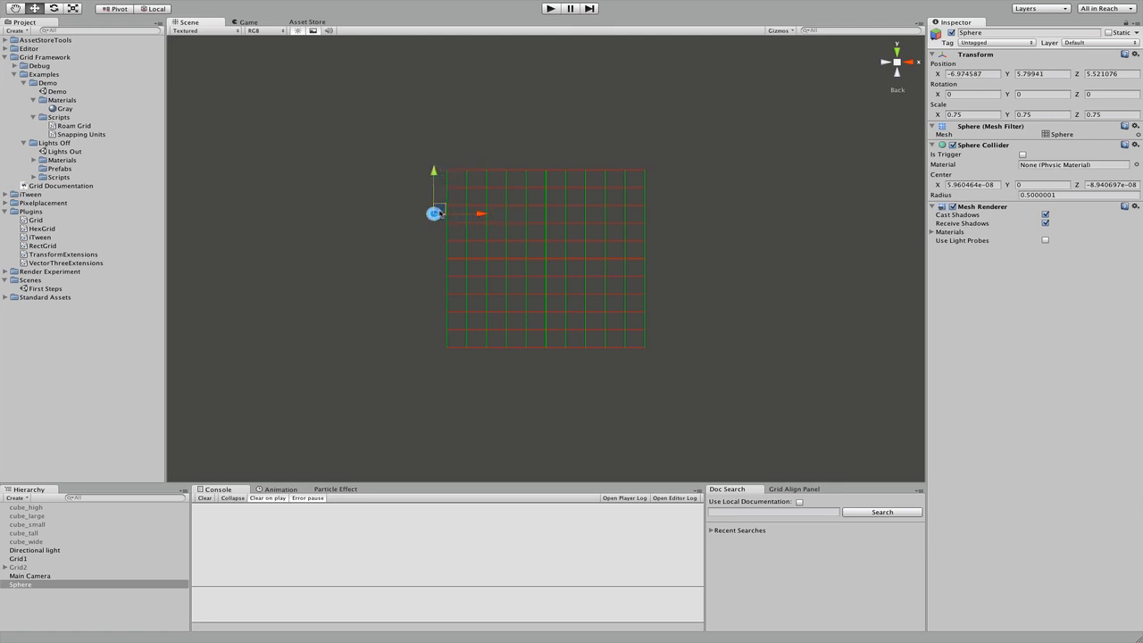
left_click_drag(432, 212, 473, 213)
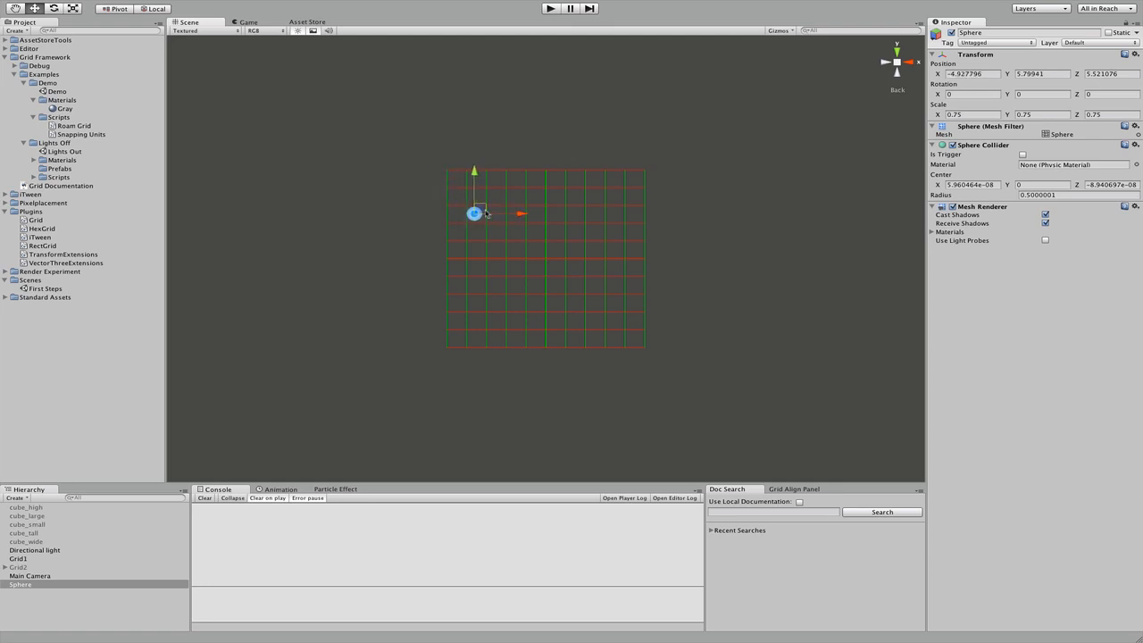
left_click_drag(475, 214, 432, 215)
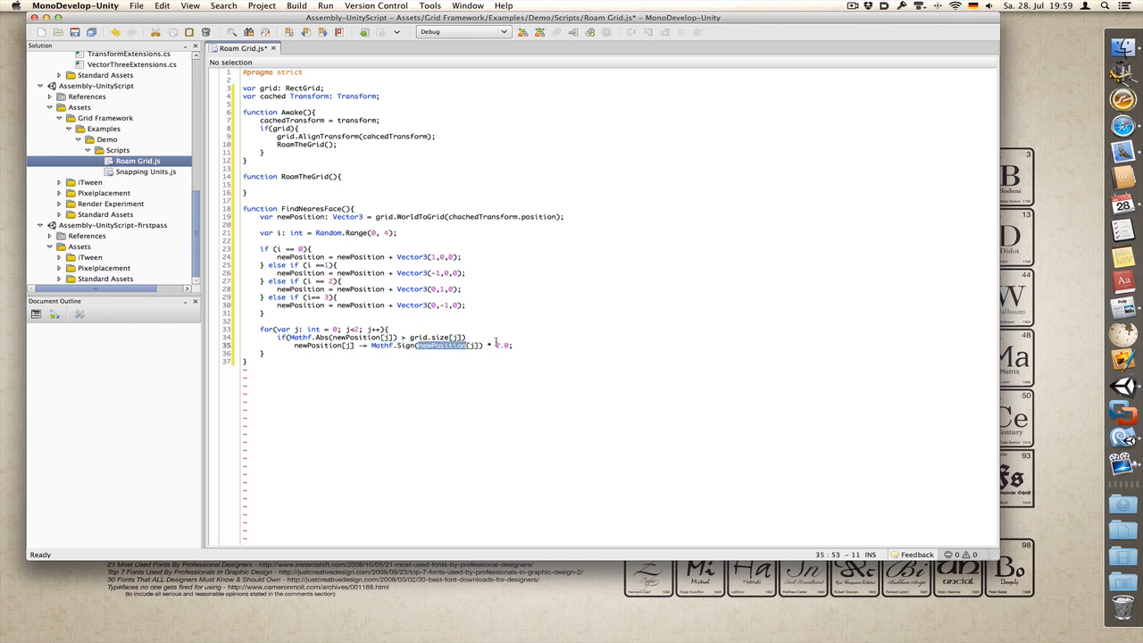
Step: Complete the multiplier as 2.0 and test the sphere's movement in Play mode again
type("2.0")
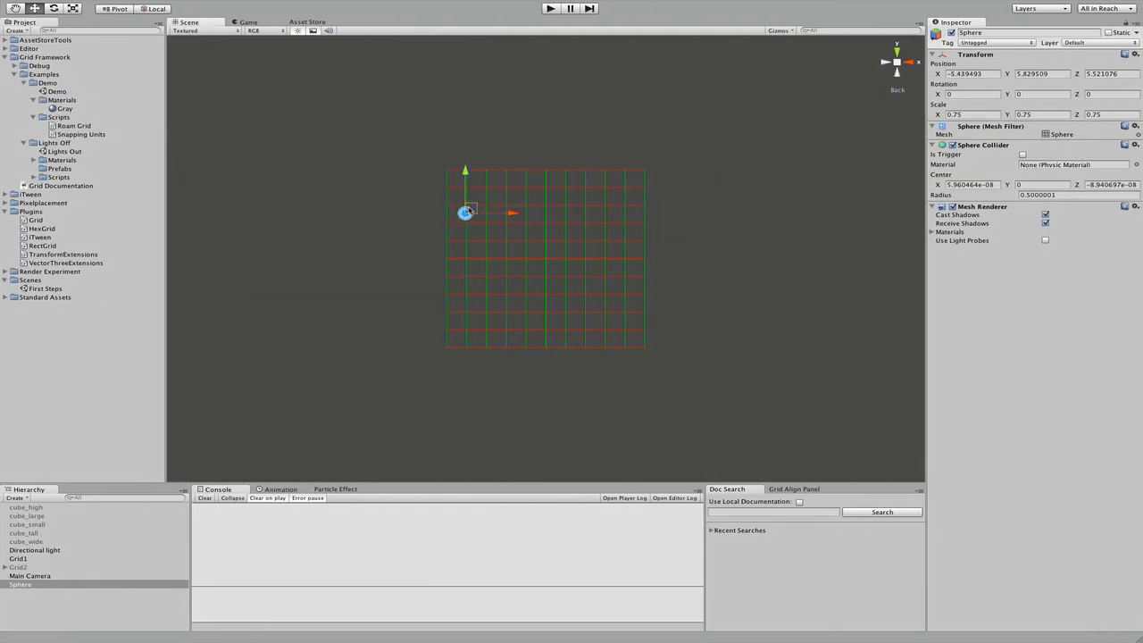
left_click_drag(464, 212, 634, 215)
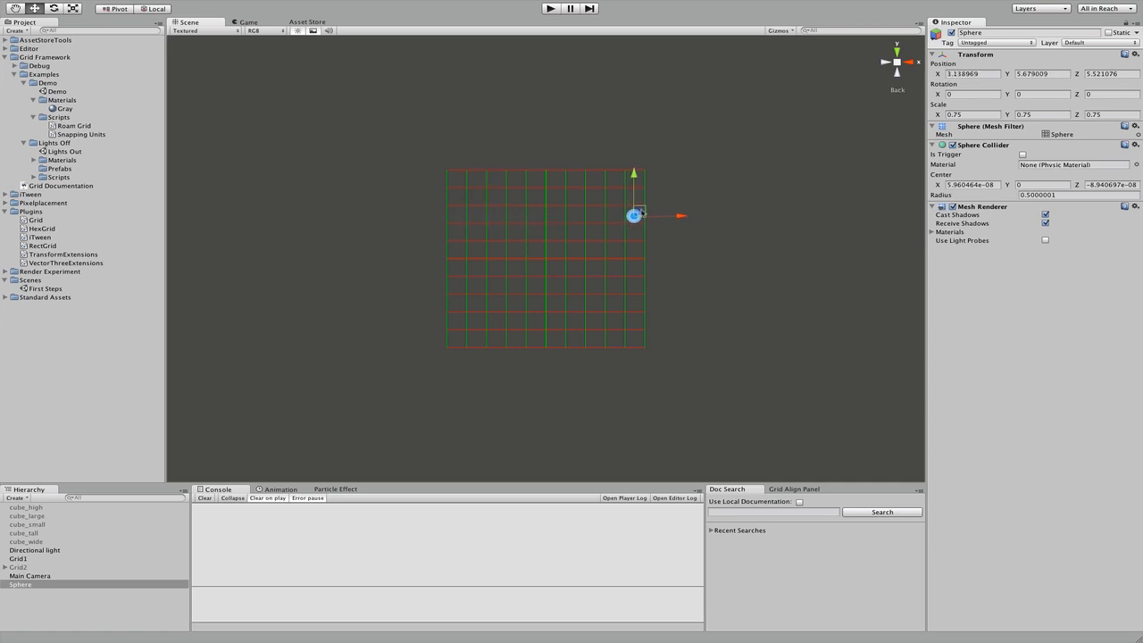
left_click_drag(634, 214, 654, 214)
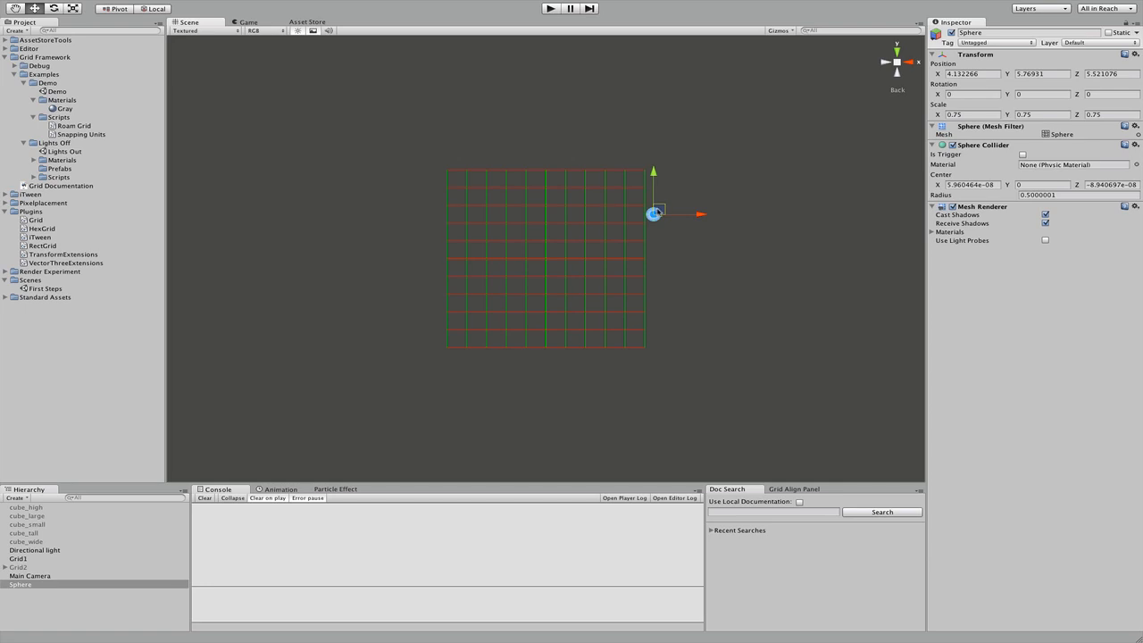
left_click_drag(653, 214, 614, 214)
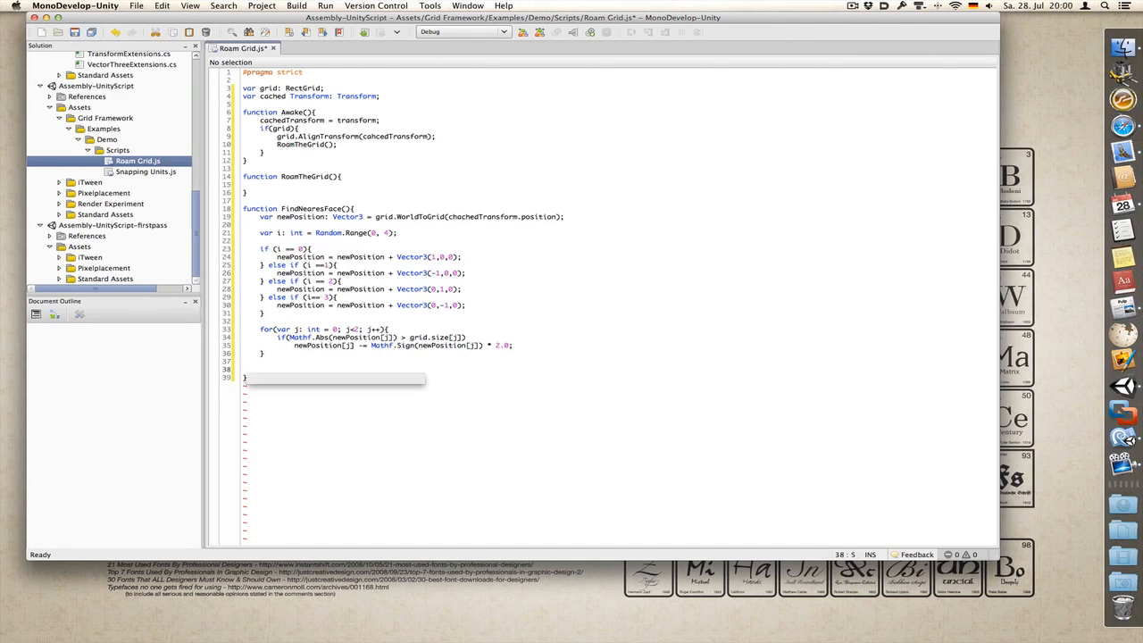
Step: End FindNearestFace with return grid.GridToWorld(newPosition); and move to RoamTheGrid's body
type("return")
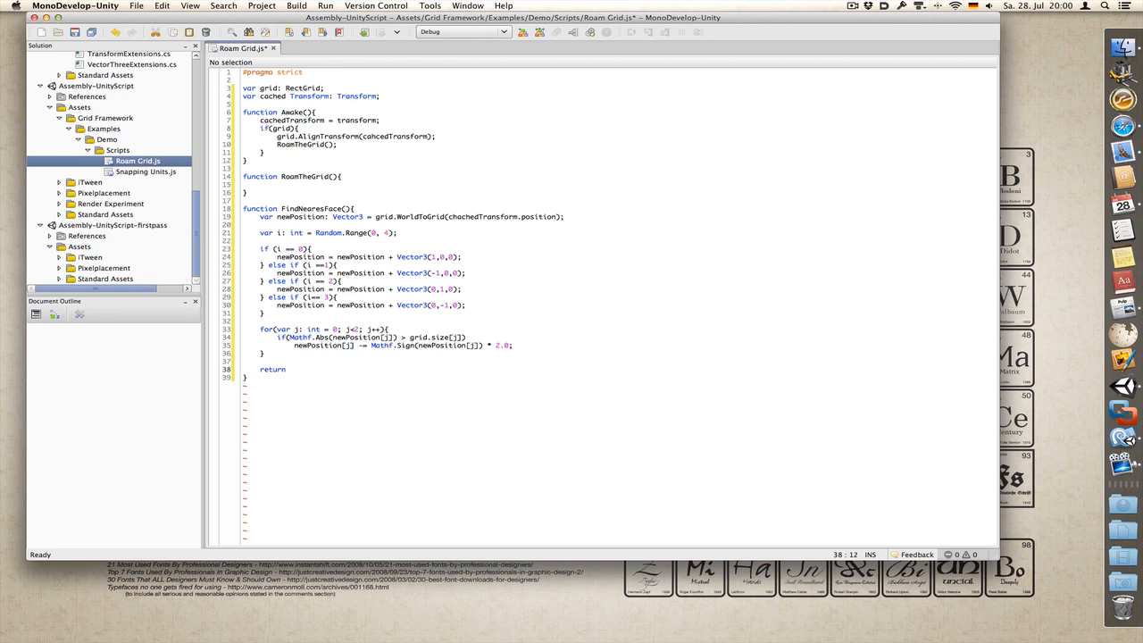
mouse_move(514, 248)
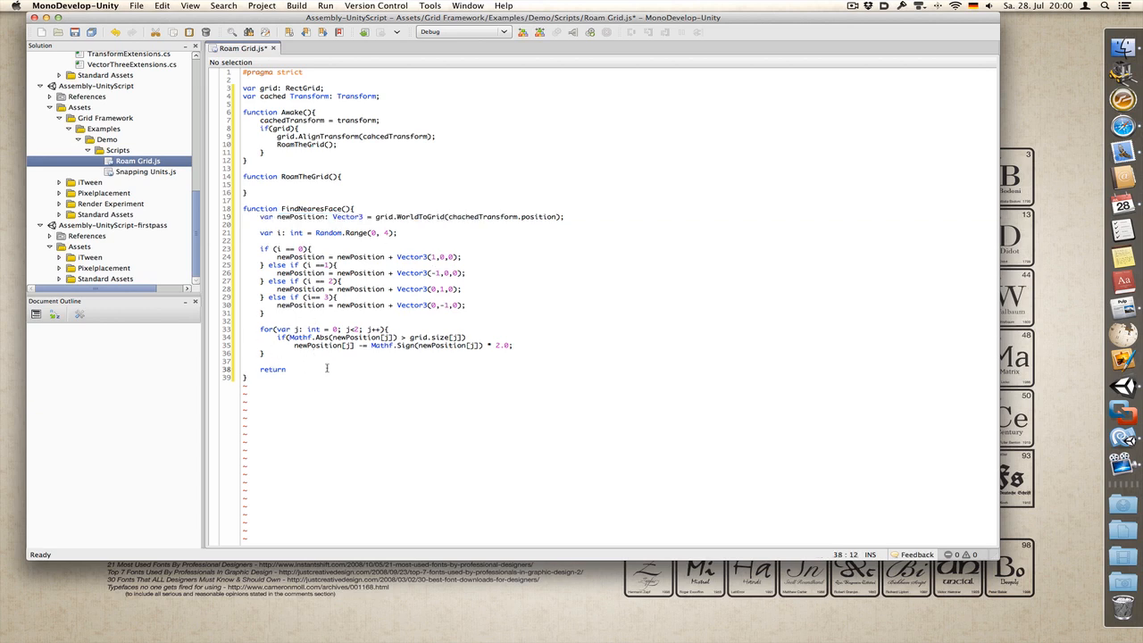
type("grid.")
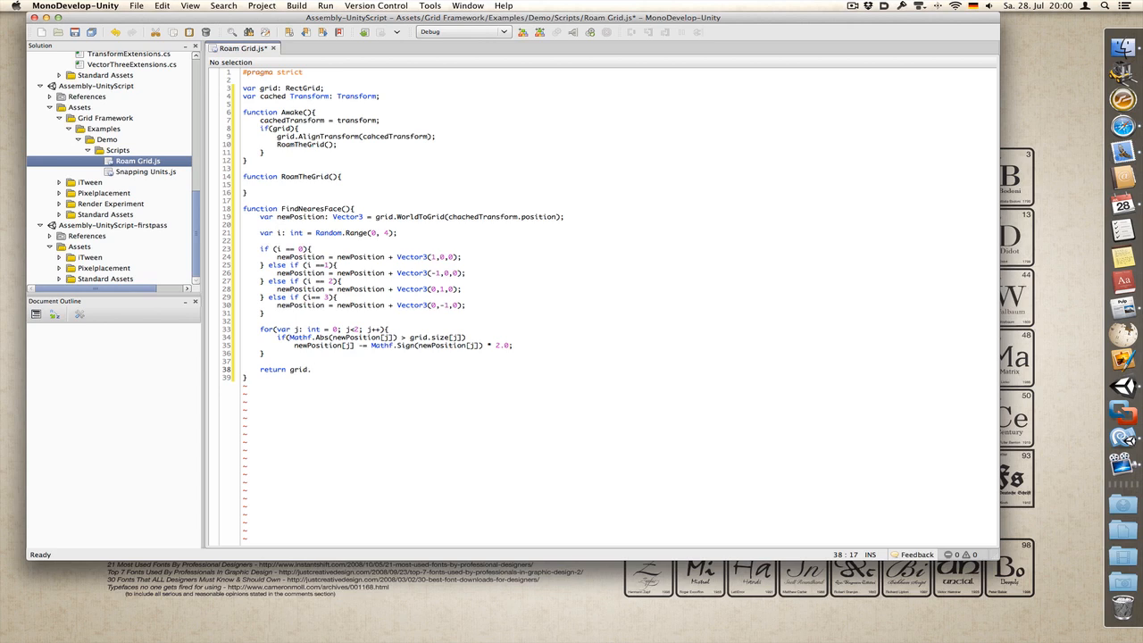
type("GridTo")
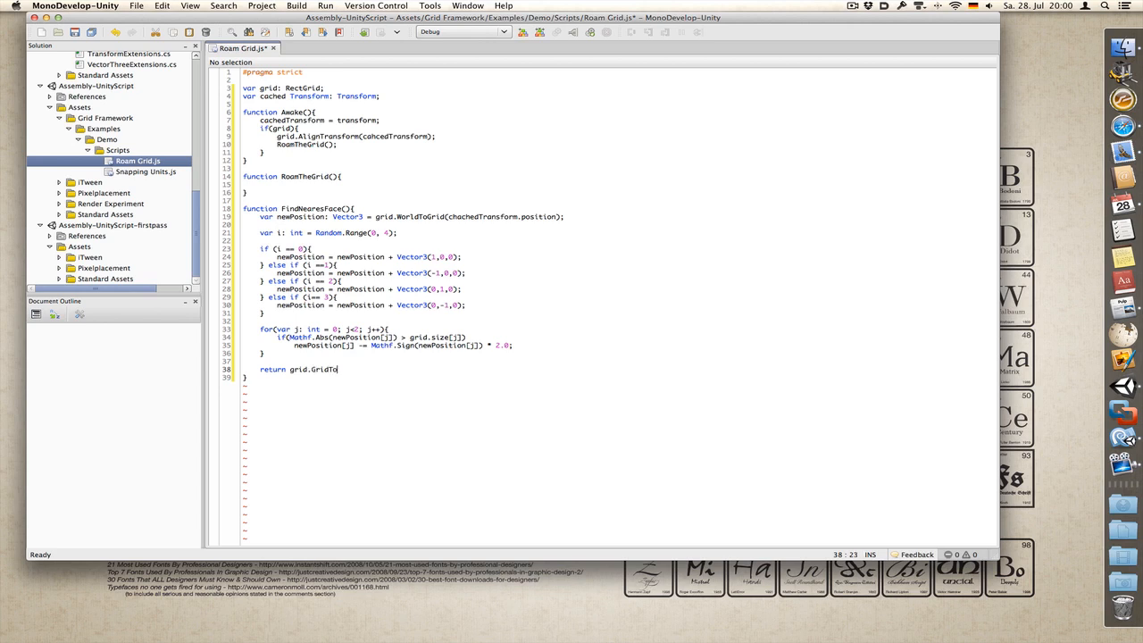
type("World")
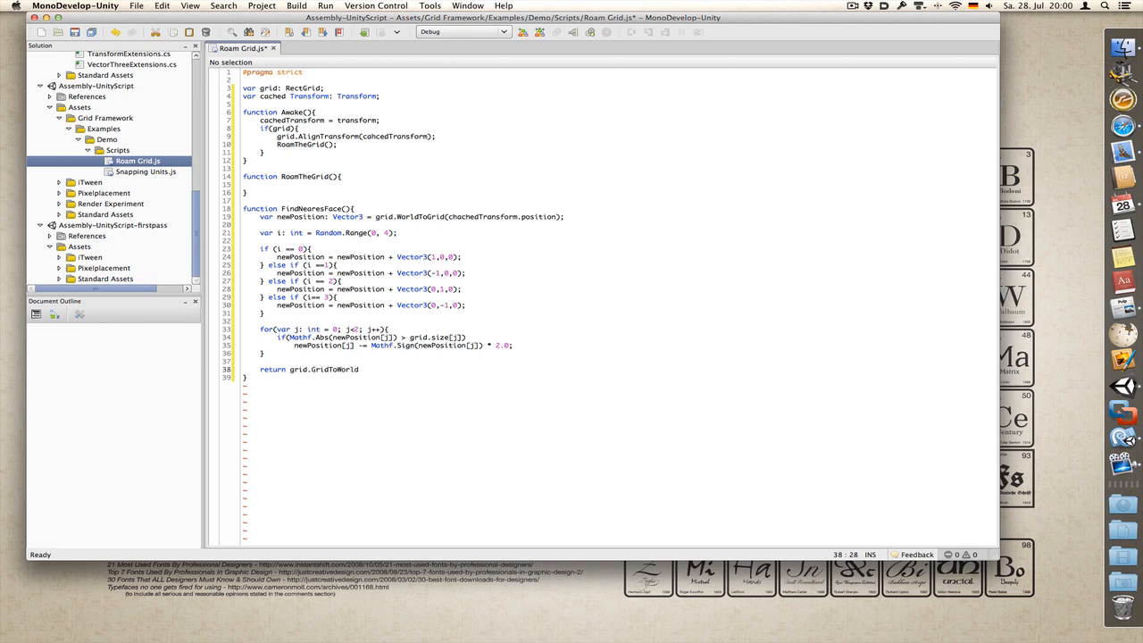
type("(newPositio")
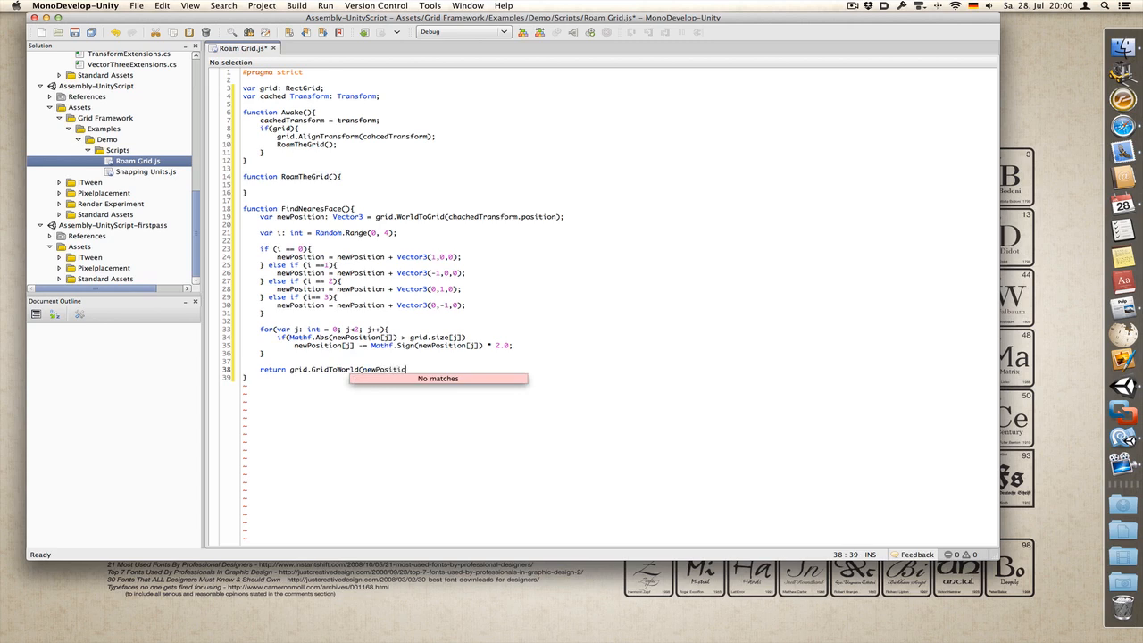
type("M")
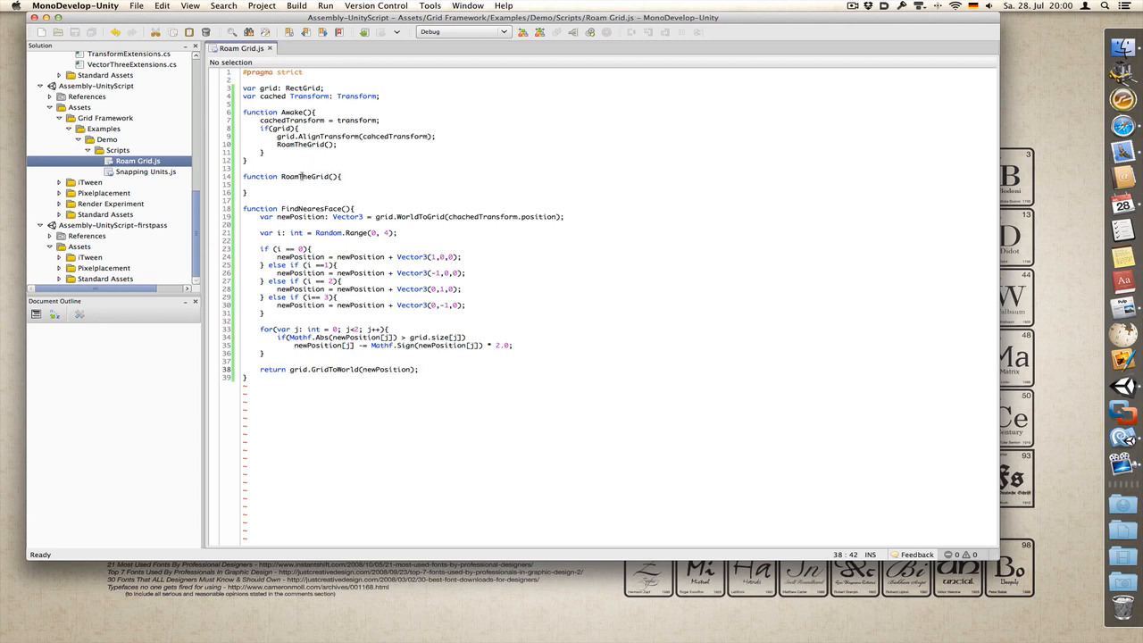
left_click(338, 184)
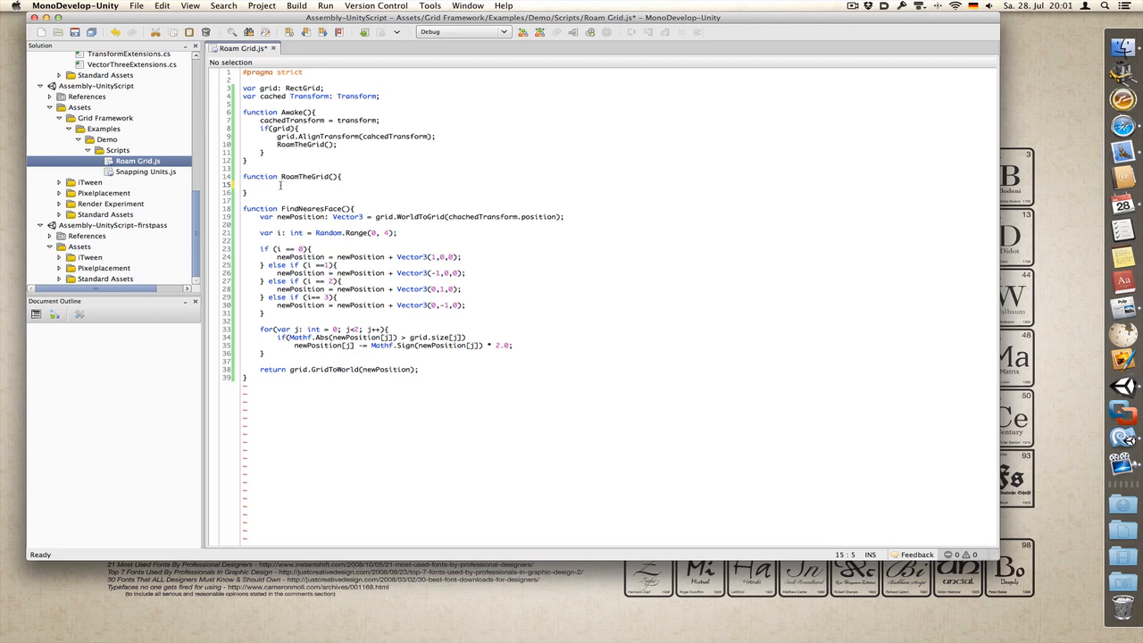
Step: Call iTween.MoveTo(gameObject, iTween.Hash("position", FindNearestFace(), "time", )) in RoamTheGrid
type("I")
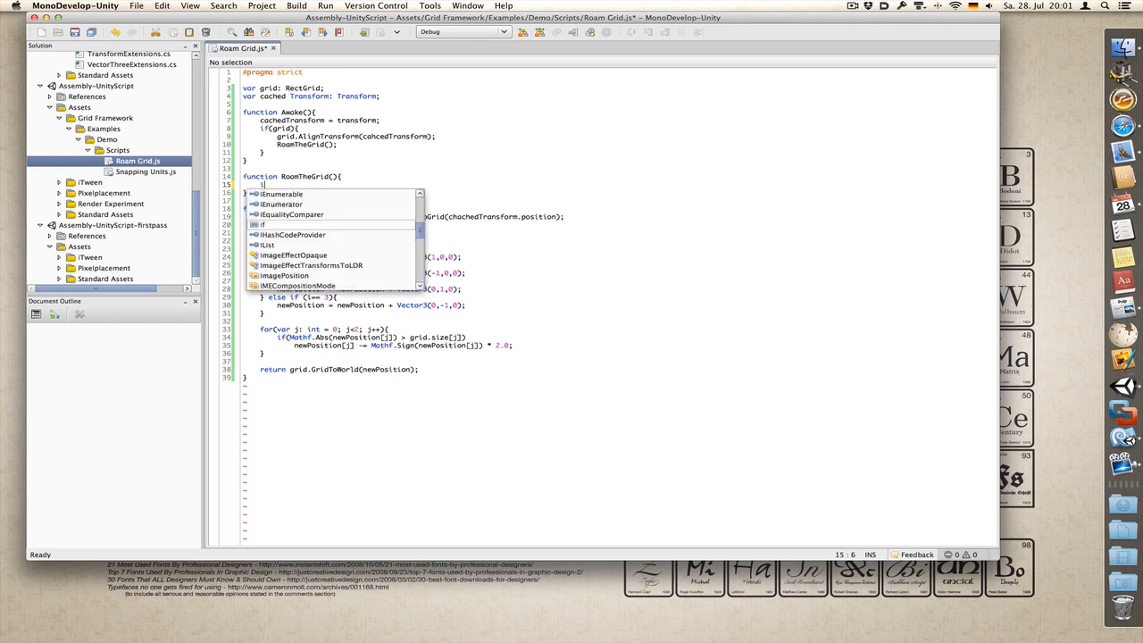
type("Tween.")
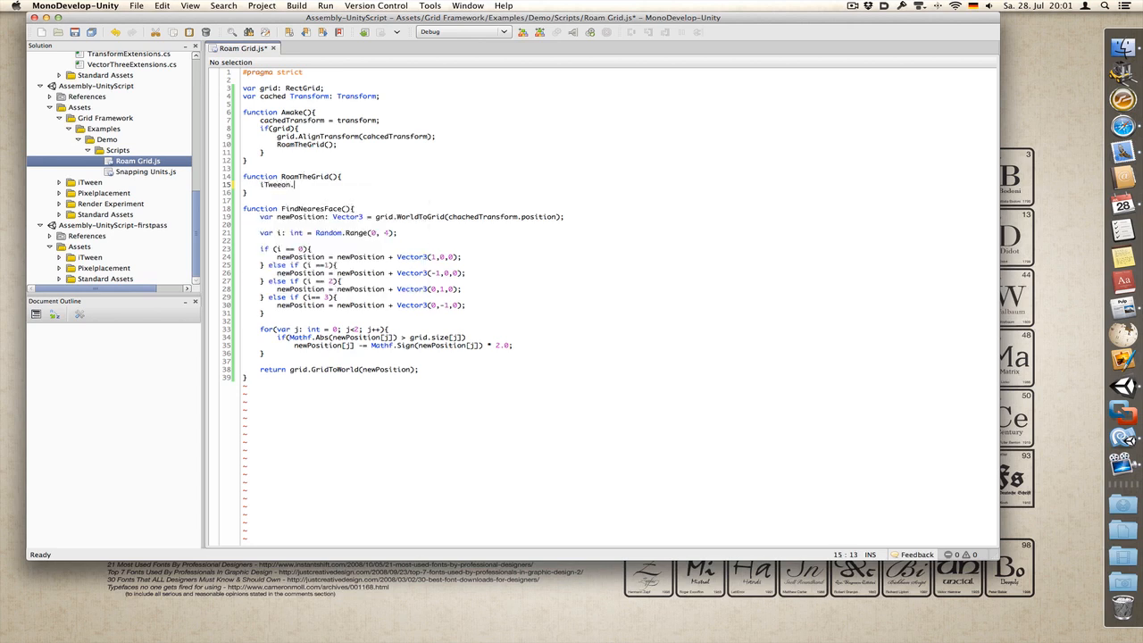
type("MoveTo(gameObject, iTween.Hash());")
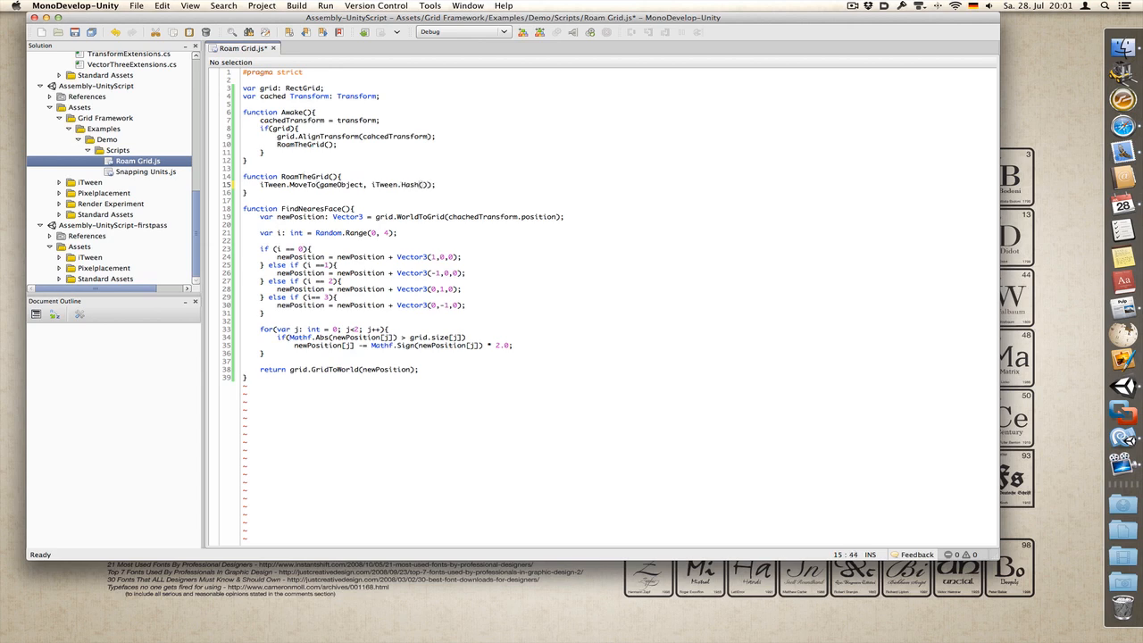
type("position\",")
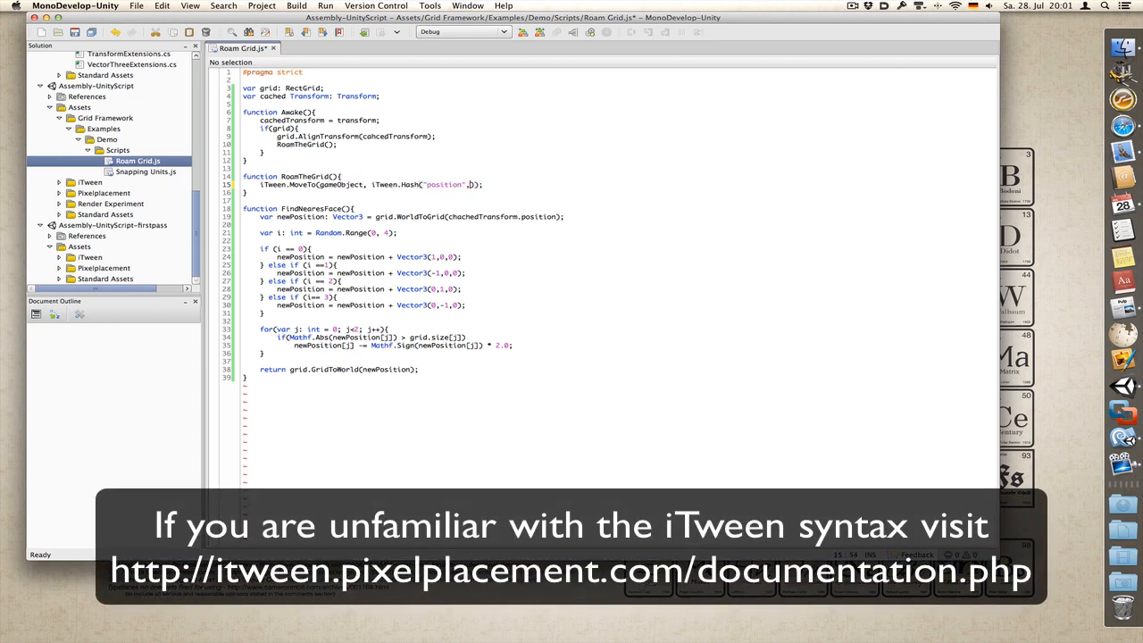
type("FindNearestFace(")
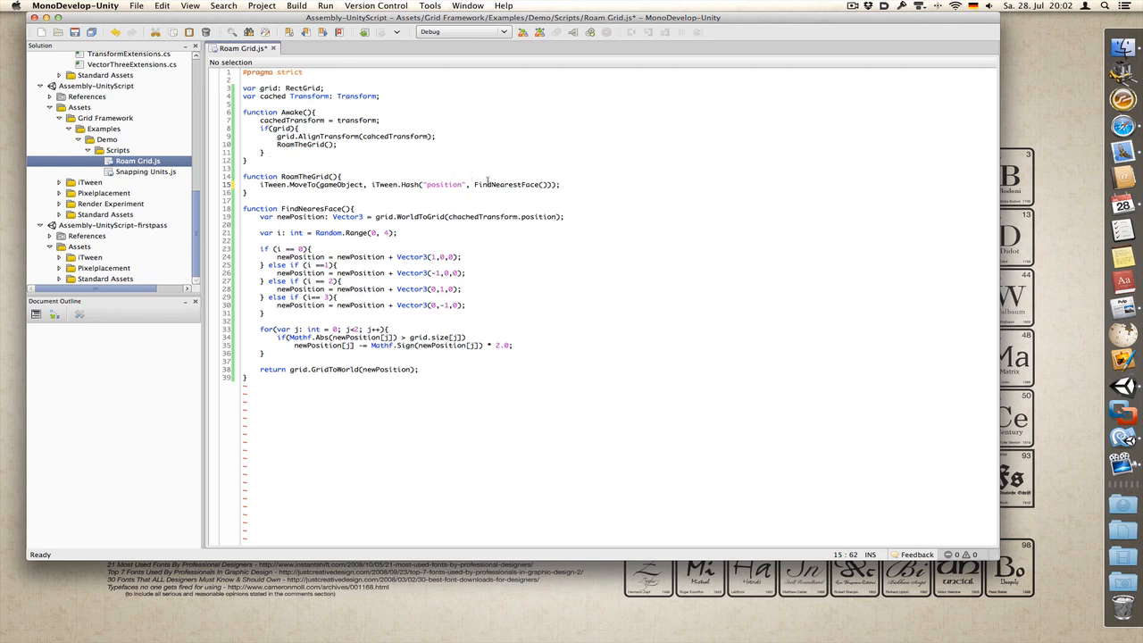
left_click(278, 207)
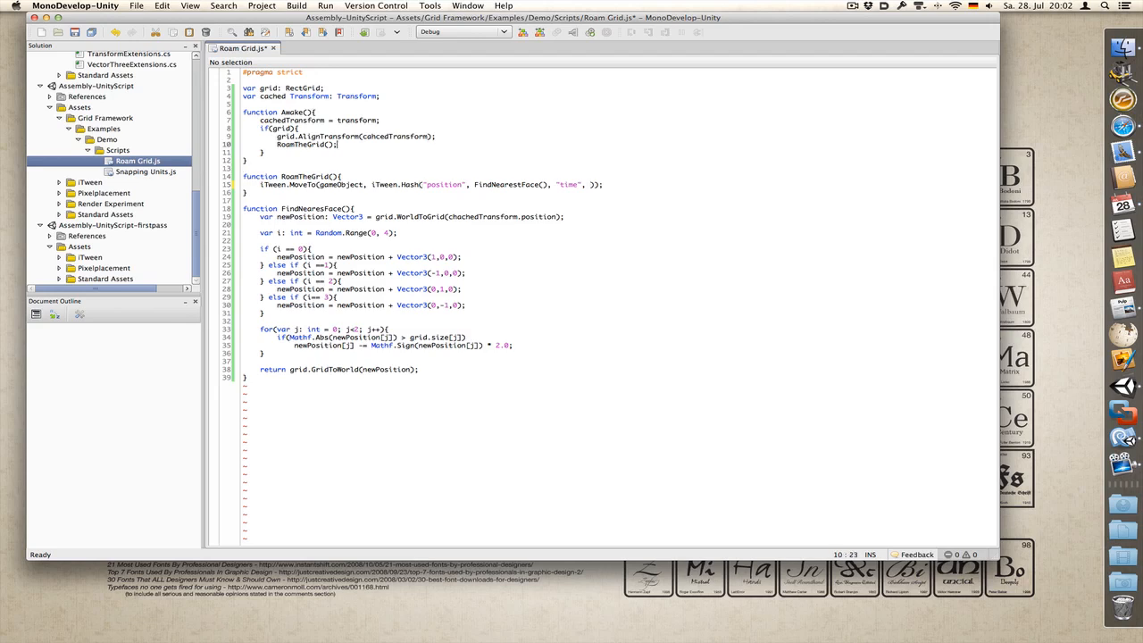
left_click(325, 88)
type("va")
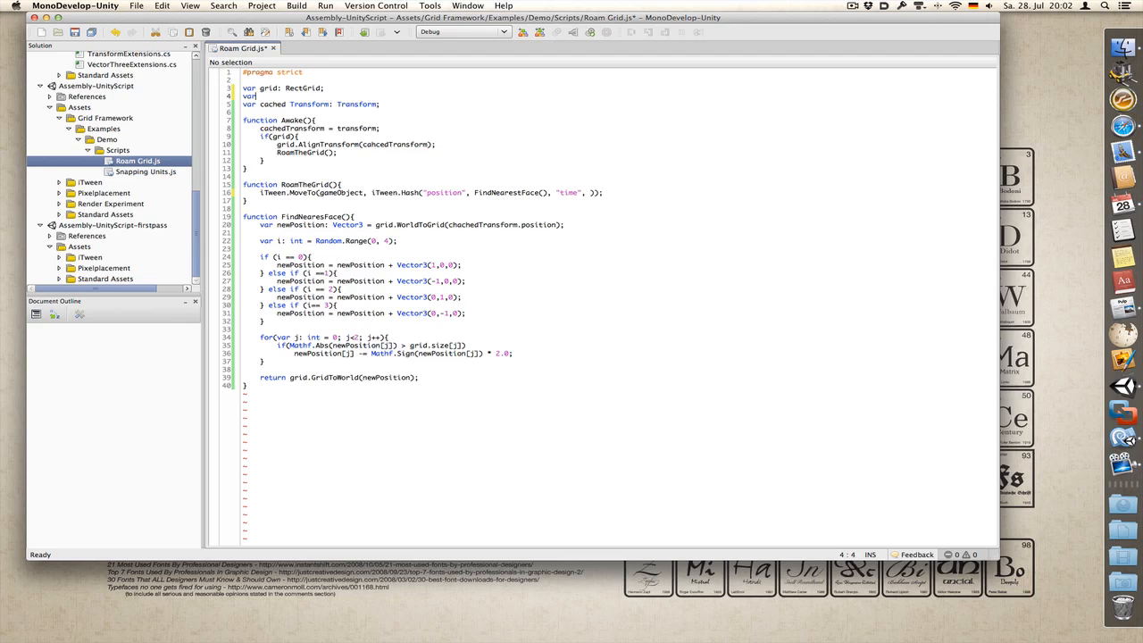
Step: Declare var roamingTime: float = 1.0; below the grid variable
type("roamingTime")
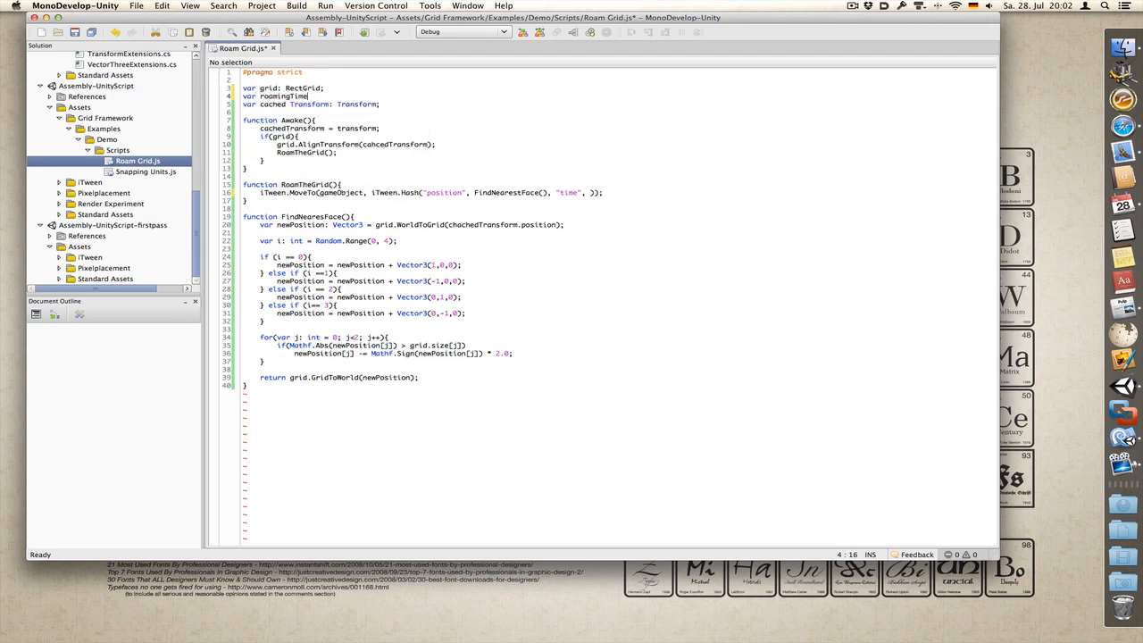
type("float")
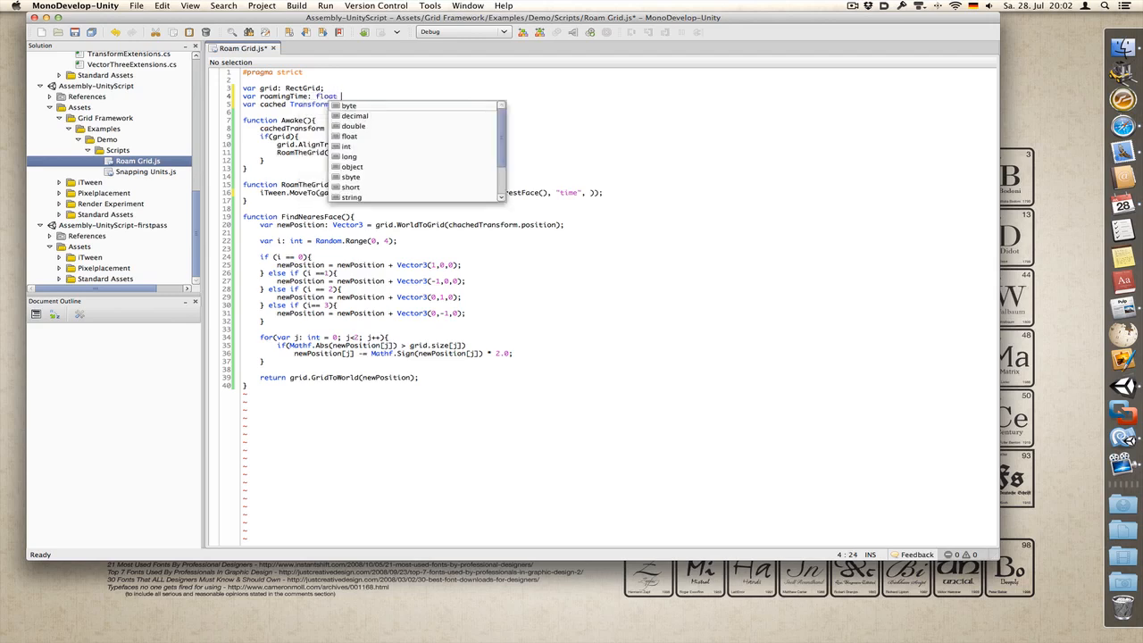
type("= 1.0;")
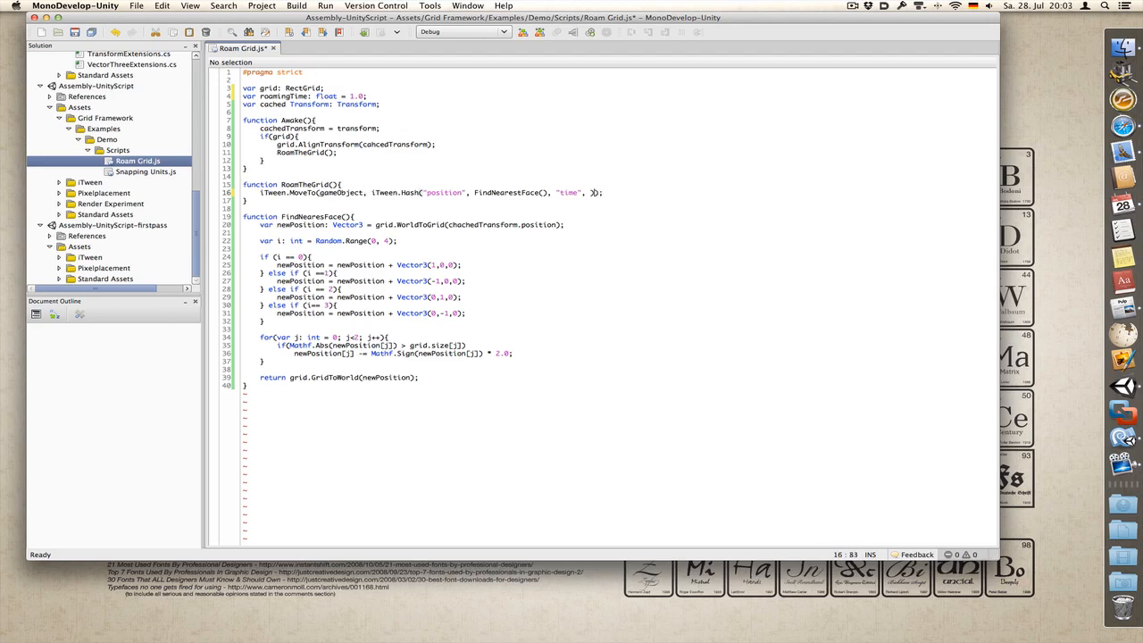
Step: Pass roamingTime as the tween time and add "oncomplete", "RoamTheGrid" to the hash
type("roamingTime")
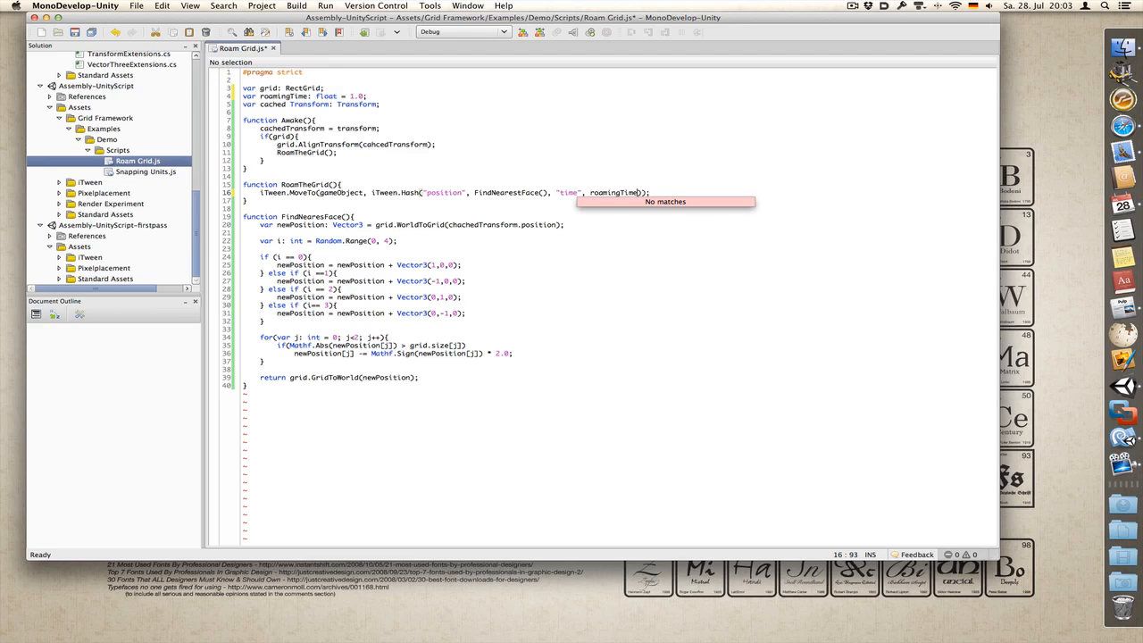
type(", \"oncomplete\", \"RoamTheGrid")
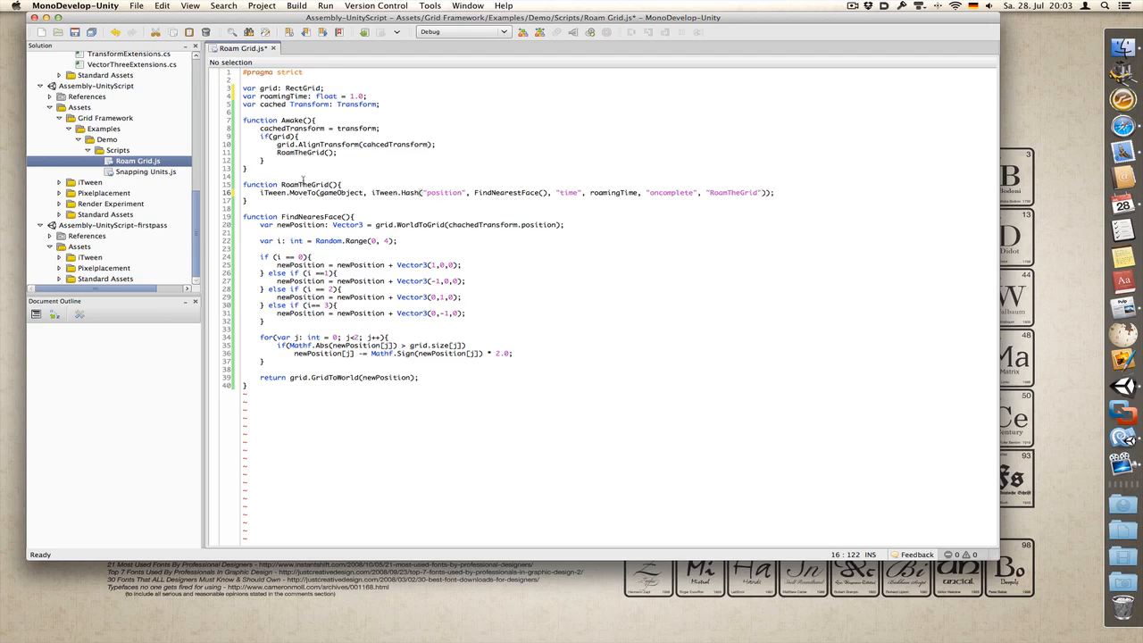
mouse_move(577, 188)
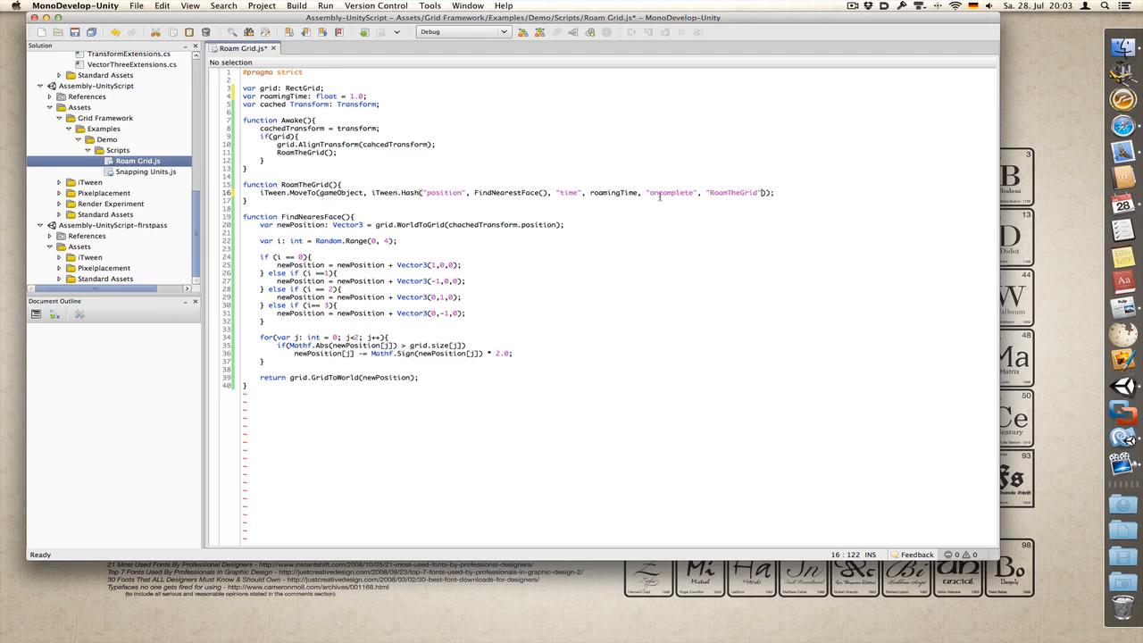
double_click(672, 193)
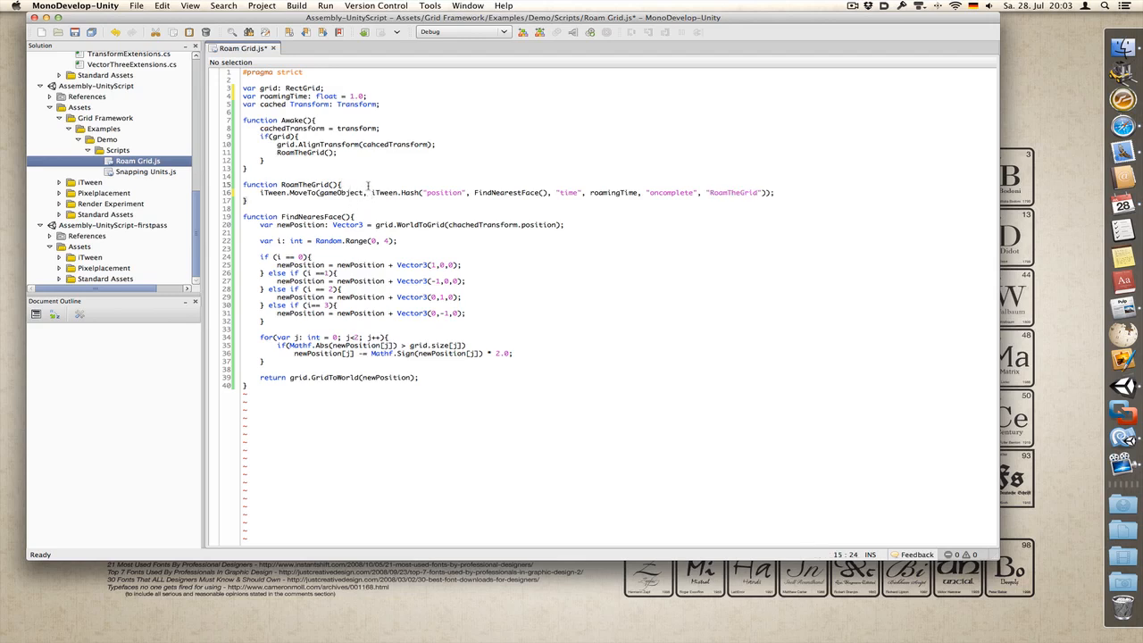
Step: Add if(roamingTime < 0.01) roamingTime = 0.01; at the top of RoamTheGrid
key("Return")
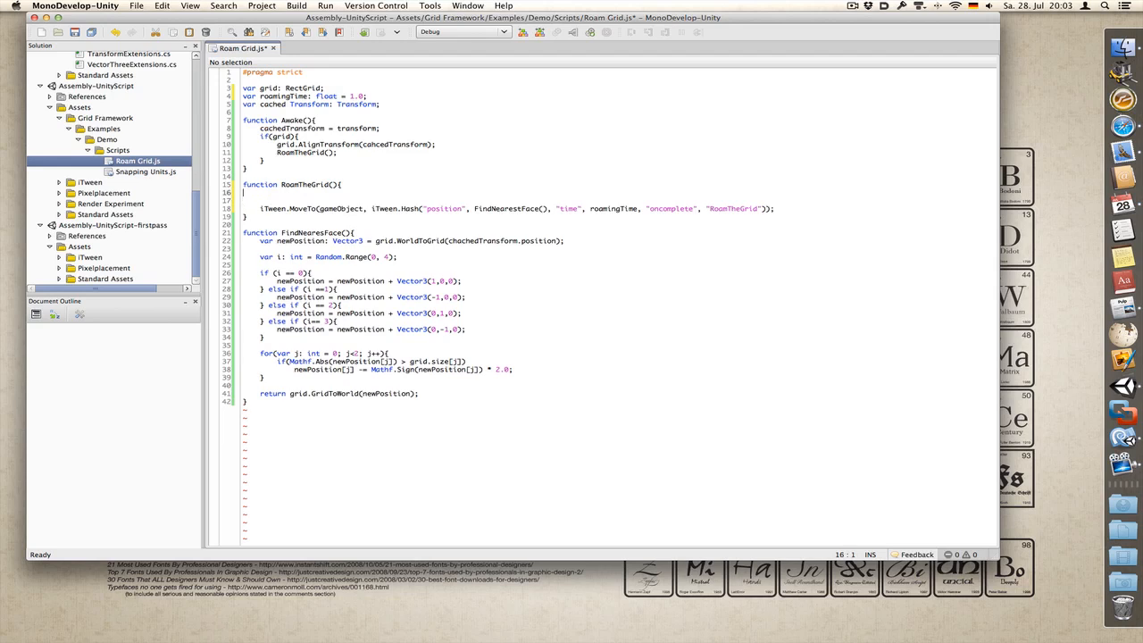
type("if(")
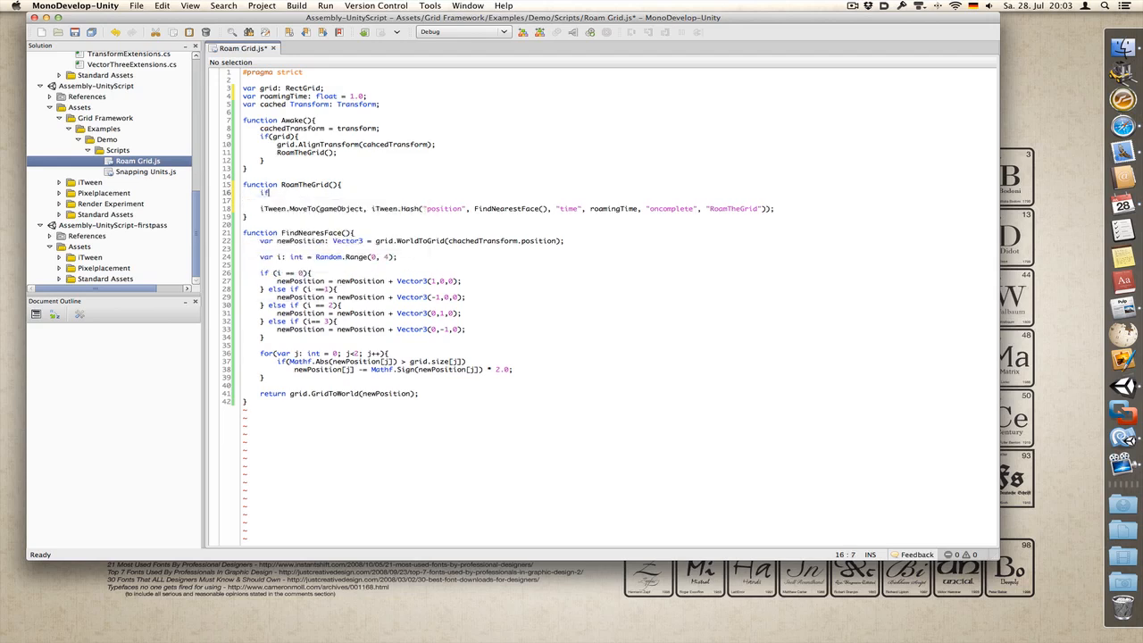
type("romingTime < 0.")
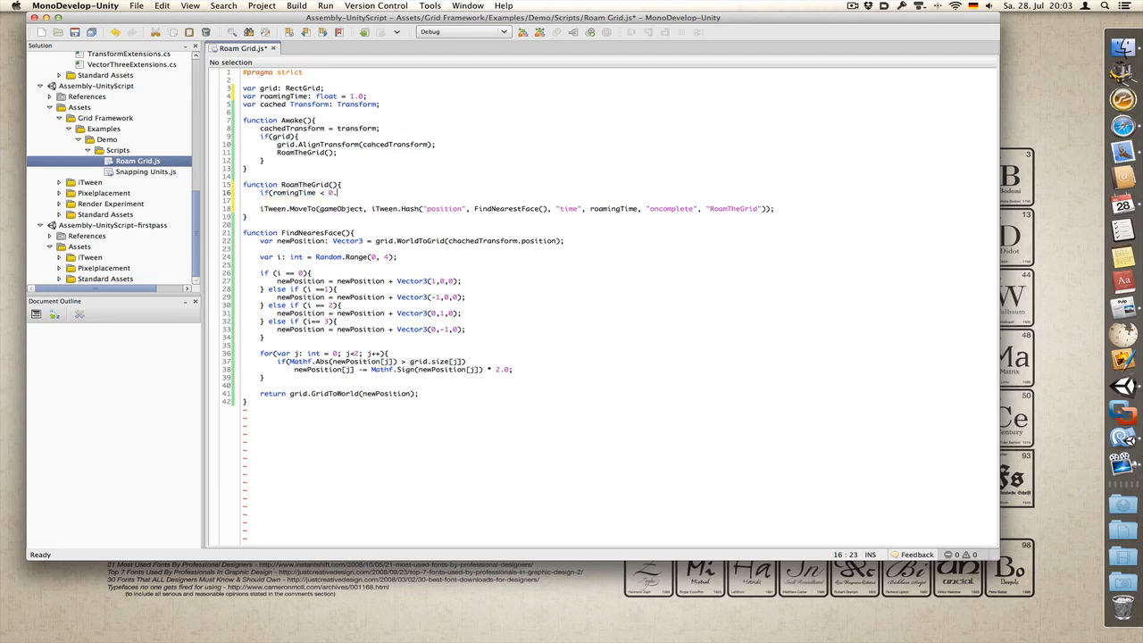
type("01")
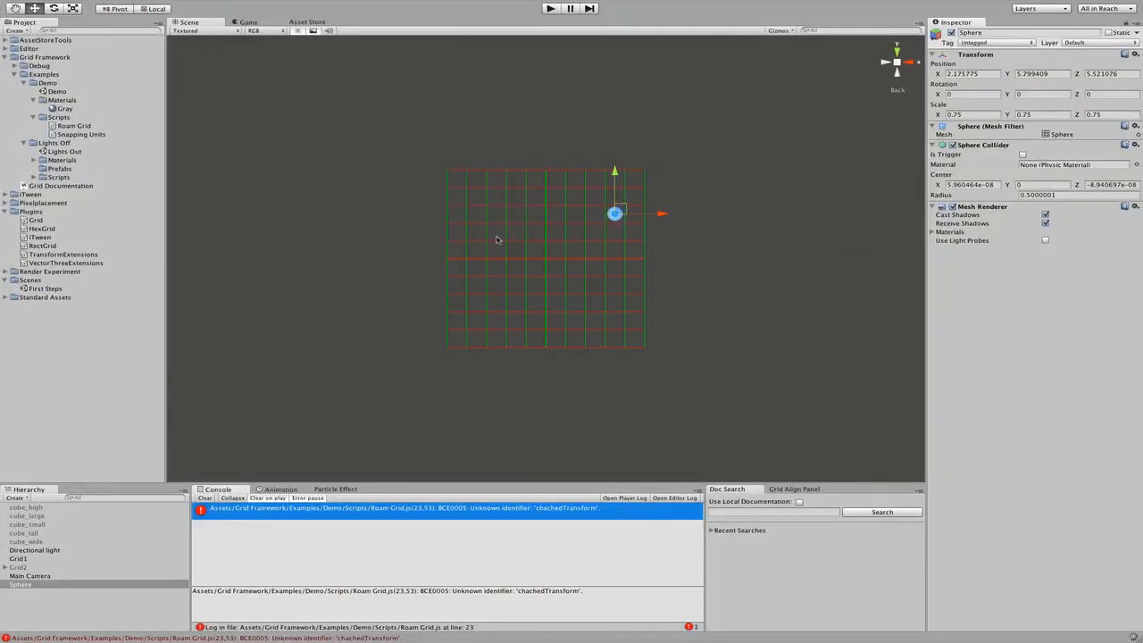
Step: Clear the console error and attach the Roam Grid script to the Sphere
left_click(203, 497)
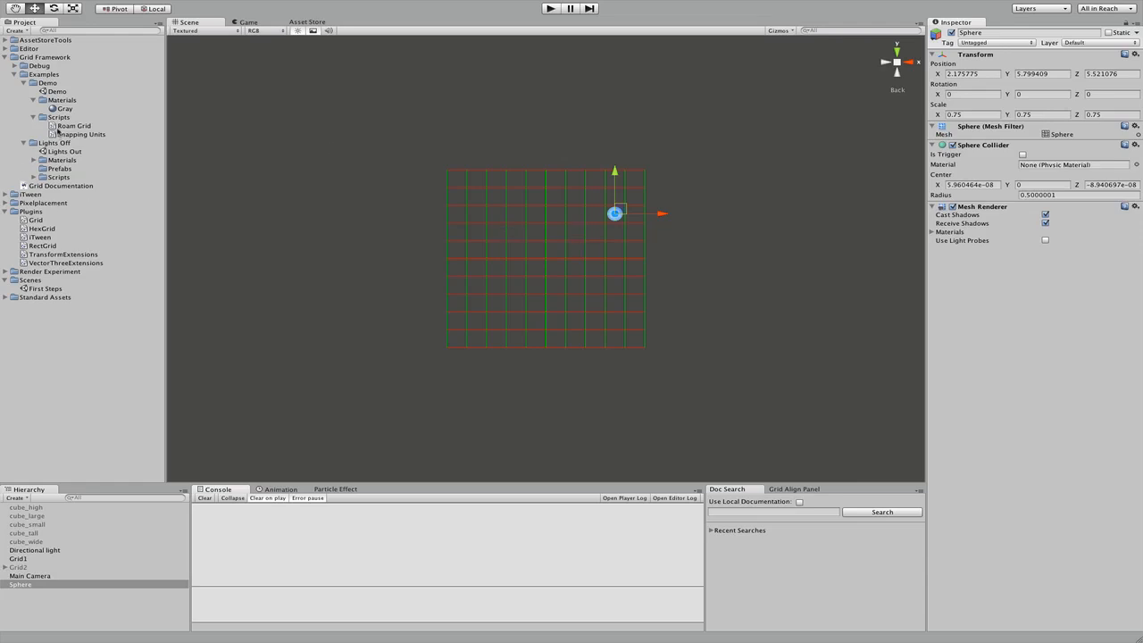
left_click(75, 125)
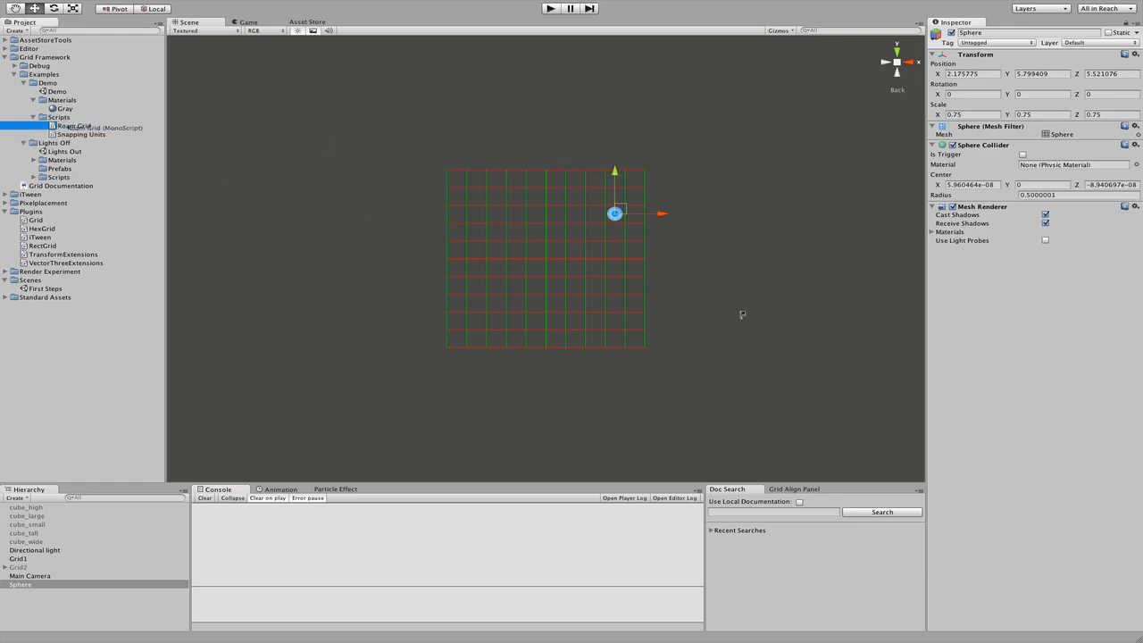
left_click(75, 125)
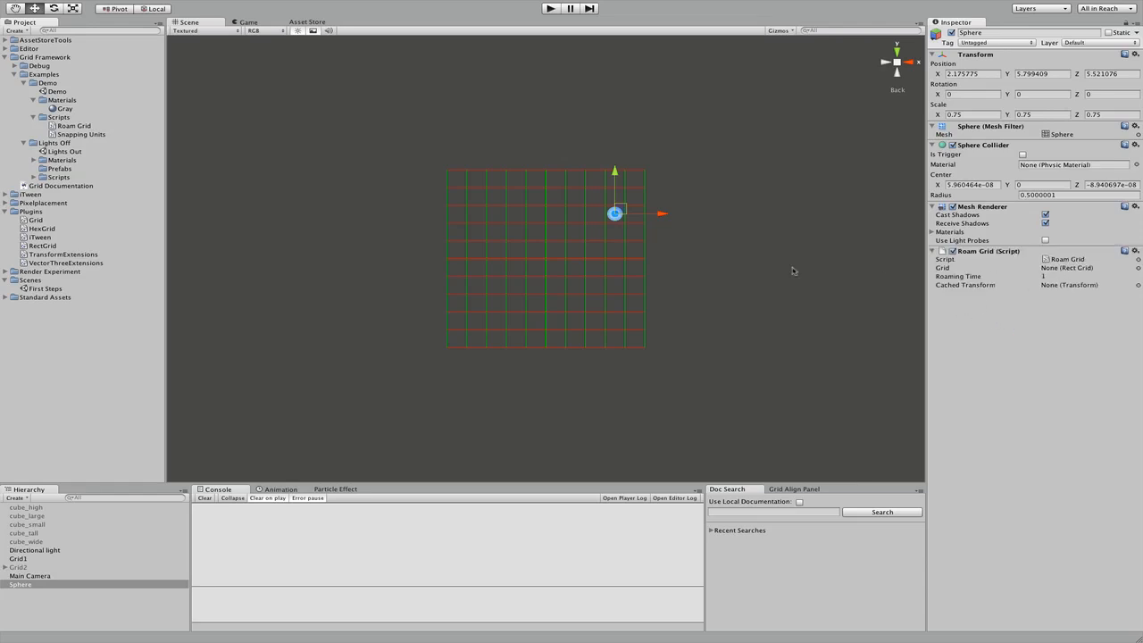
mouse_move(432, 182)
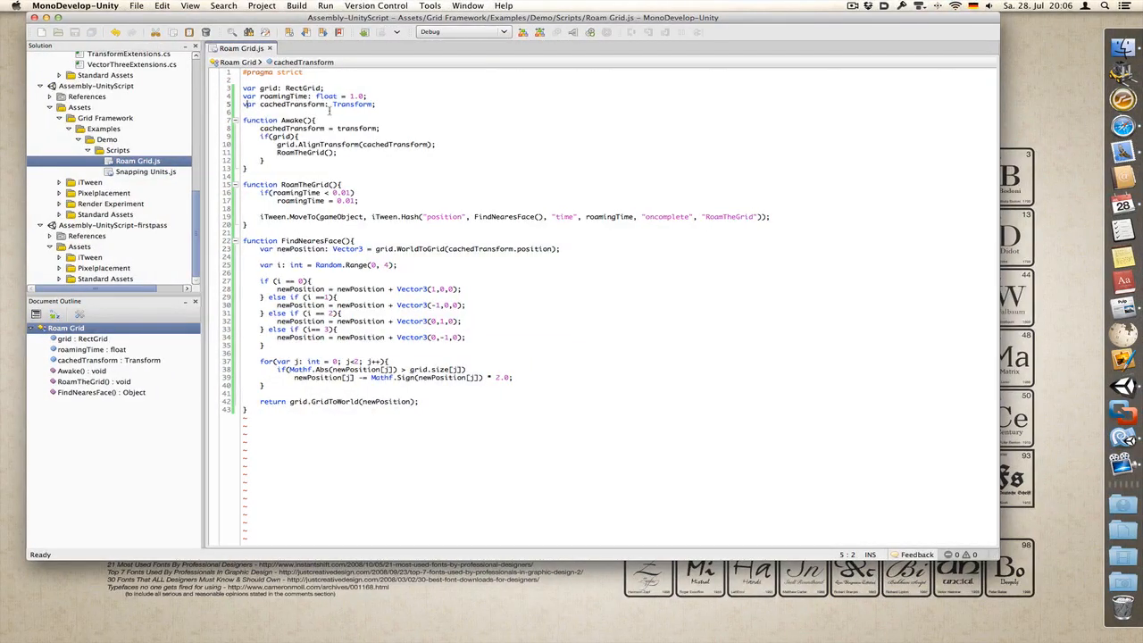
Step: Mark var cachedTransform: Transform as private and save the script
type("private")
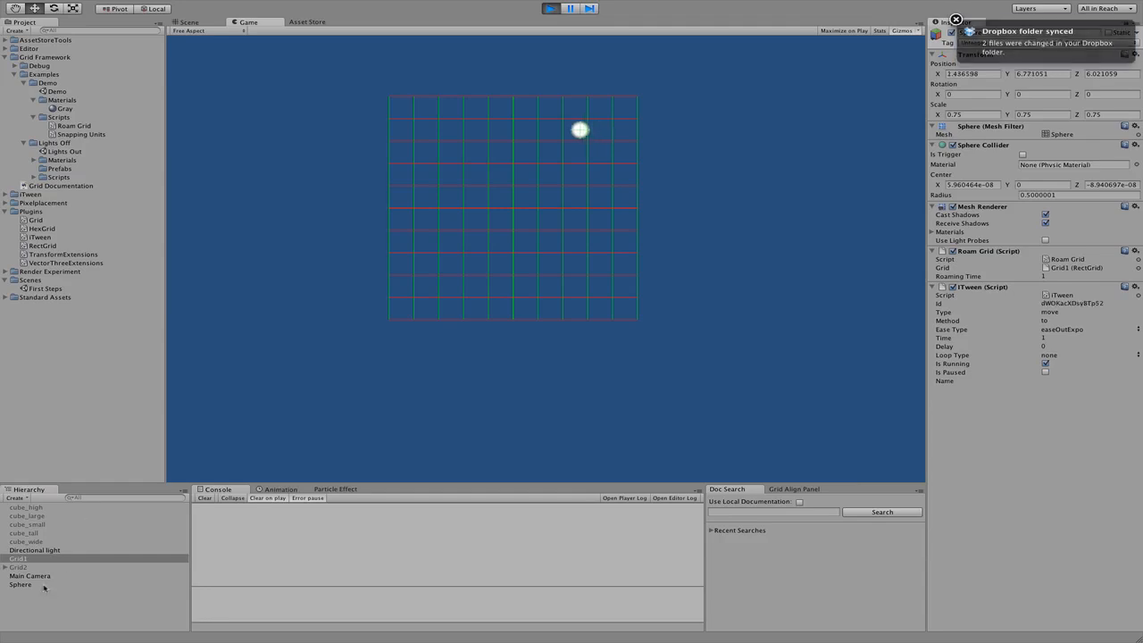
Step: While playing, inspect the Sphere's Roaming Time and Grid1's RectGrid settings as the sphere hops
left_click(20, 584)
type("0.01")
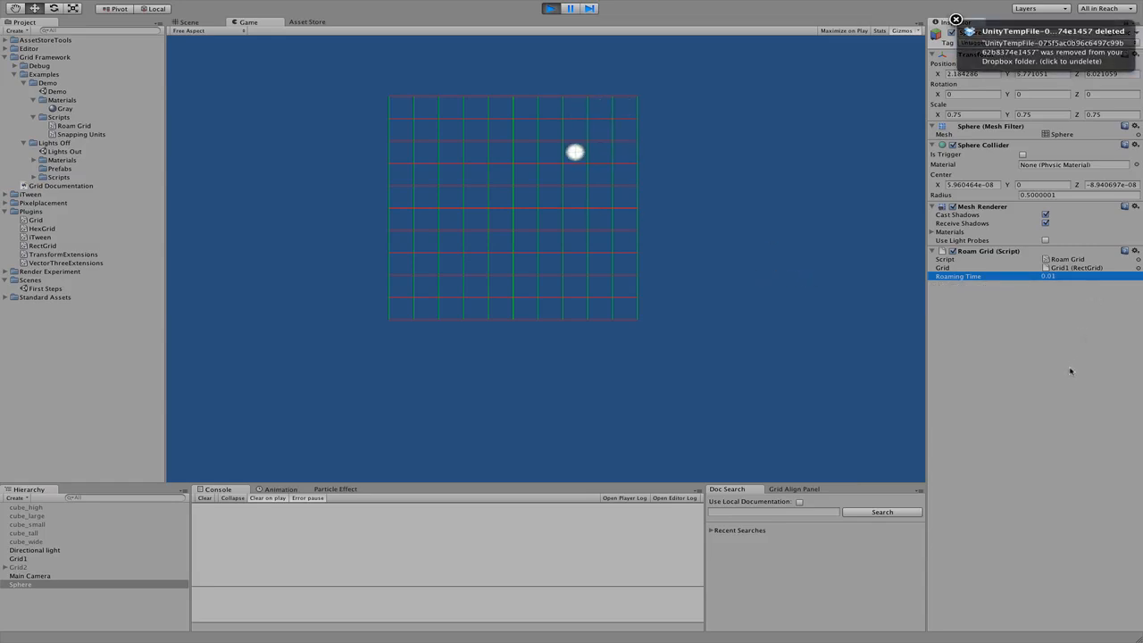
left_click(17, 557)
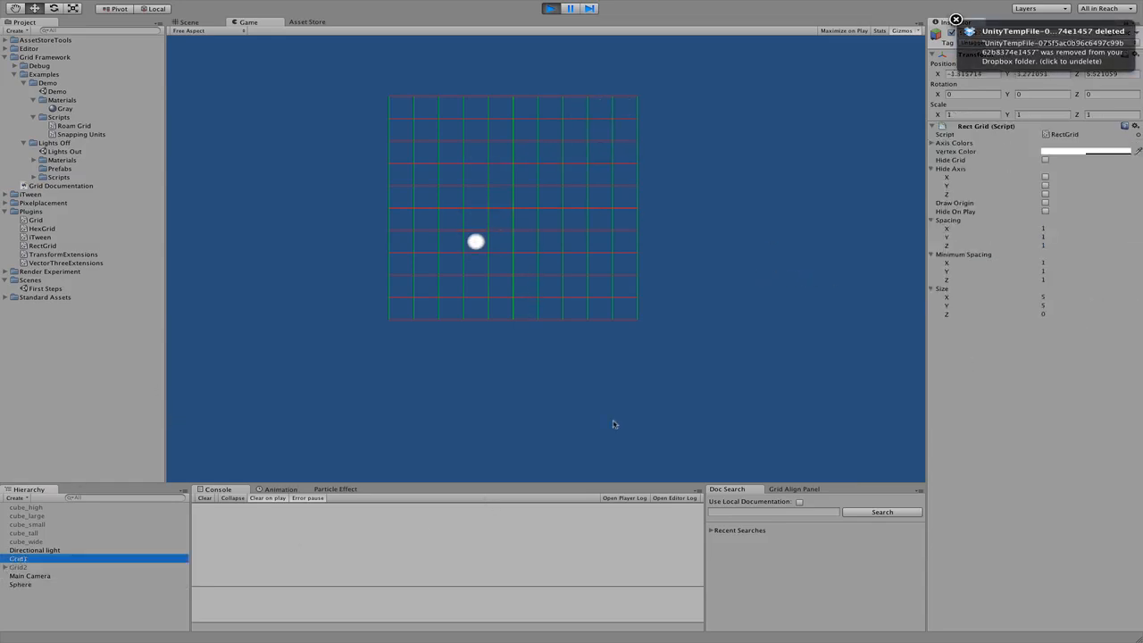